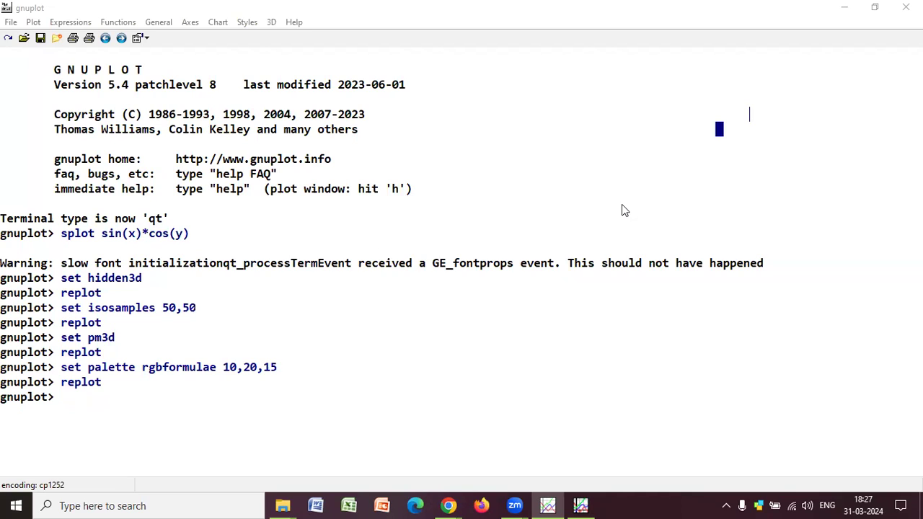
mouse_move(594, 502)
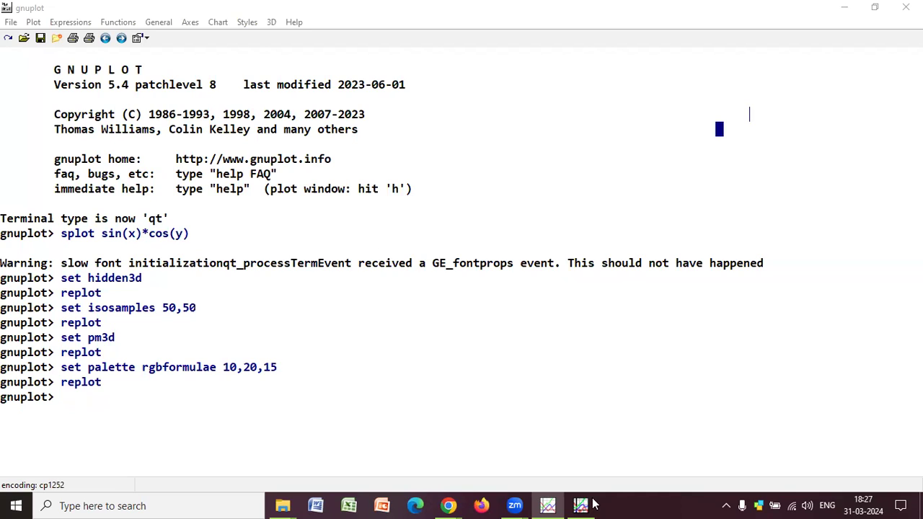
Step: Bring the sin(x)*cos(y) surface window forward and rotate it through several orientations
click(580, 505)
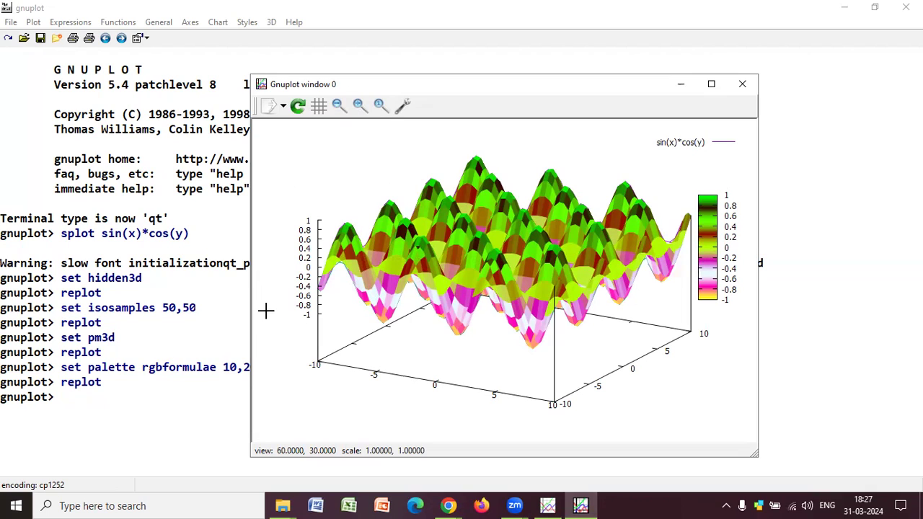
mouse_move(313, 296)
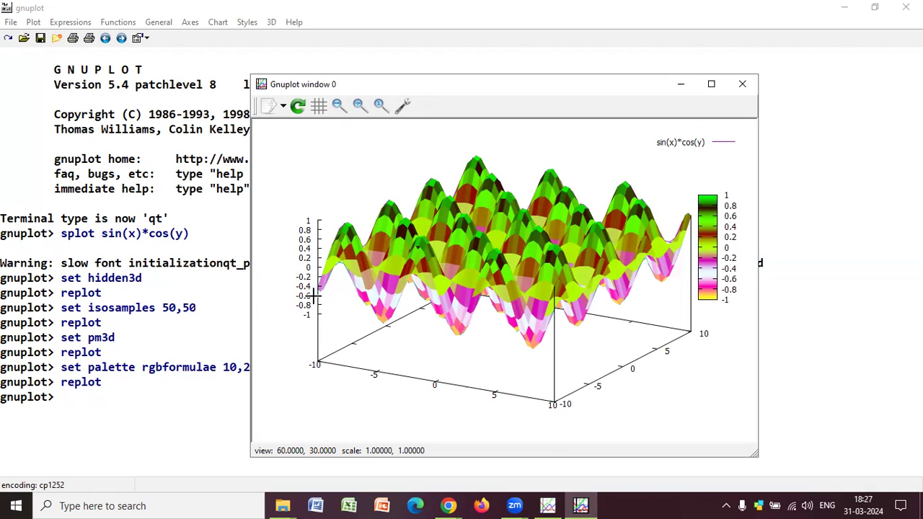
mouse_move(337, 317)
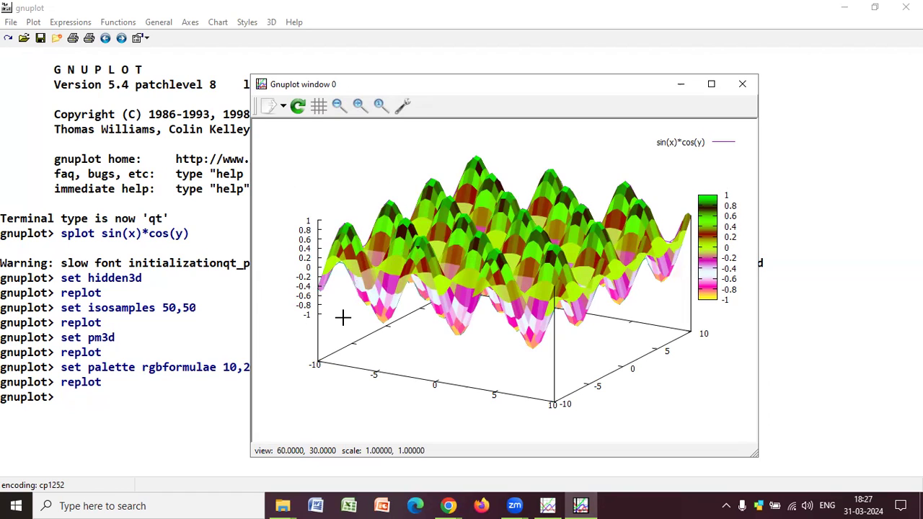
mouse_move(288, 324)
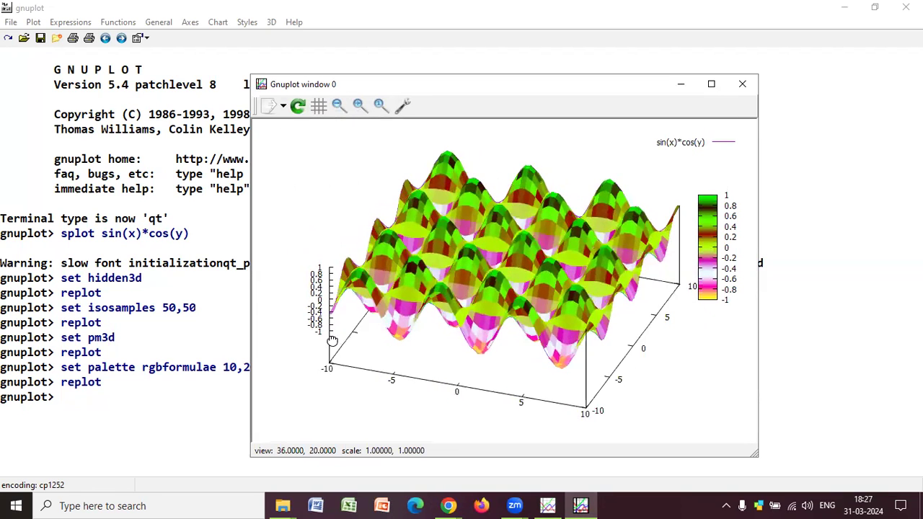
drag(331, 339, 395, 330)
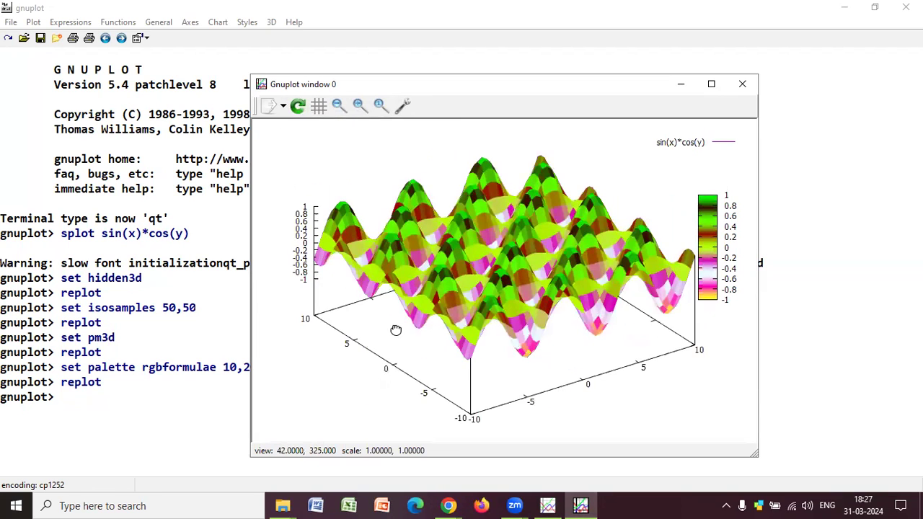
drag(395, 330, 424, 325)
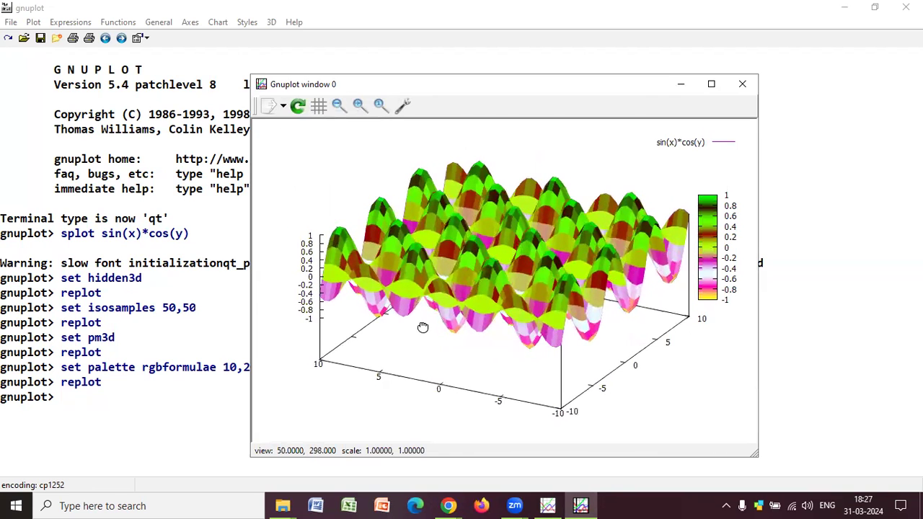
drag(424, 325, 415, 322)
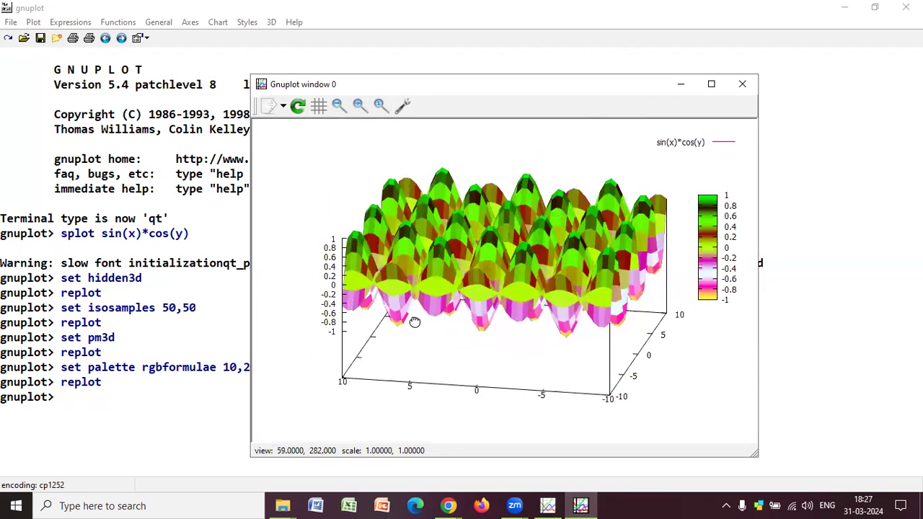
drag(416, 322, 363, 314)
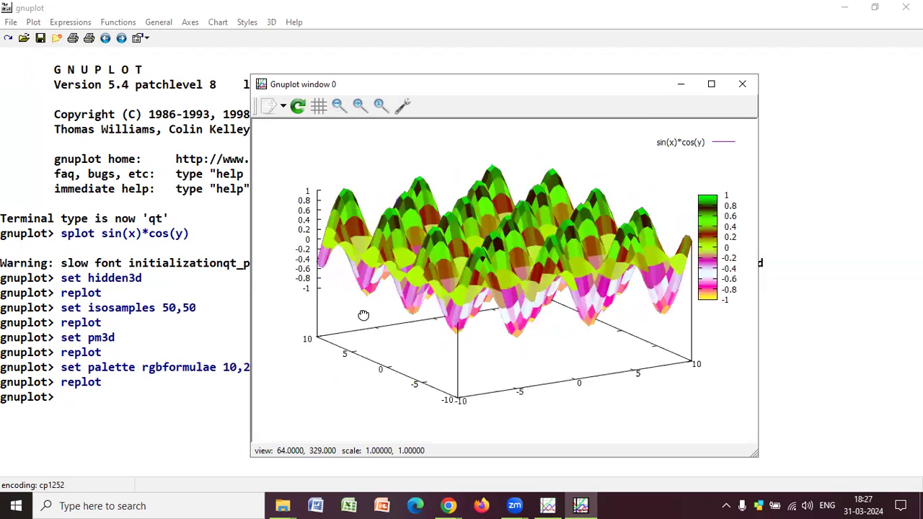
drag(363, 314, 337, 248)
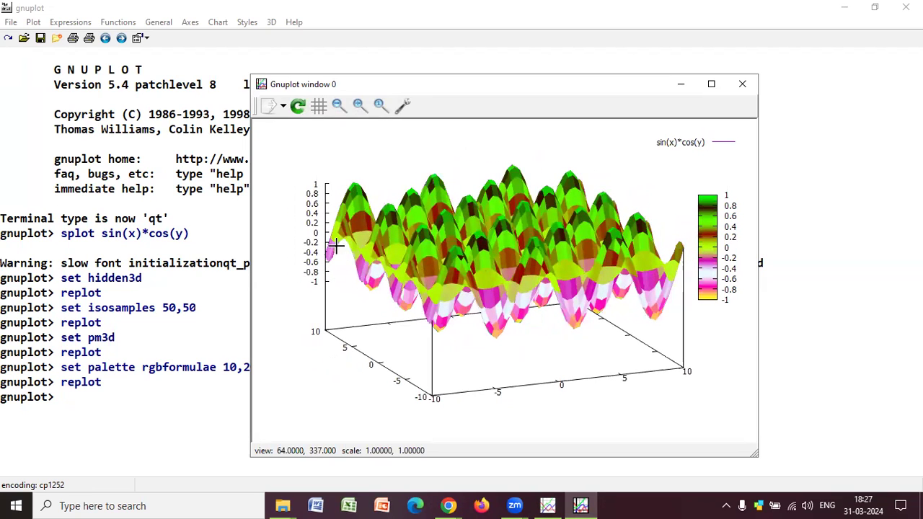
drag(339, 248, 317, 290)
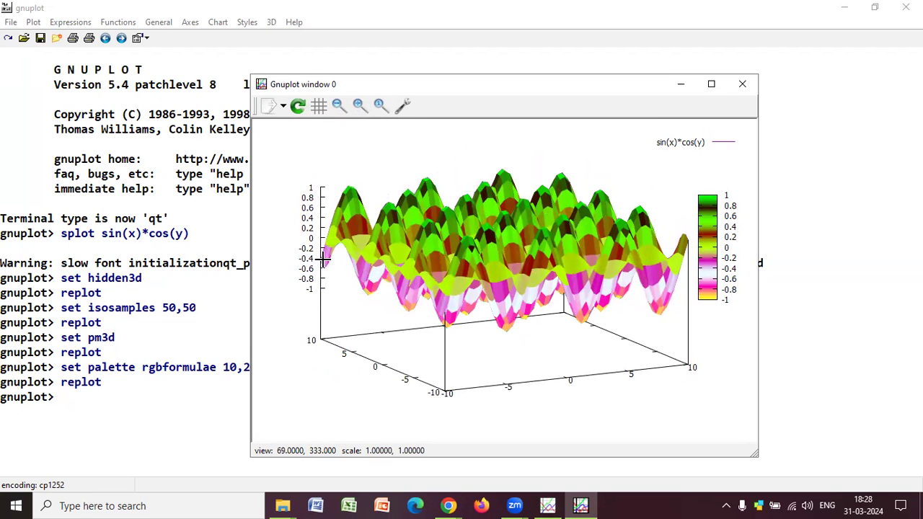
mouse_move(294, 279)
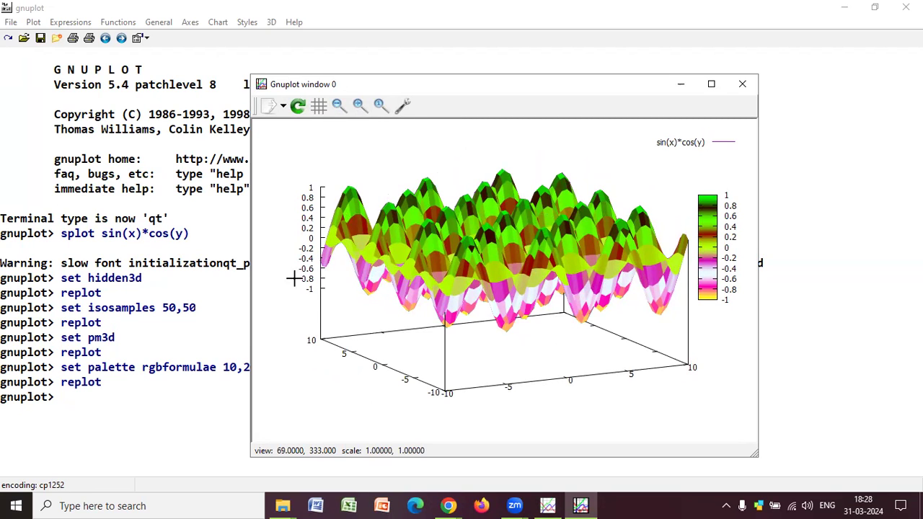
mouse_move(415, 461)
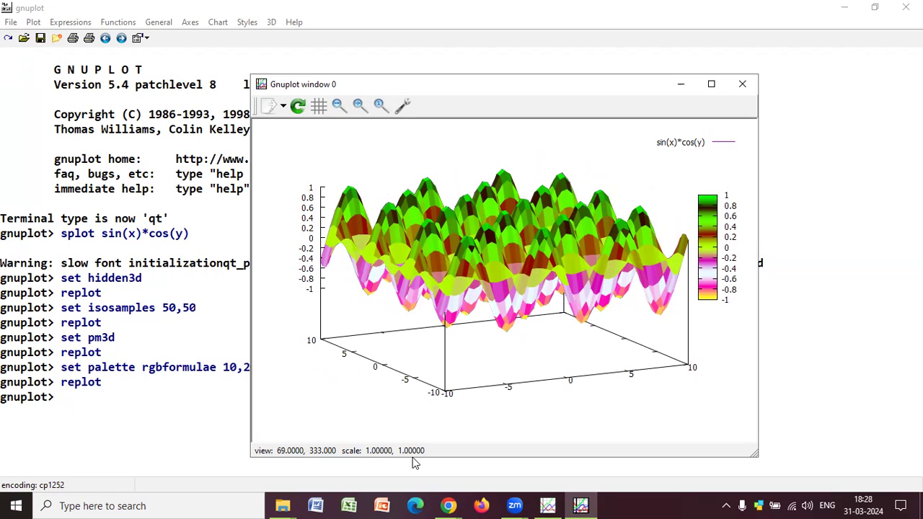
mouse_move(363, 441)
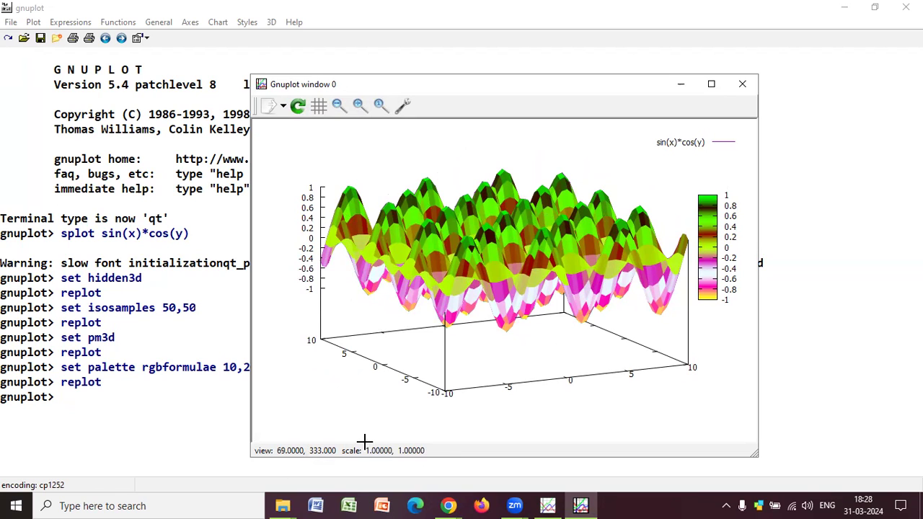
Step: Tilt the surface to a top-down view, then turn it around to the front at a steeper angle
drag(363, 441, 386, 250)
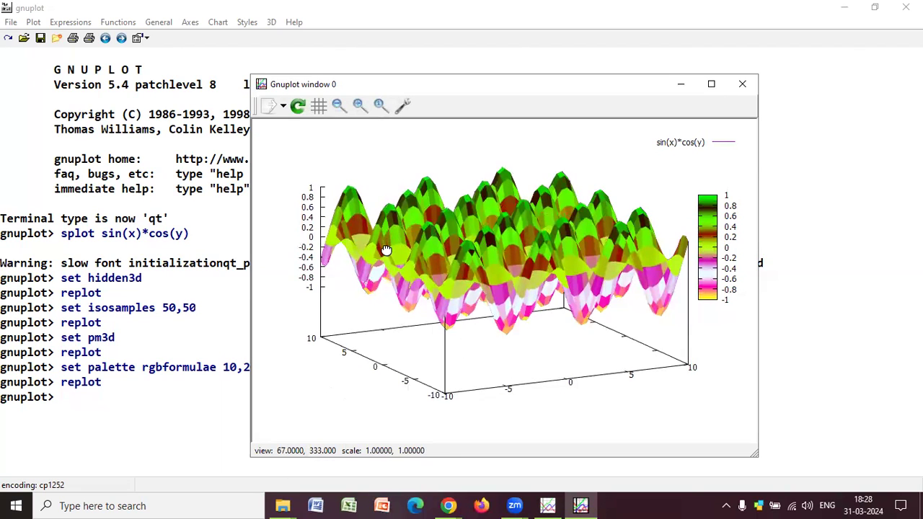
drag(387, 251, 386, 320)
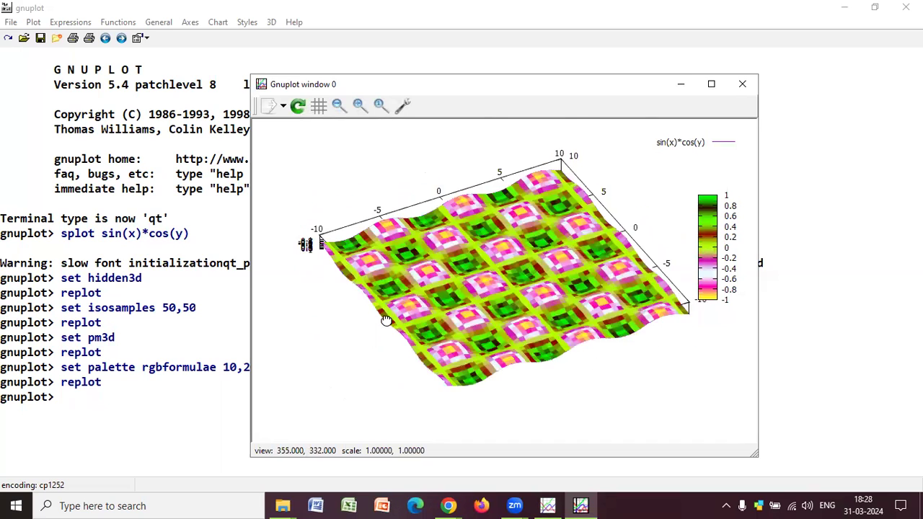
drag(387, 320, 384, 249)
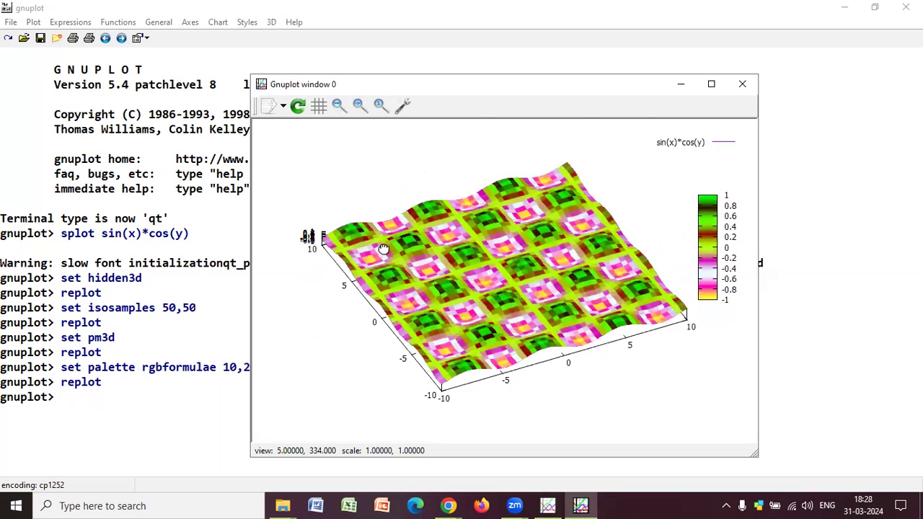
drag(384, 250, 464, 290)
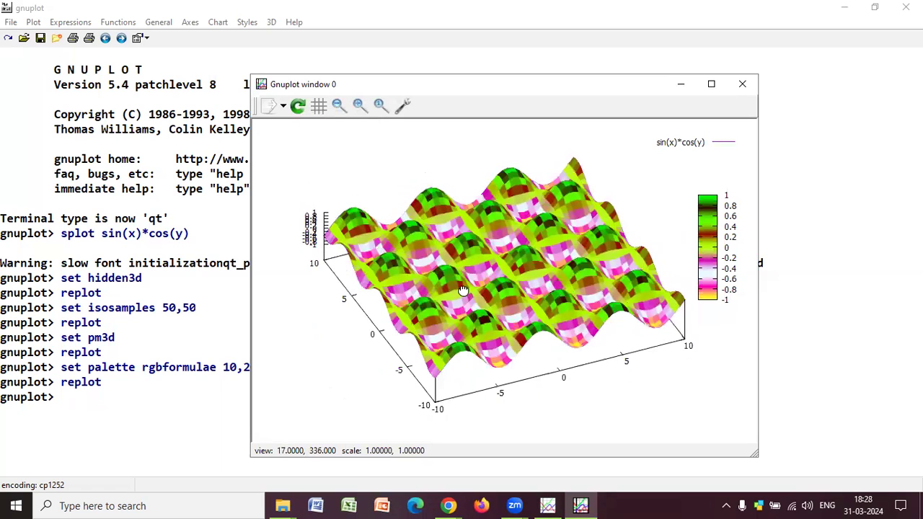
drag(461, 288, 528, 230)
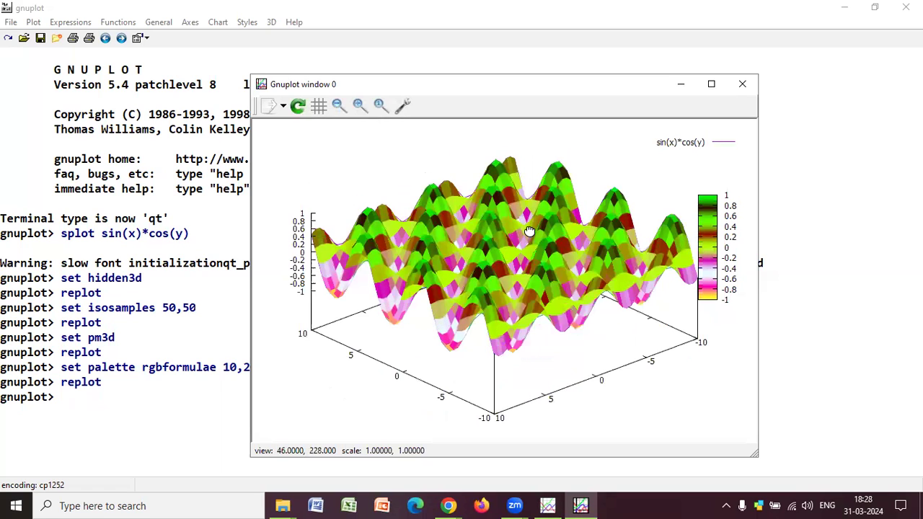
drag(528, 231, 543, 282)
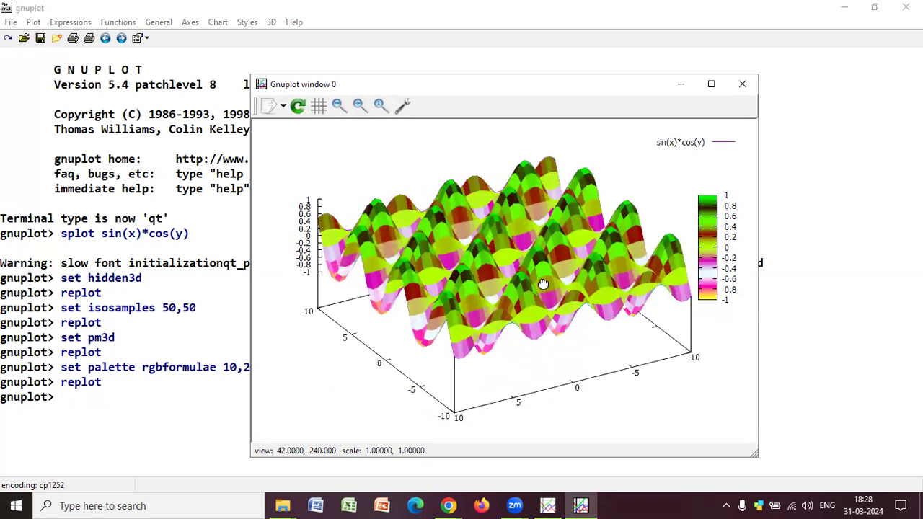
drag(542, 284, 435, 274)
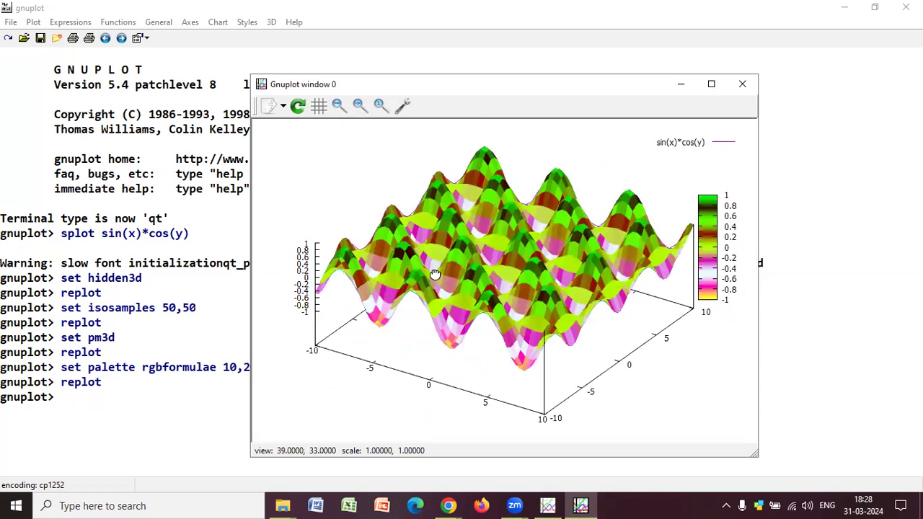
drag(435, 274, 452, 258)
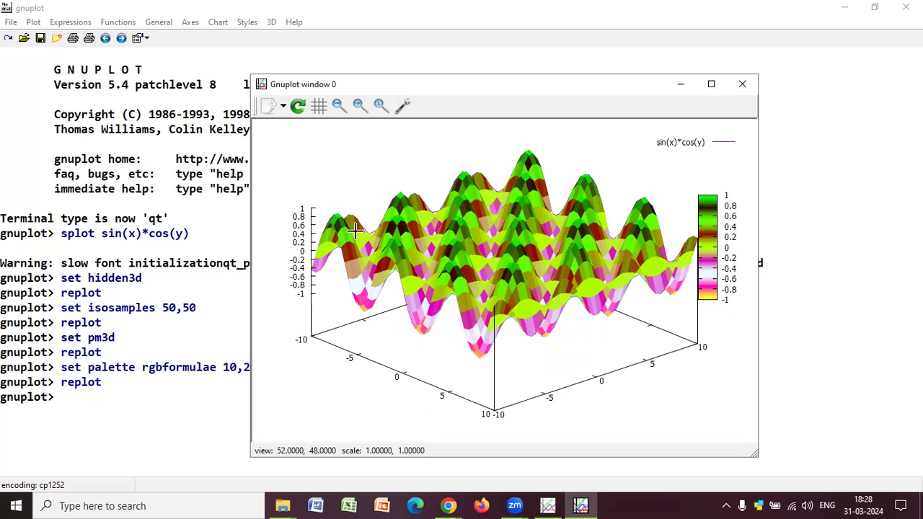
Step: Swing the surface between side-on and top views, leaving it at a moderate tilt
drag(353, 231, 372, 280)
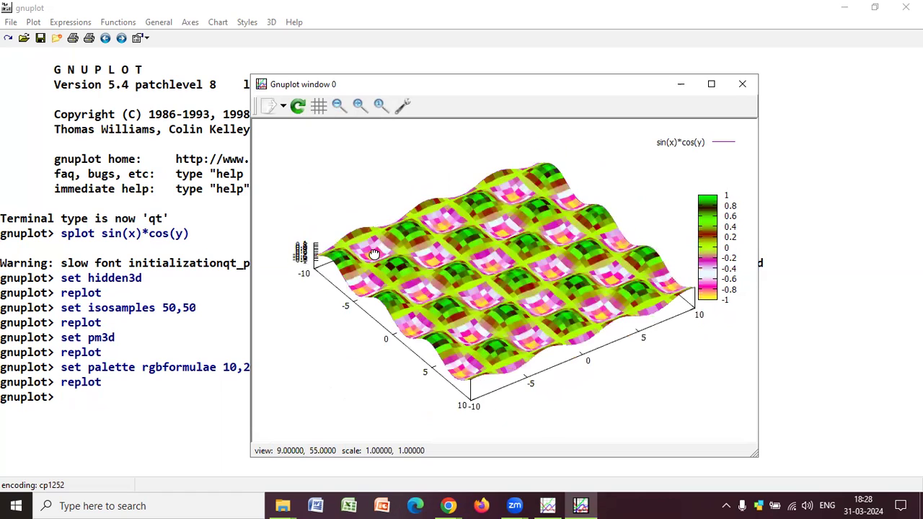
drag(374, 254, 389, 191)
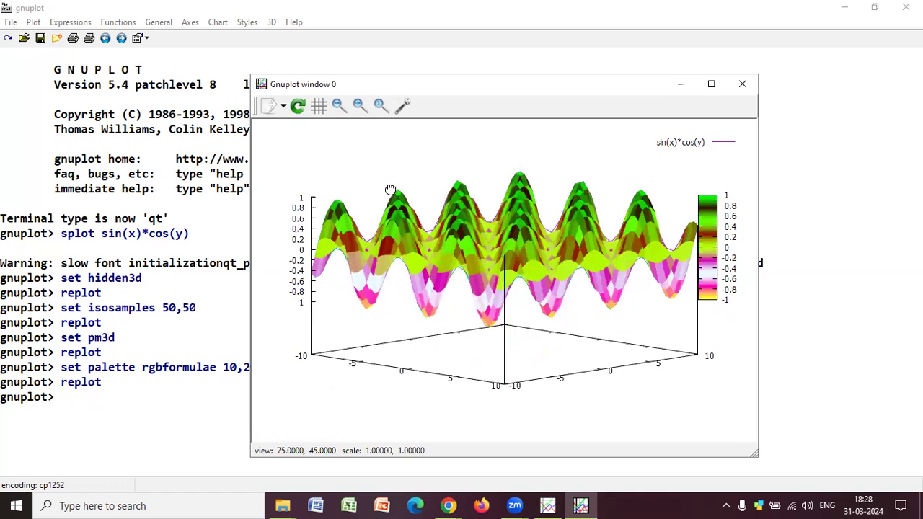
drag(390, 190, 389, 222)
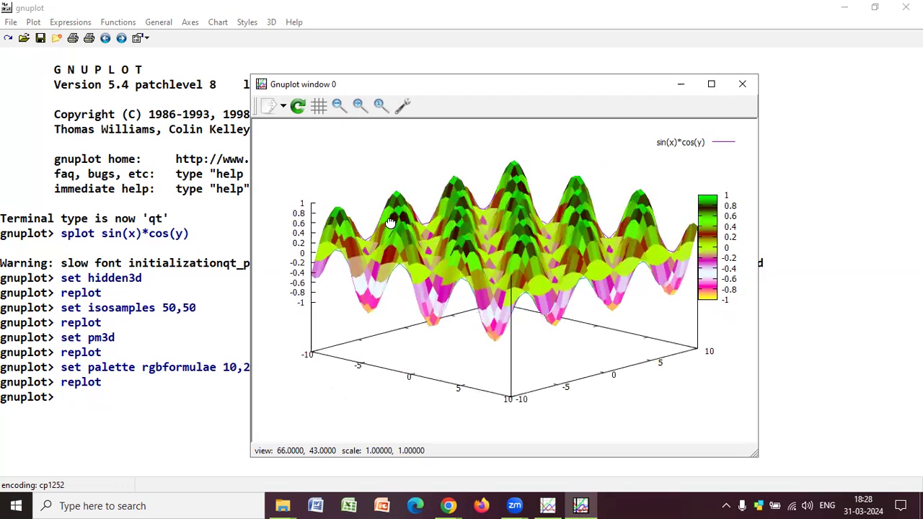
drag(390, 222, 545, 297)
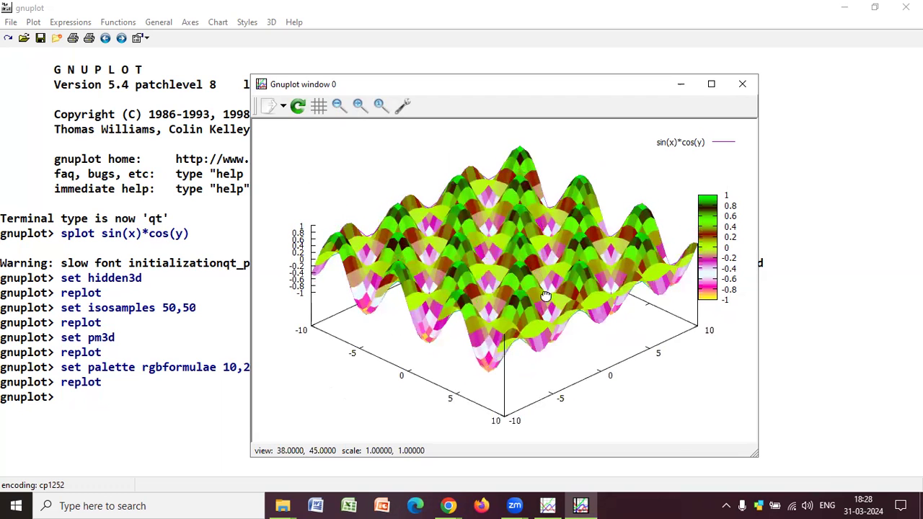
drag(544, 296, 405, 279)
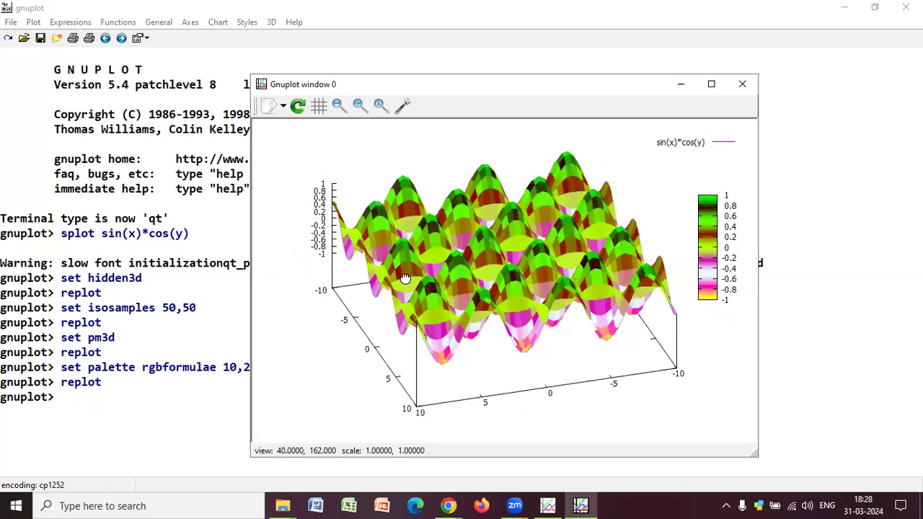
drag(403, 280, 375, 240)
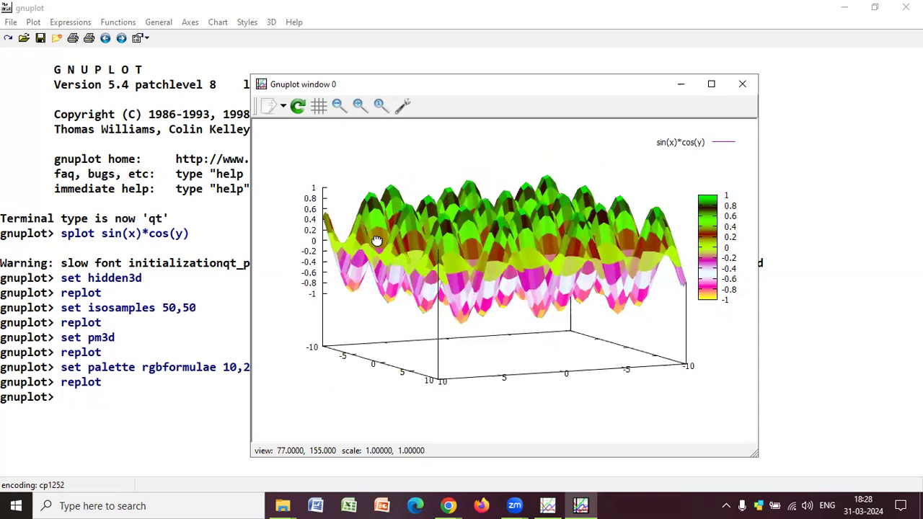
drag(375, 241, 433, 309)
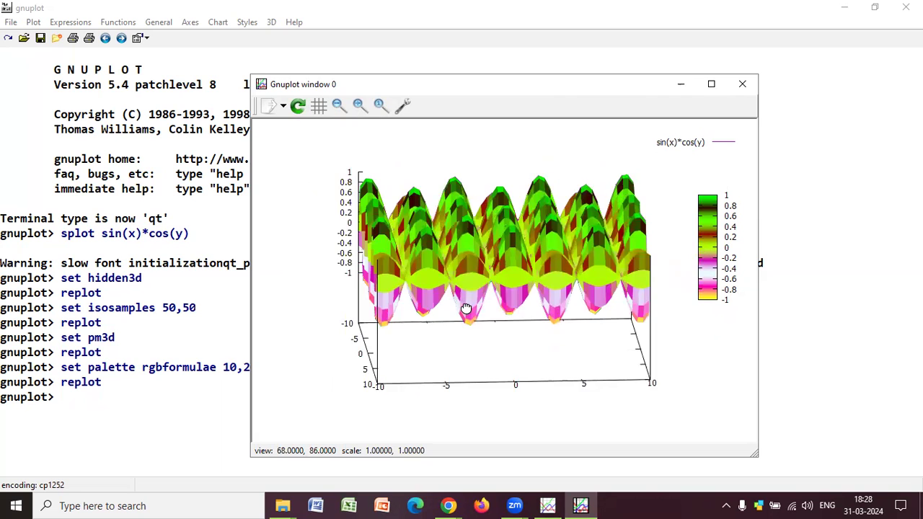
drag(467, 309, 430, 314)
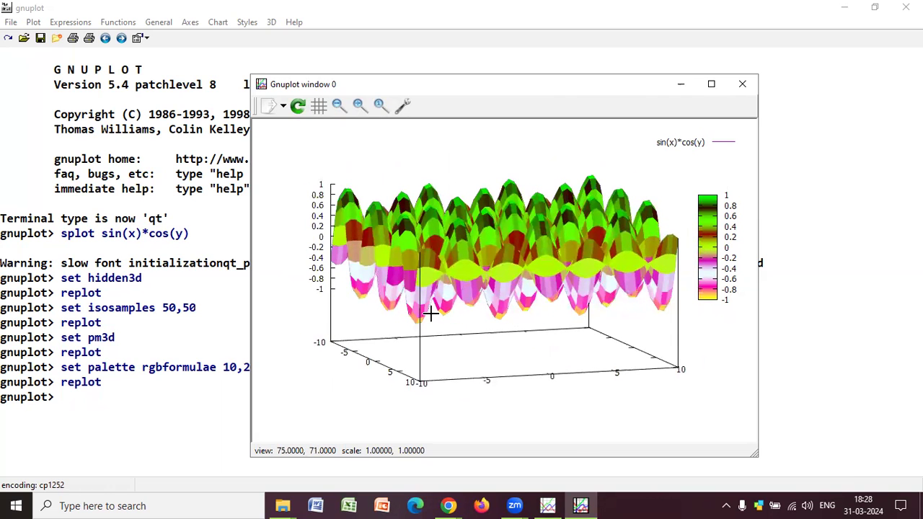
drag(429, 314, 496, 299)
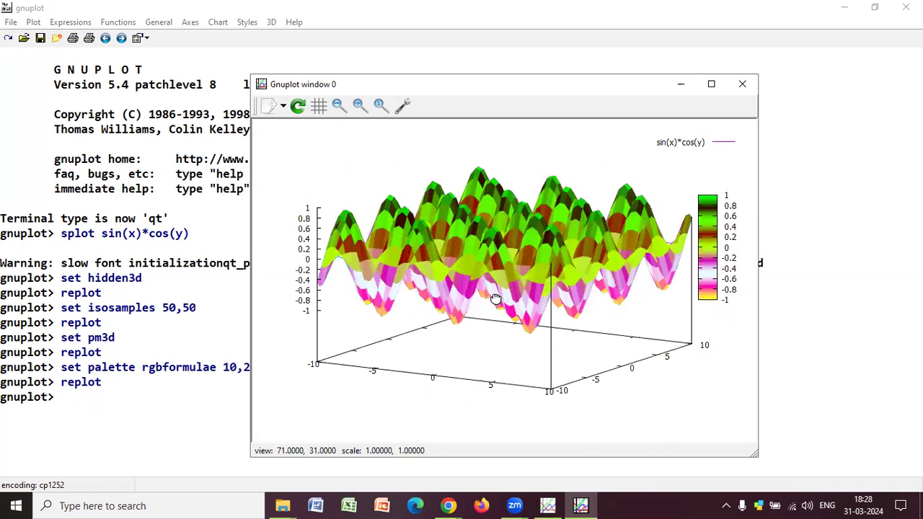
drag(496, 298, 462, 308)
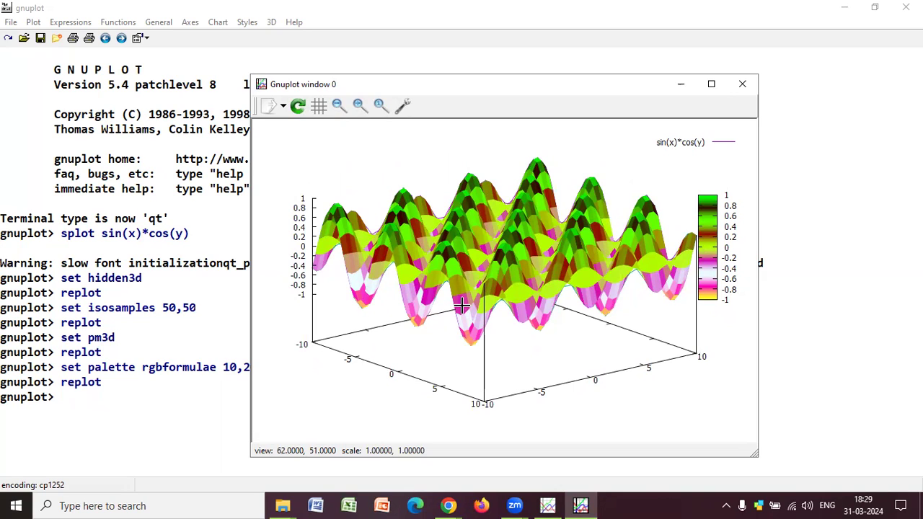
mouse_move(449, 298)
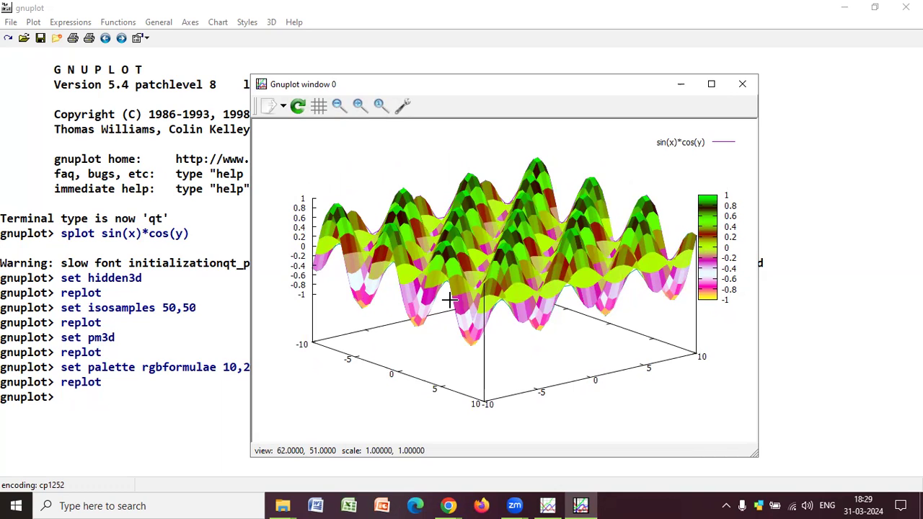
Step: Rotate the surface to a flatter view and turn it to another angle
drag(447, 298, 465, 306)
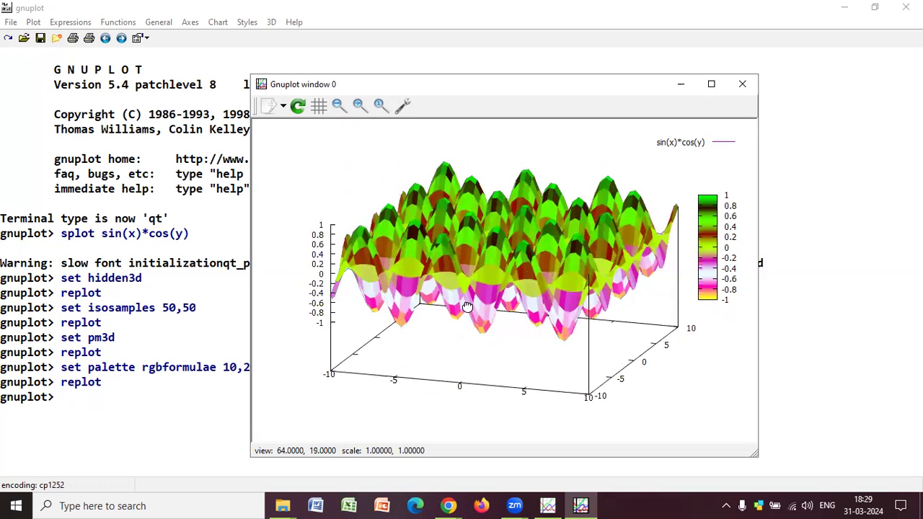
drag(467, 306, 441, 301)
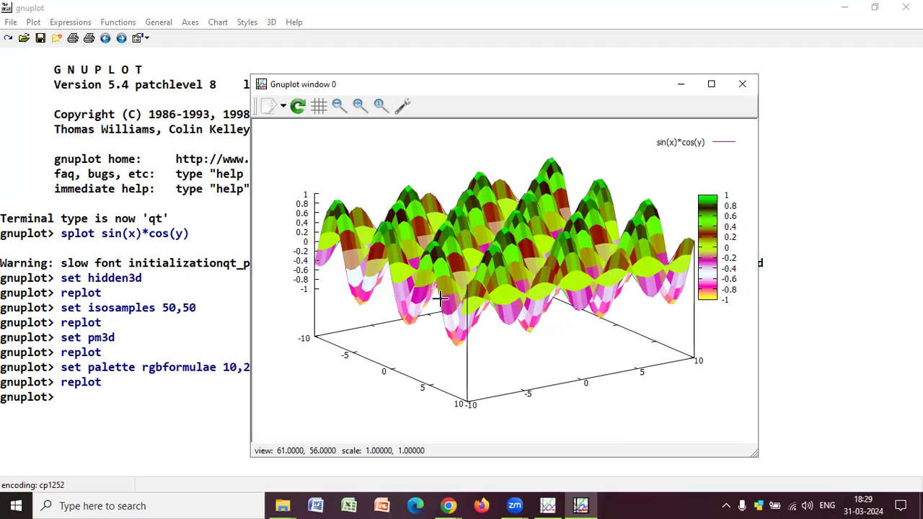
mouse_move(419, 137)
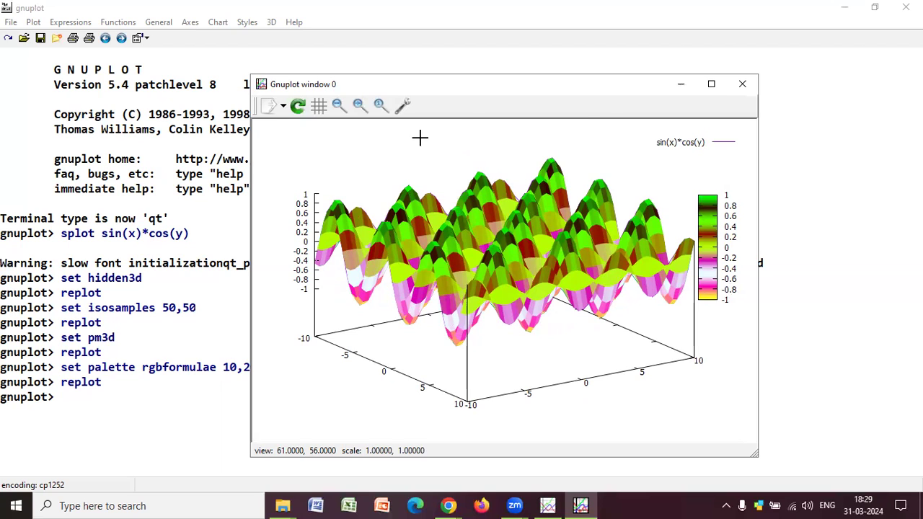
mouse_move(467, 78)
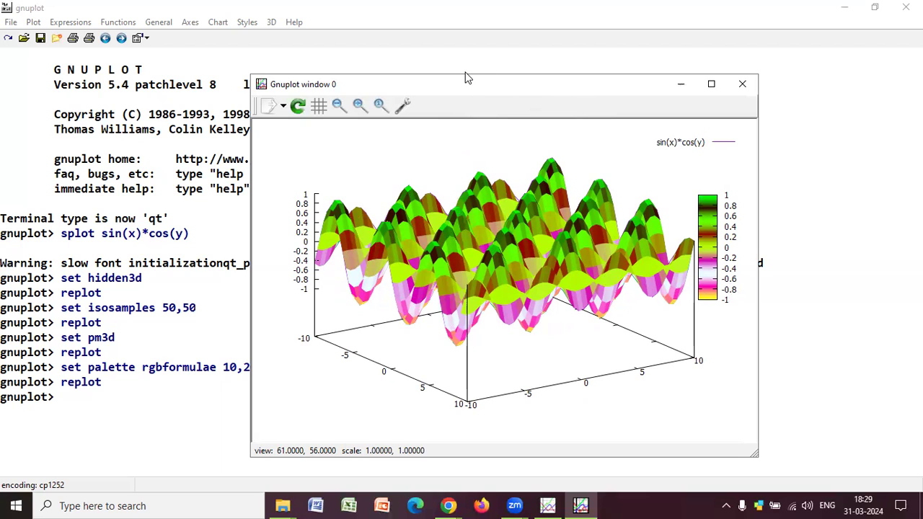
mouse_move(444, 164)
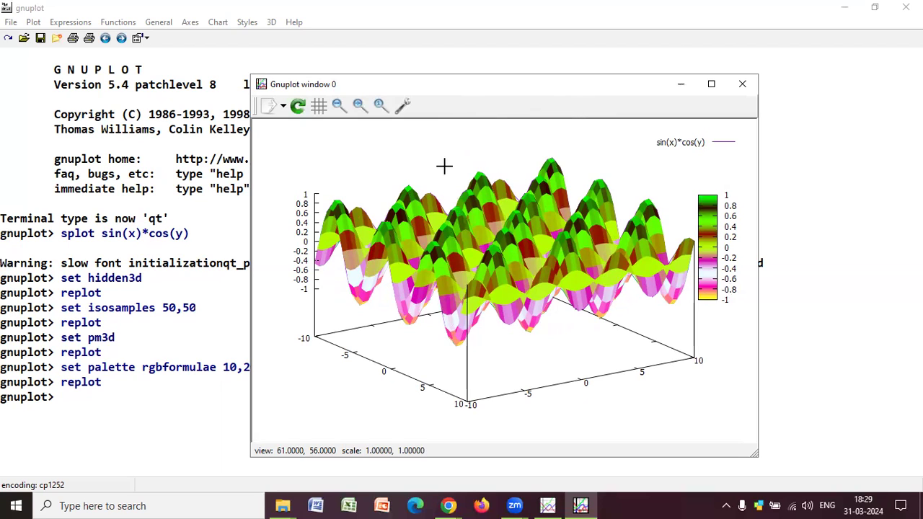
mouse_move(637, 104)
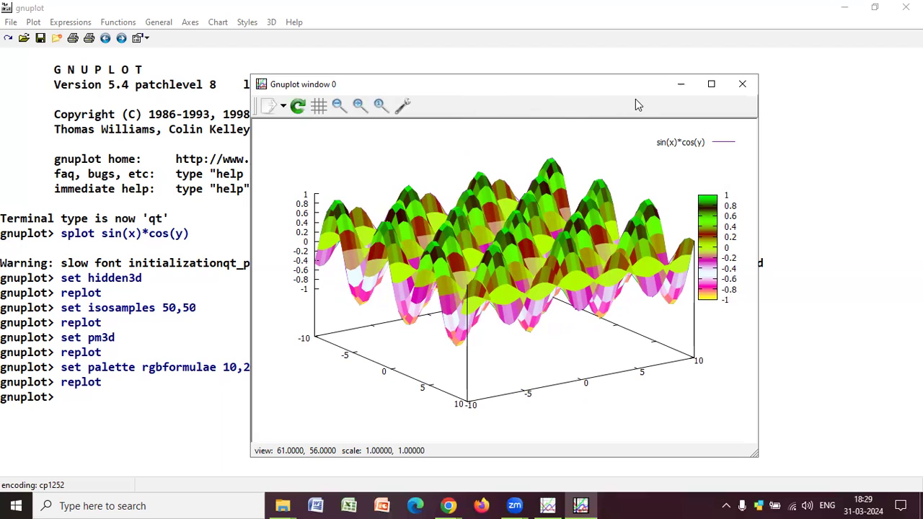
mouse_move(531, 6)
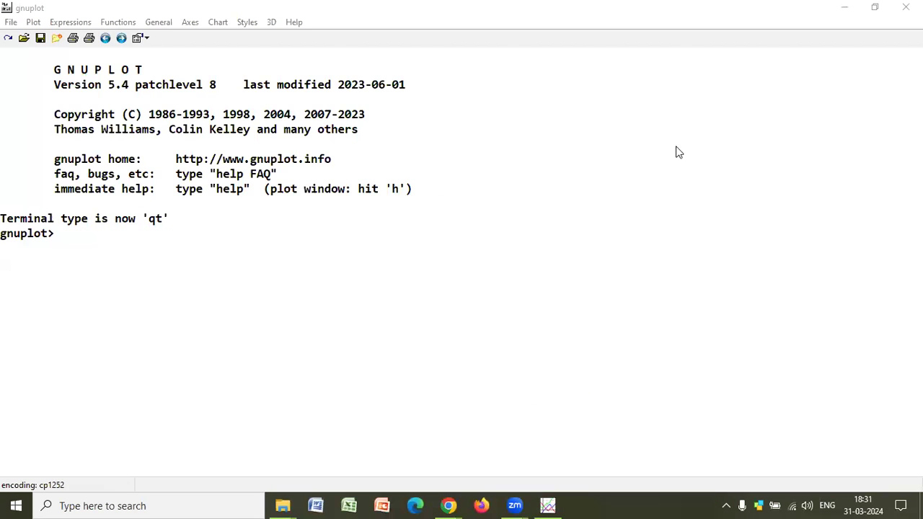
mouse_move(613, 164)
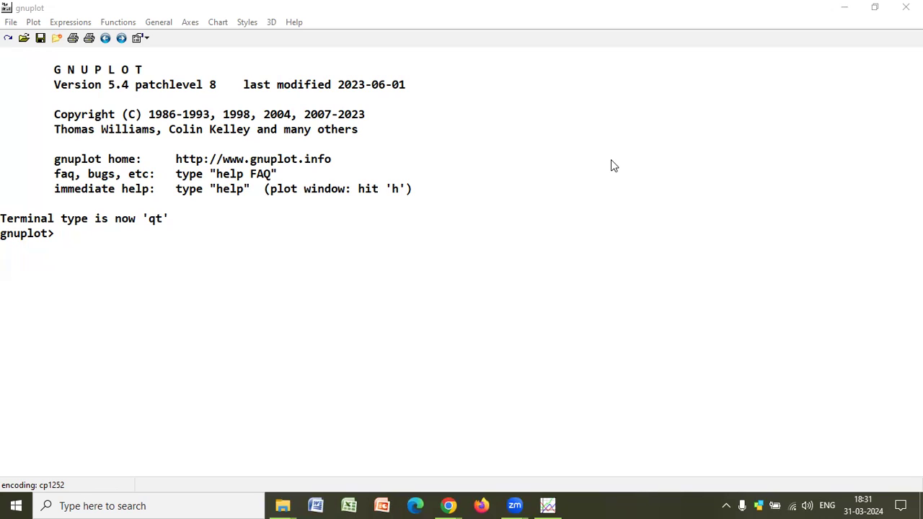
mouse_move(328, 250)
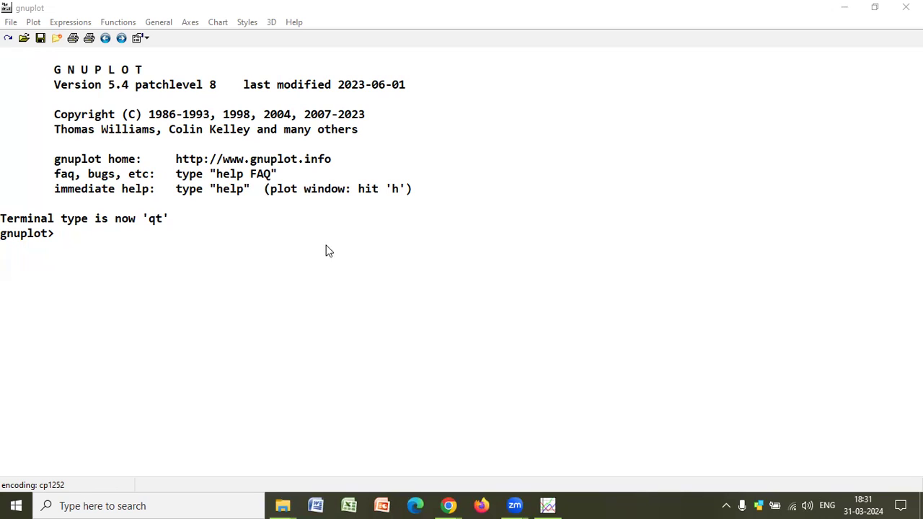
Step: Enter 'set parametric' to switch gnuplot to parametric u/v surface mode
text(set)
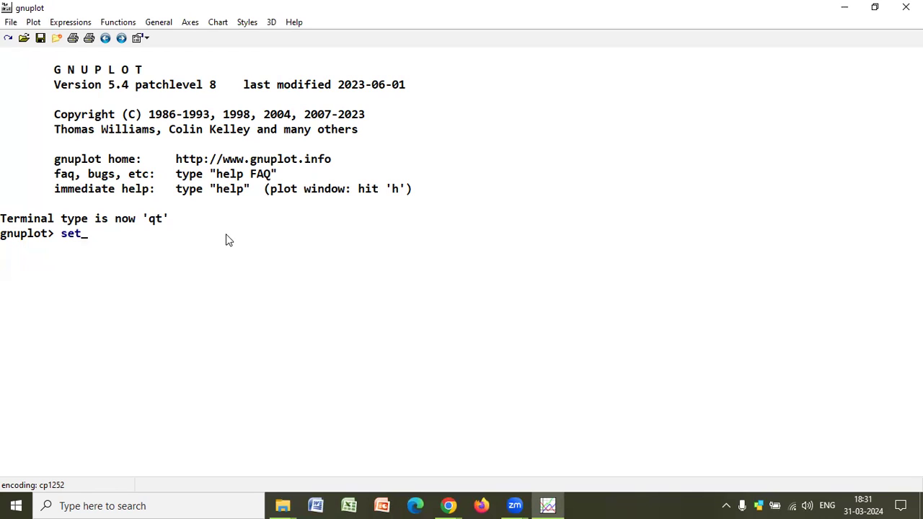
text(parametr)
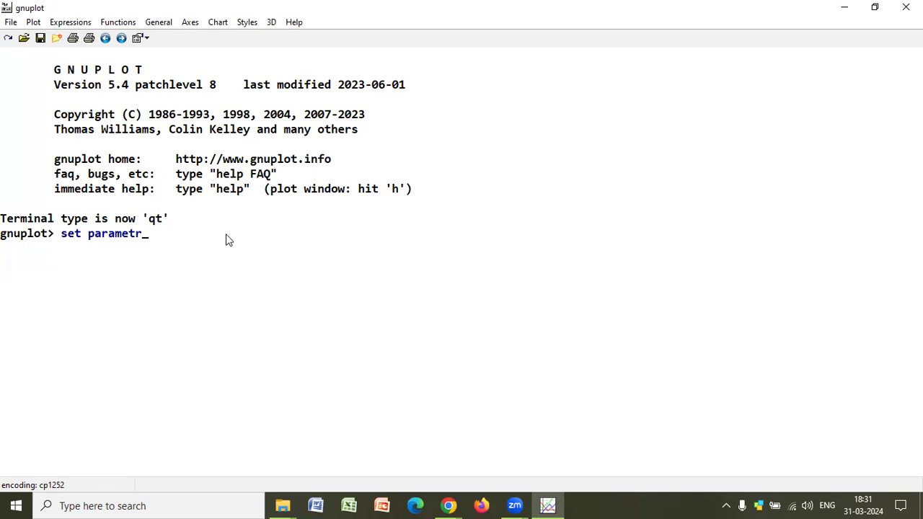
text(ic)
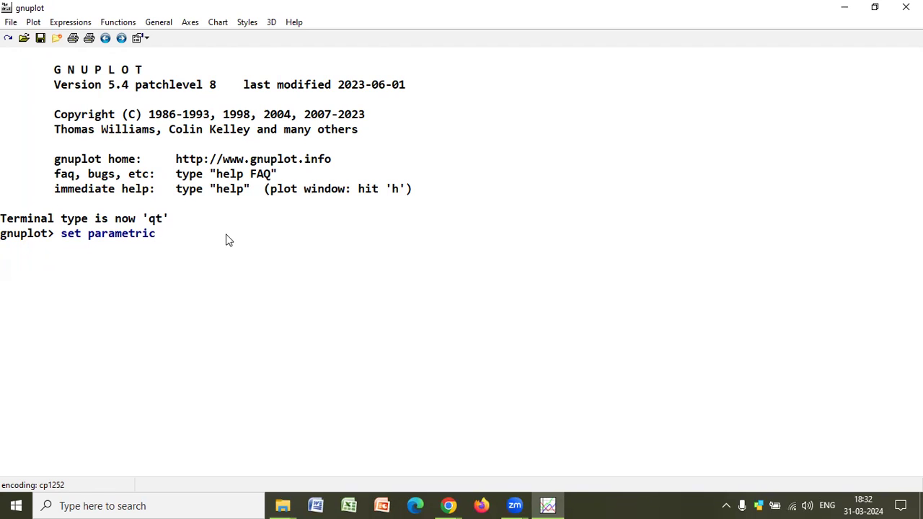
key(Return)
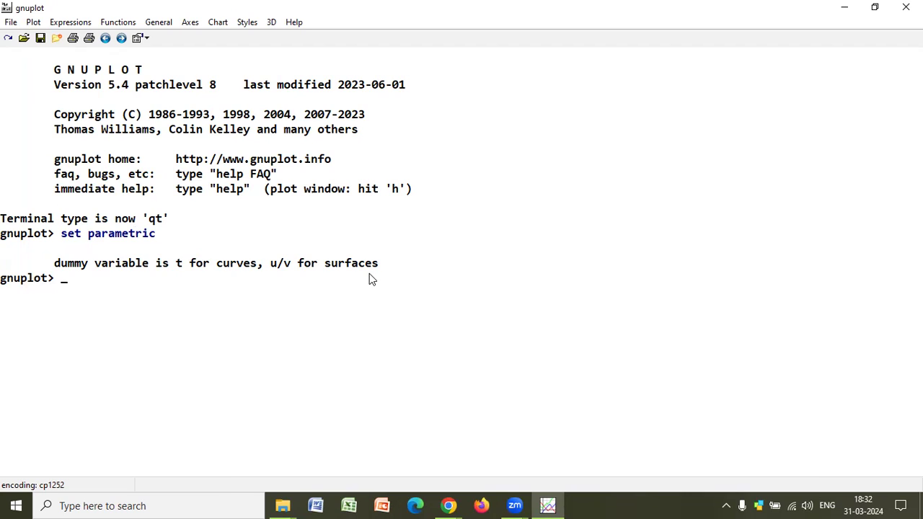
Step: Run splot sin(u)*cos(v), sin(u)*sin(v), sin(u) to draw the parametric surface
text(spl)
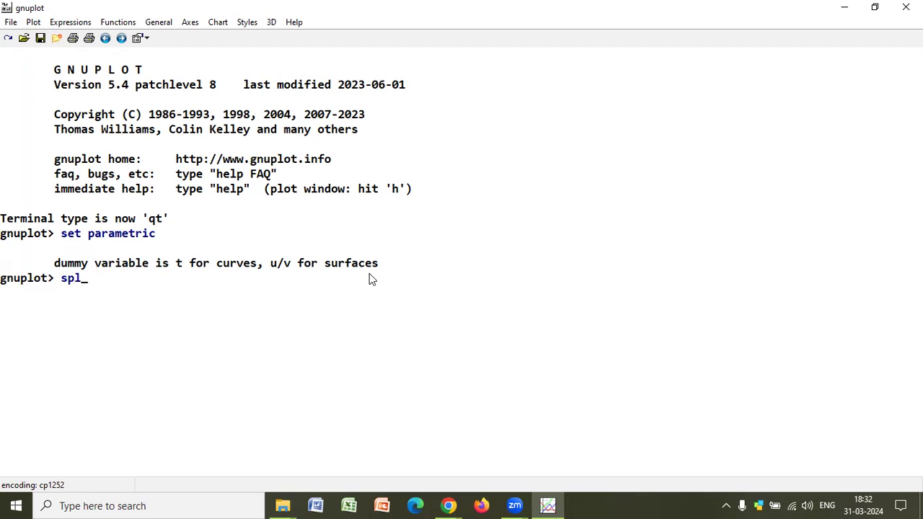
text(ot)
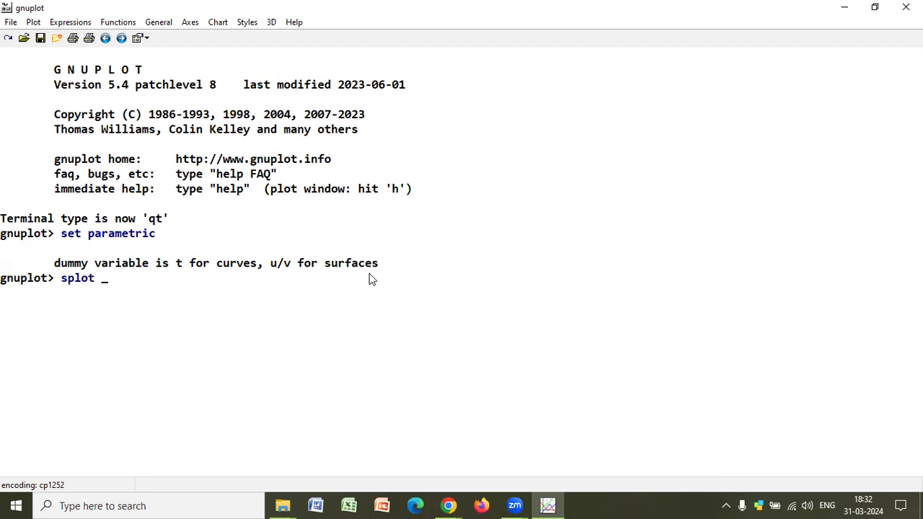
text(sin()
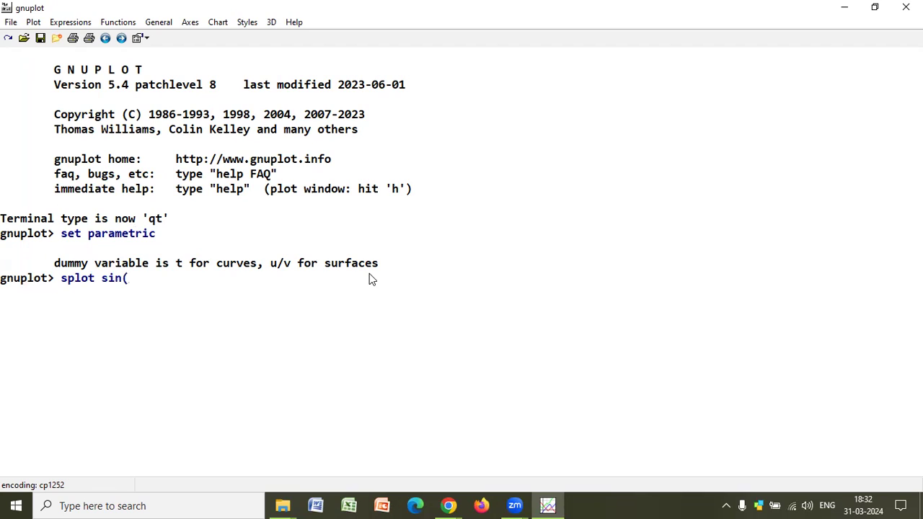
text(u)
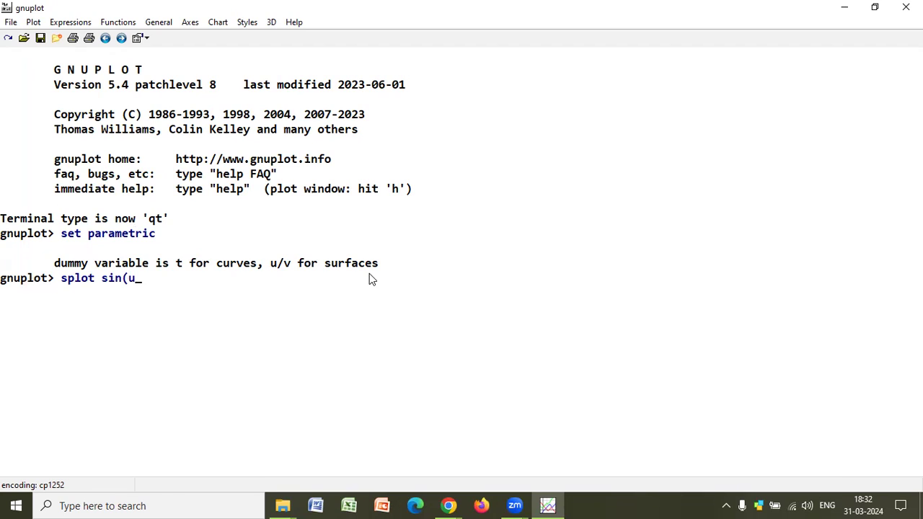
text())
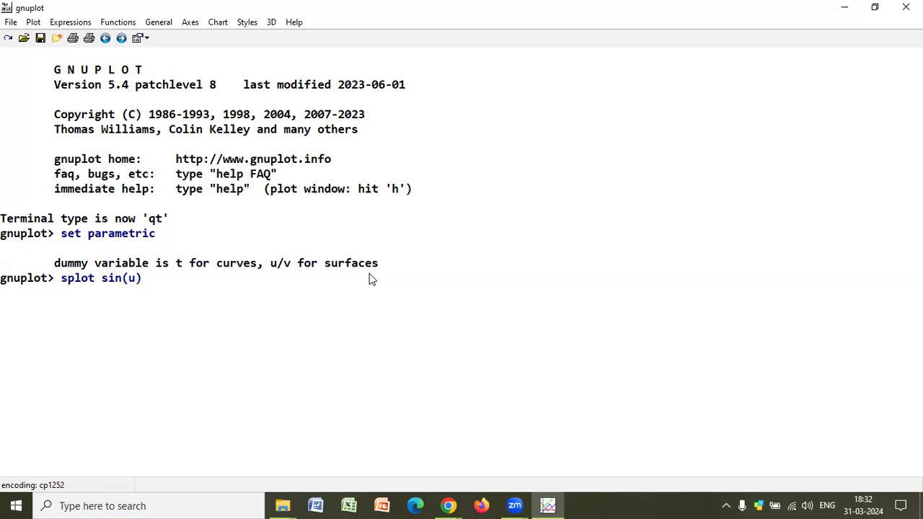
text(*)
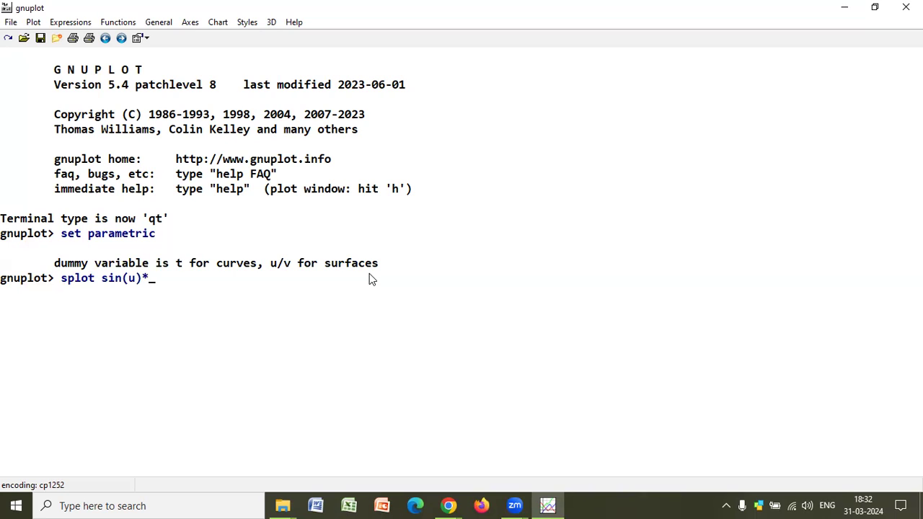
text(cos()
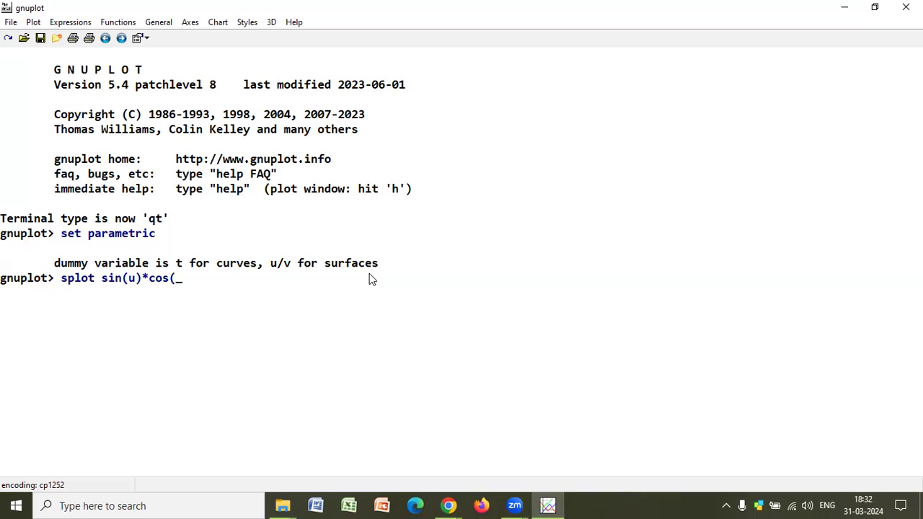
text(v))
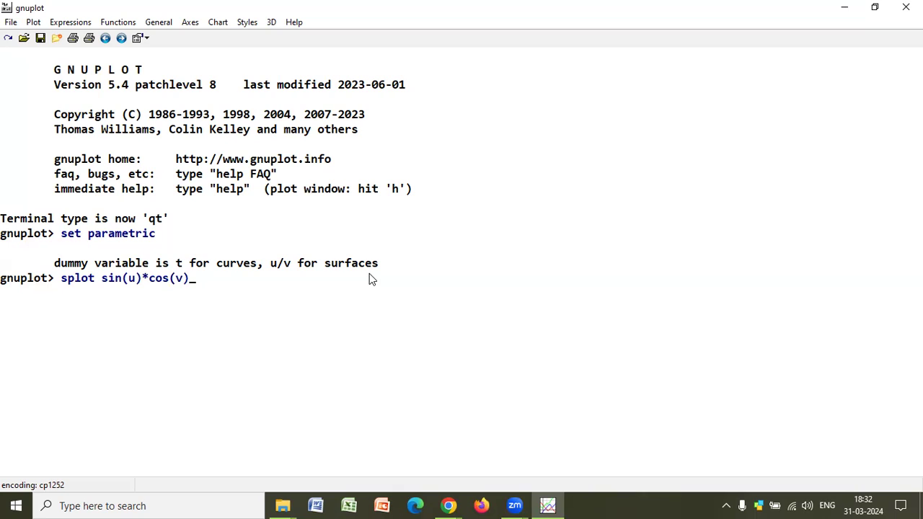
text(,)
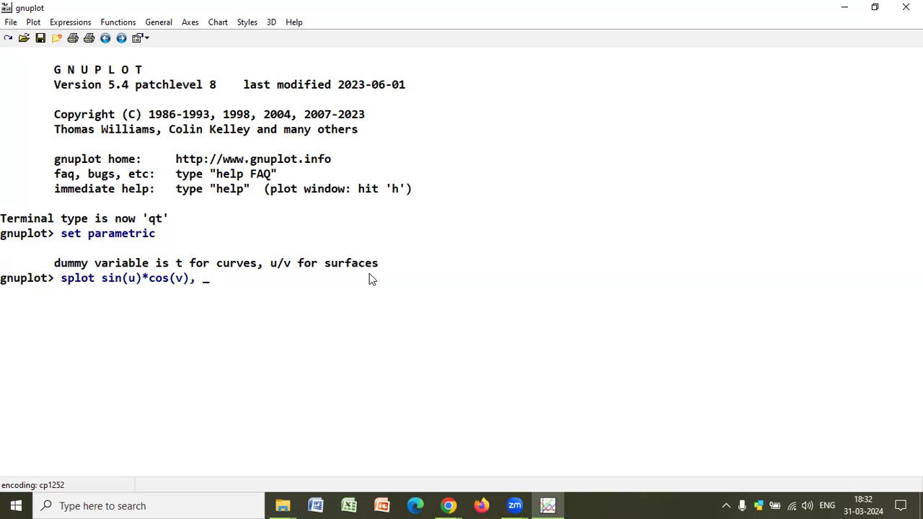
text(sin()
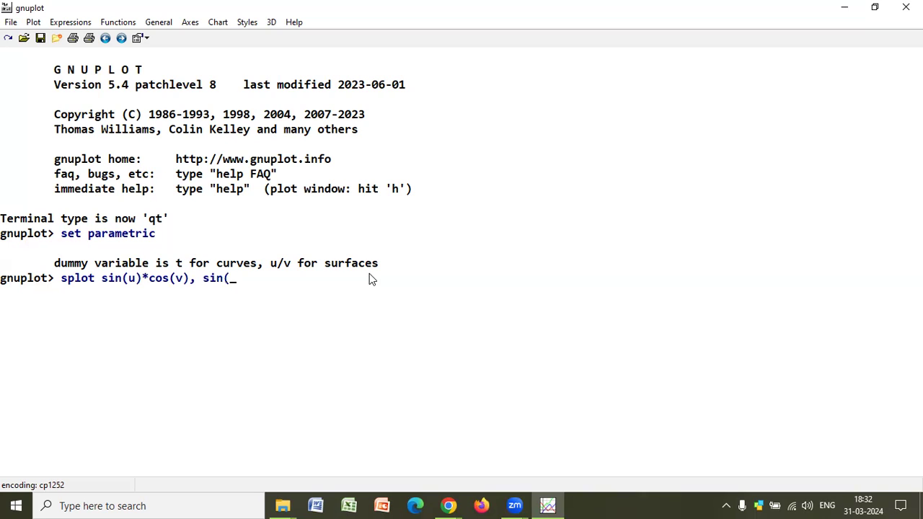
text(u))
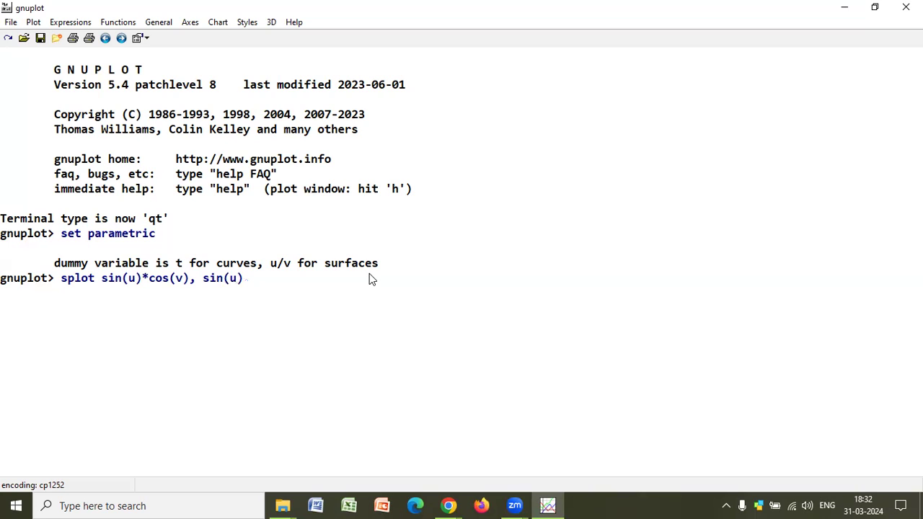
text(*)
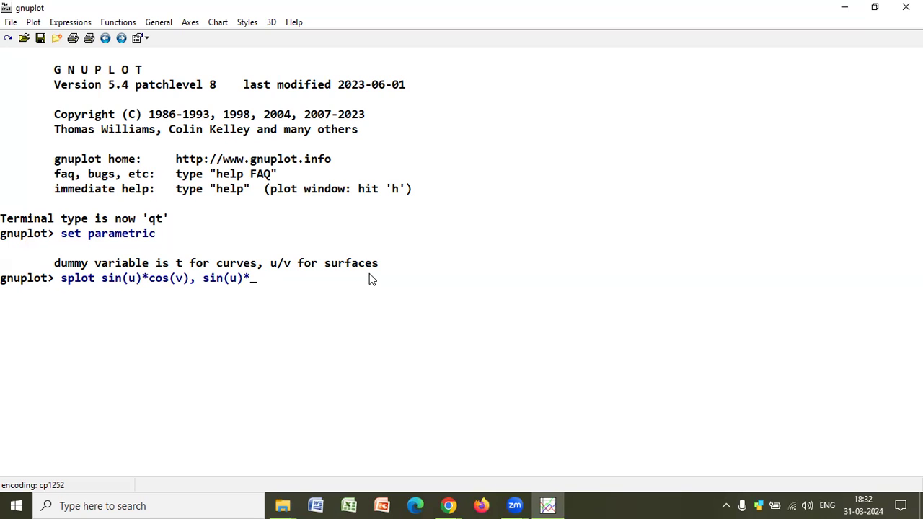
text(sin)
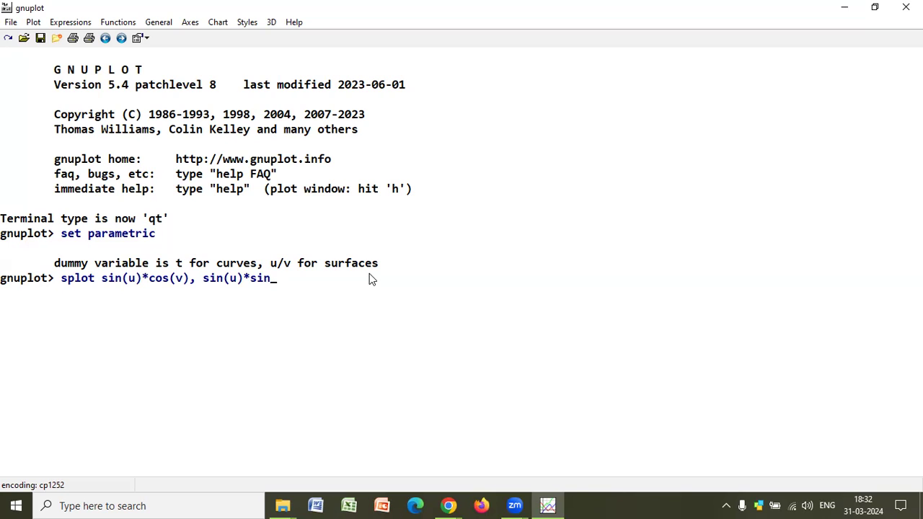
text((v))
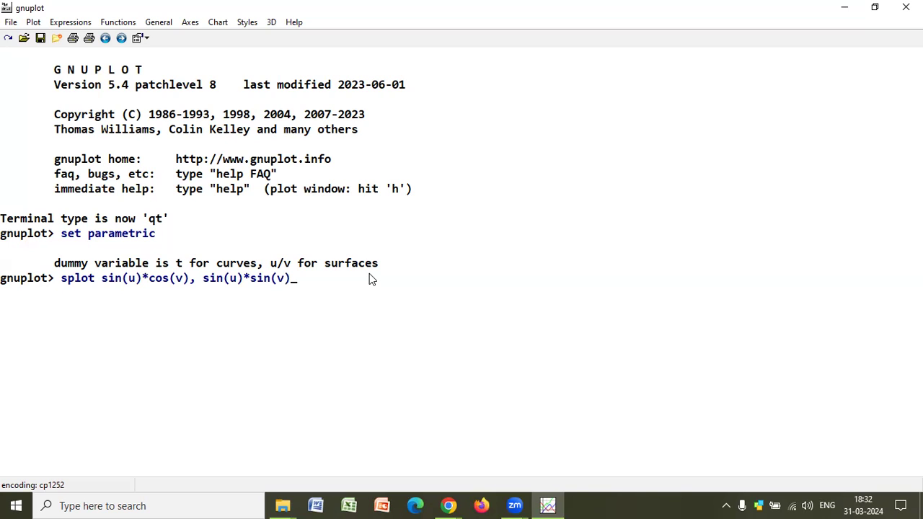
text(,)
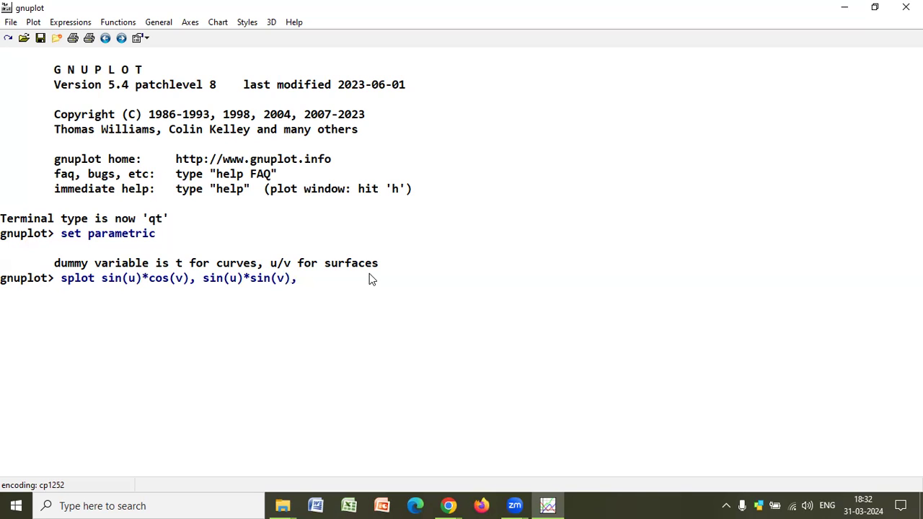
text(sin)
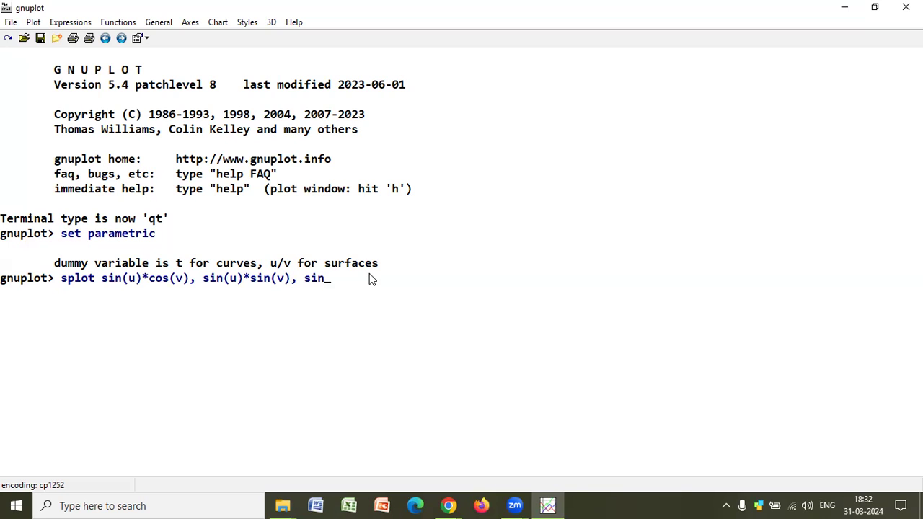
text((u)
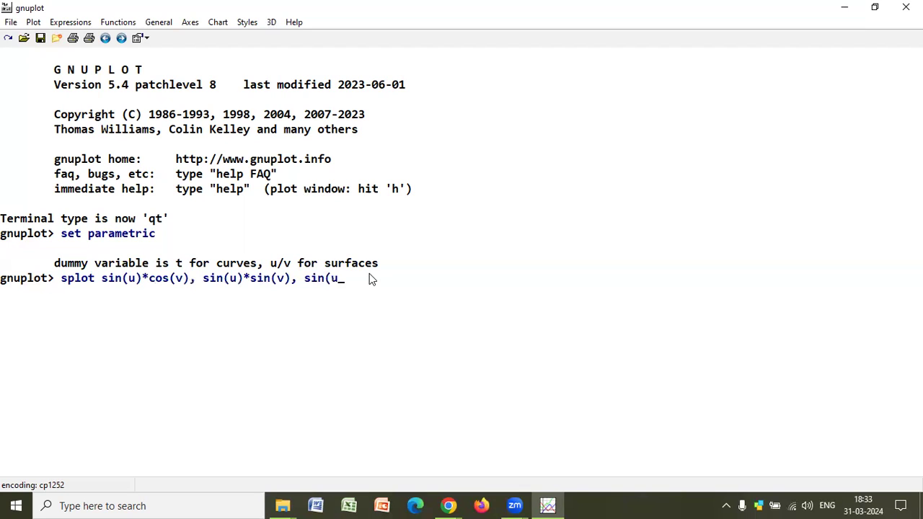
text())
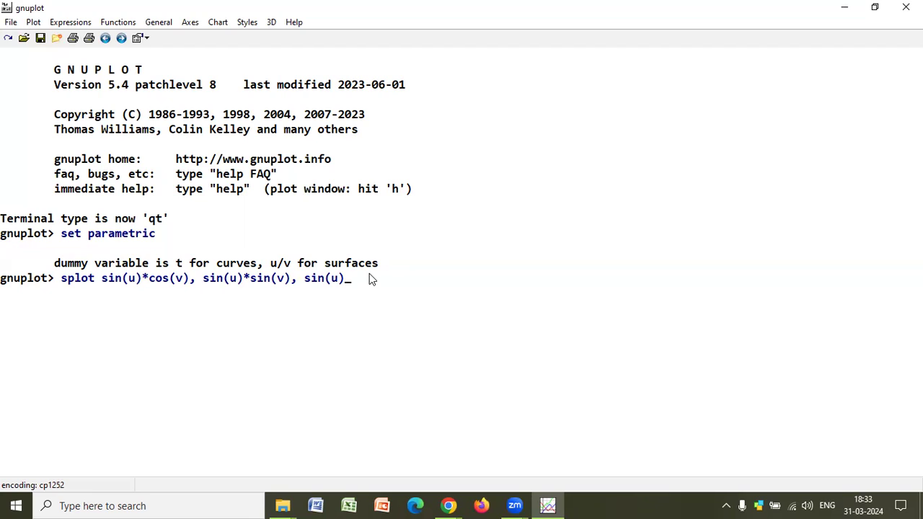
mouse_move(291, 260)
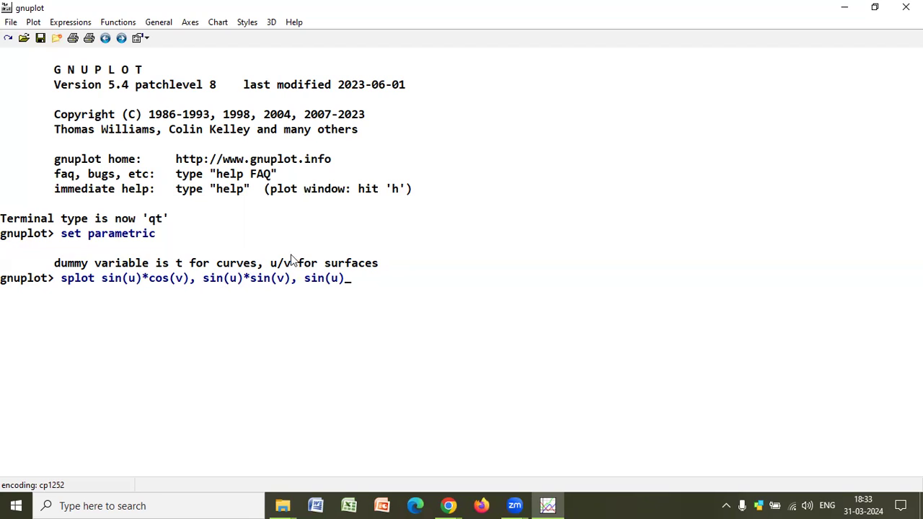
key(Return)
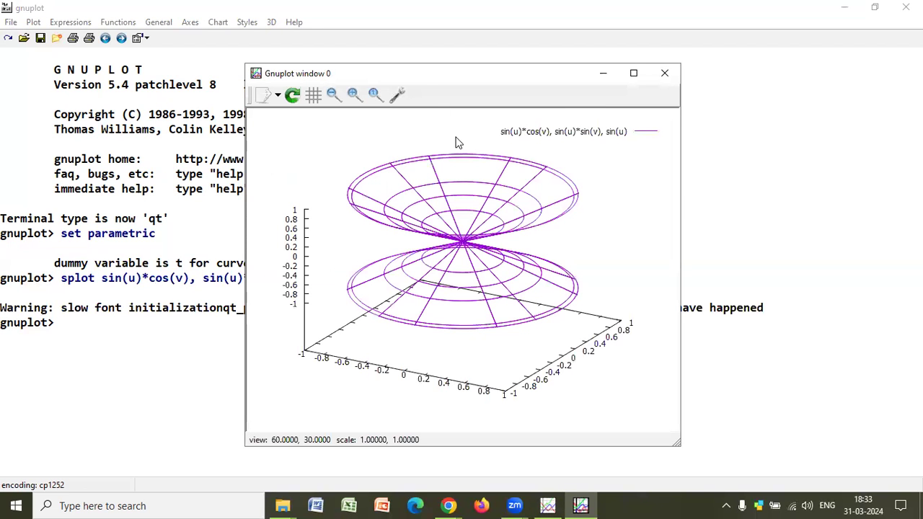
mouse_move(432, 88)
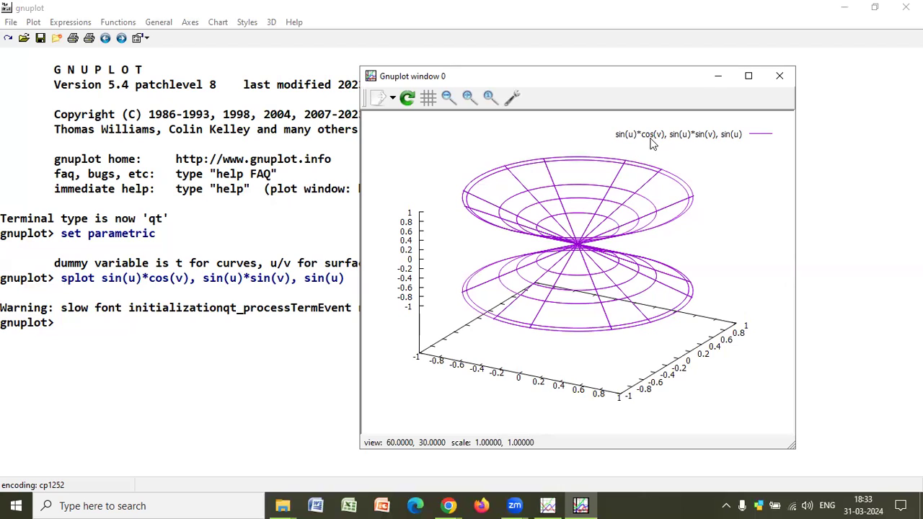
mouse_move(744, 147)
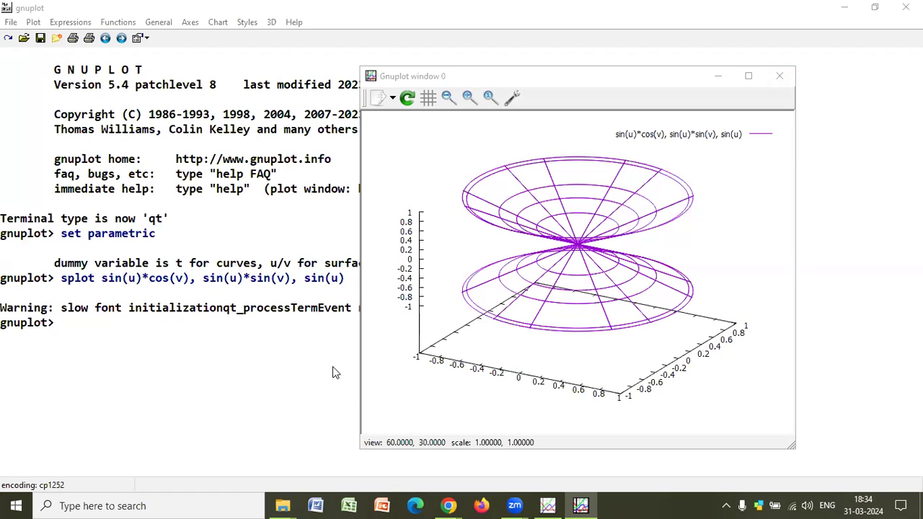
mouse_move(268, 450)
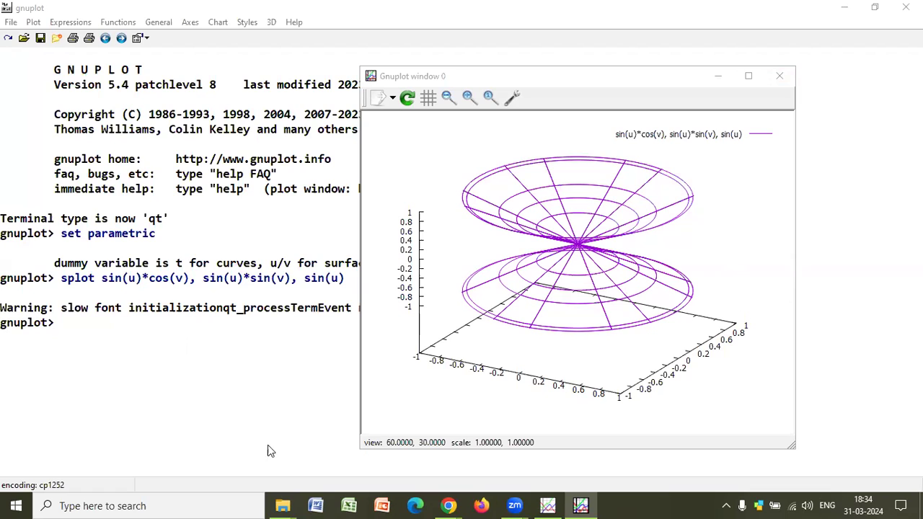
mouse_move(228, 345)
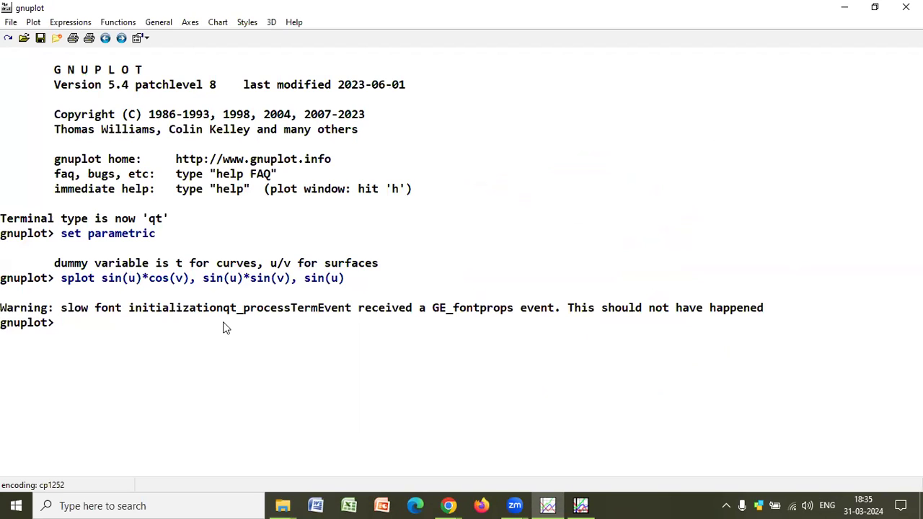
Step: Run 'set hidden3d' to redraw the surface with hidden lines removed, then return to the console
text(set)
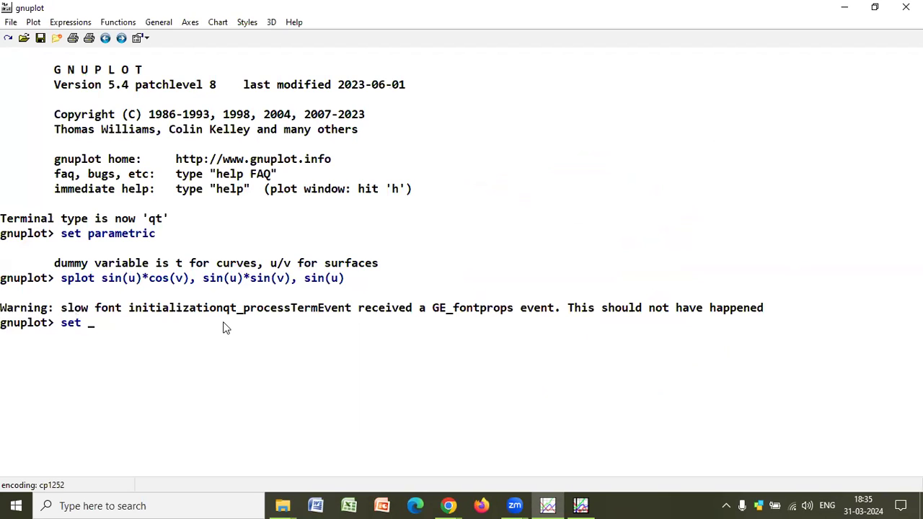
text(hidden)
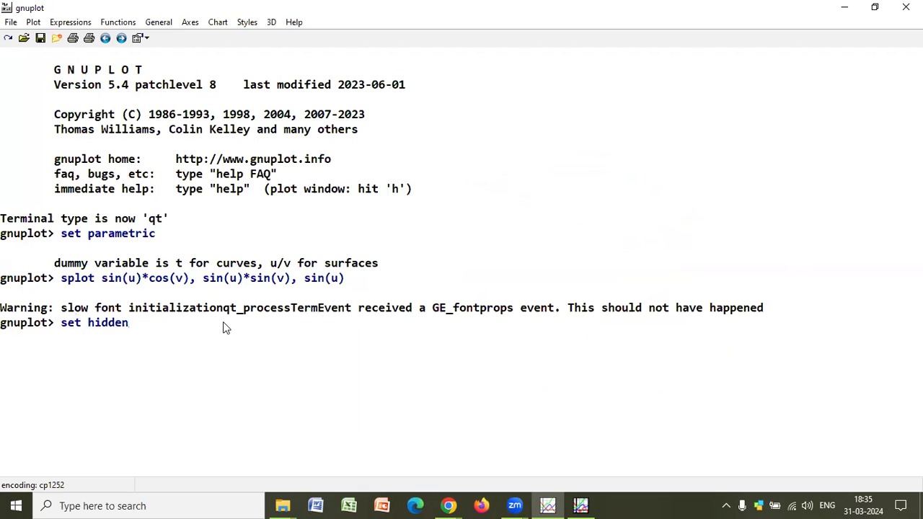
text(3d)
text(replot)
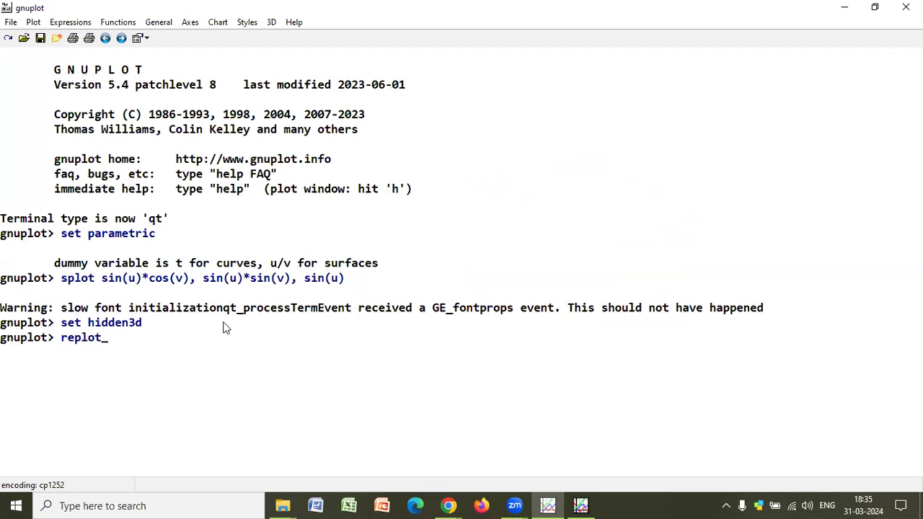
key(Return)
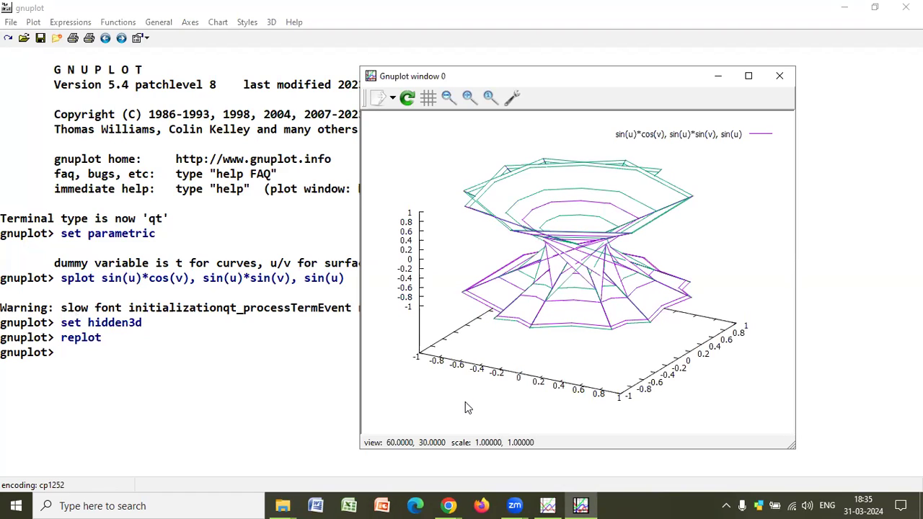
mouse_move(524, 404)
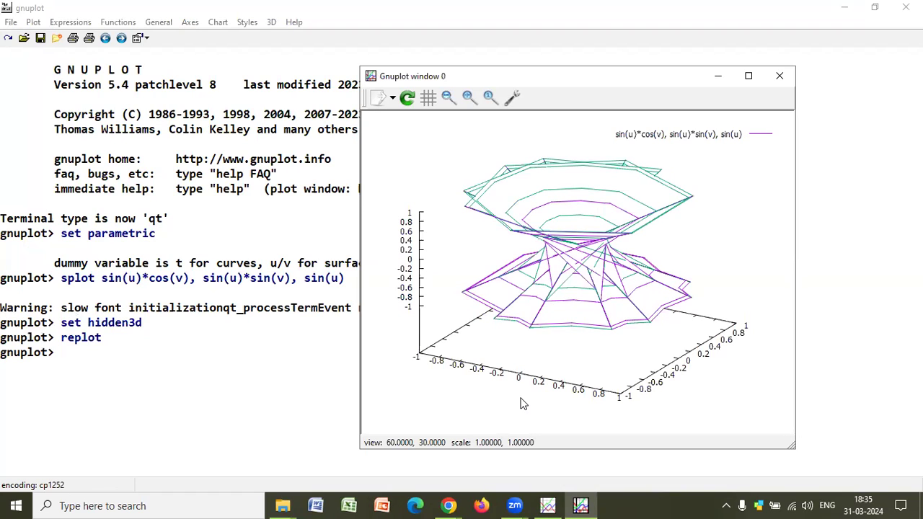
mouse_move(202, 444)
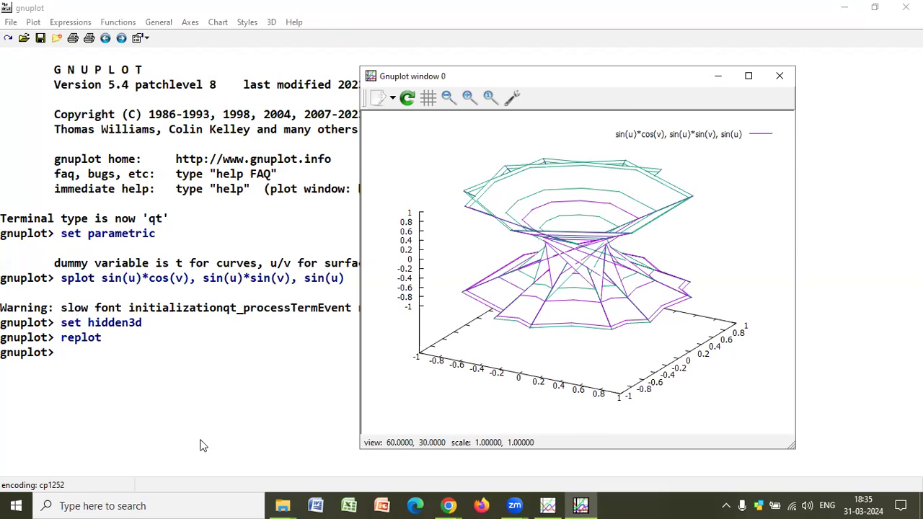
click(778, 75)
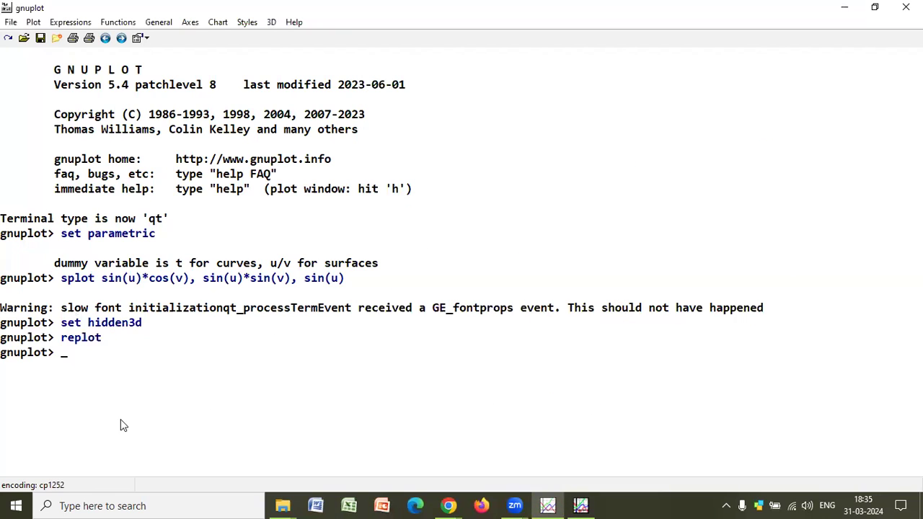
mouse_move(126, 363)
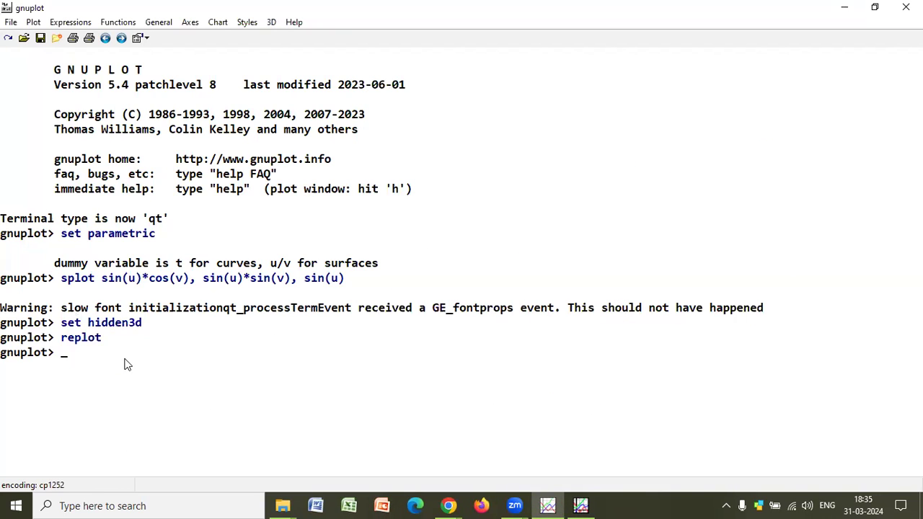
Step: Enter 'set xyplane 0' and 'set format ''' to set the base plane at 0 and blank tick labels
text(set x)
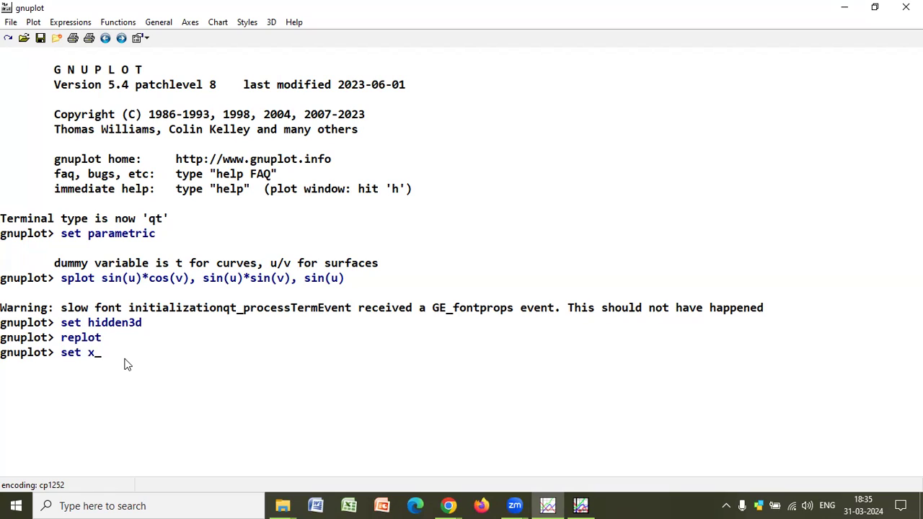
text(yplane)
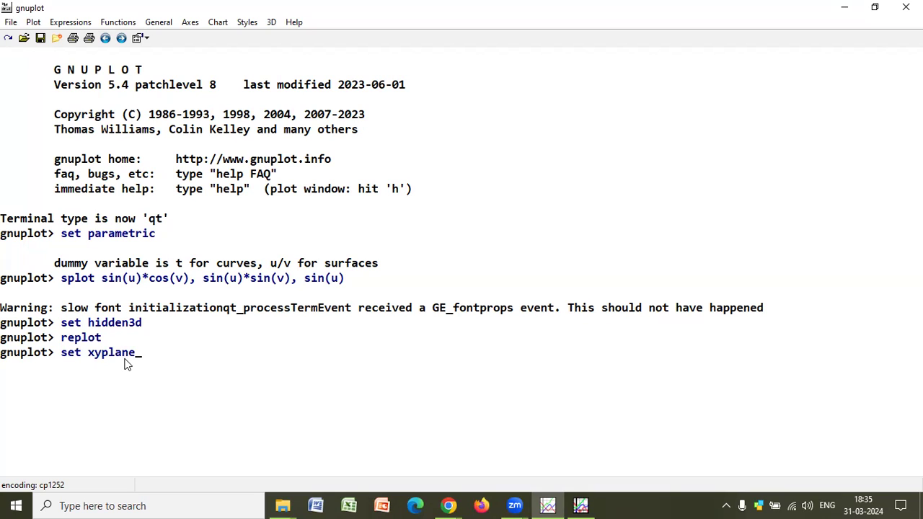
text(0)
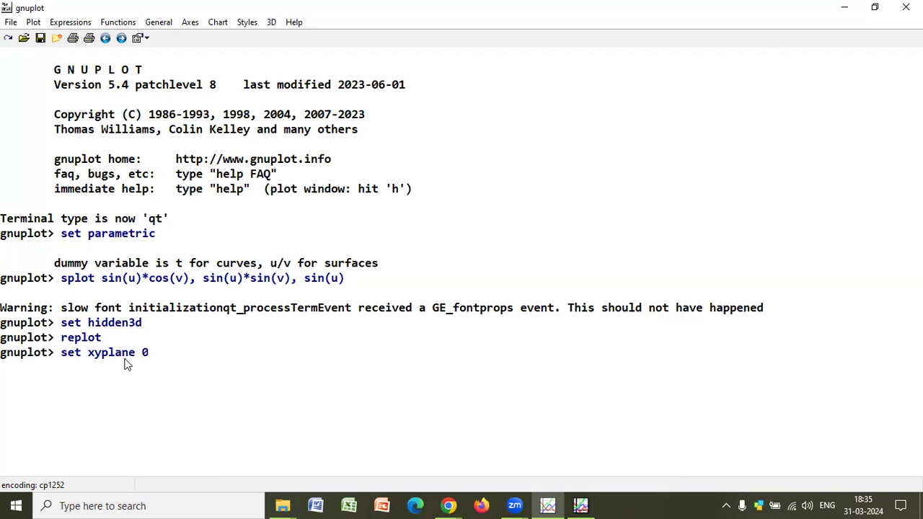
key(Return)
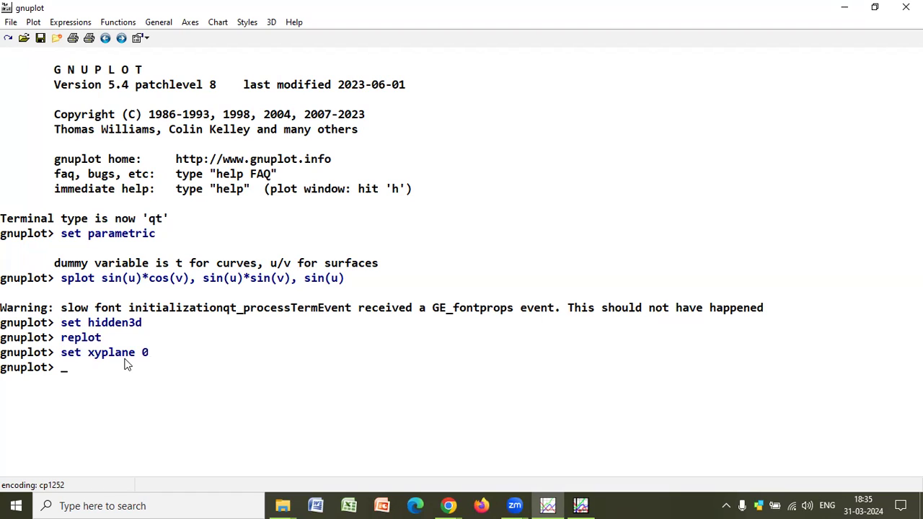
text(set)
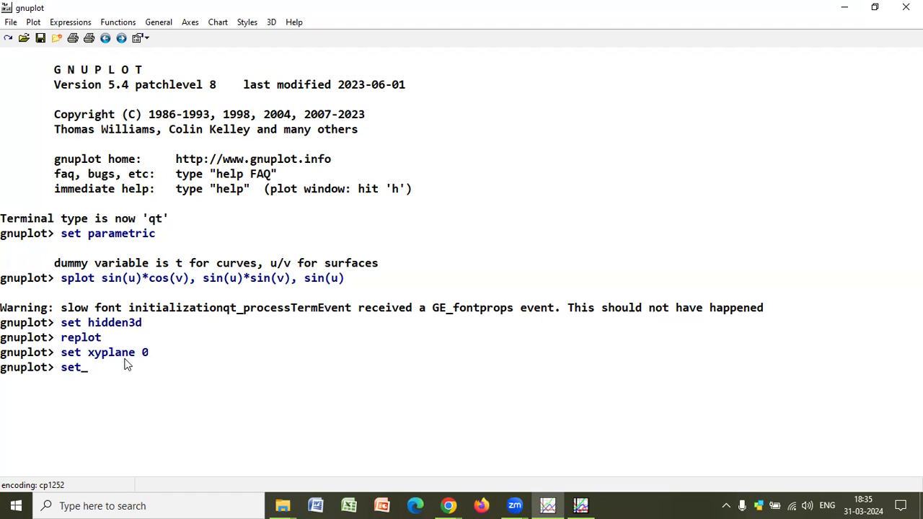
text(format)
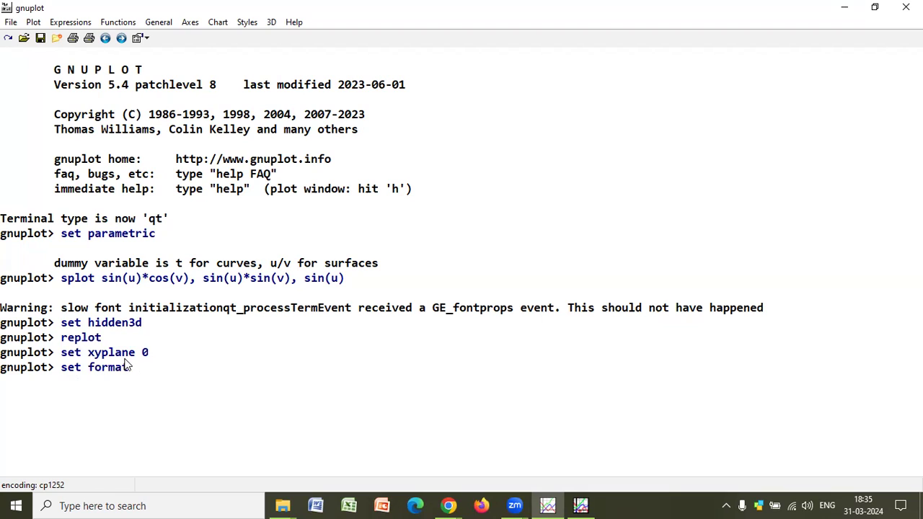
text('')
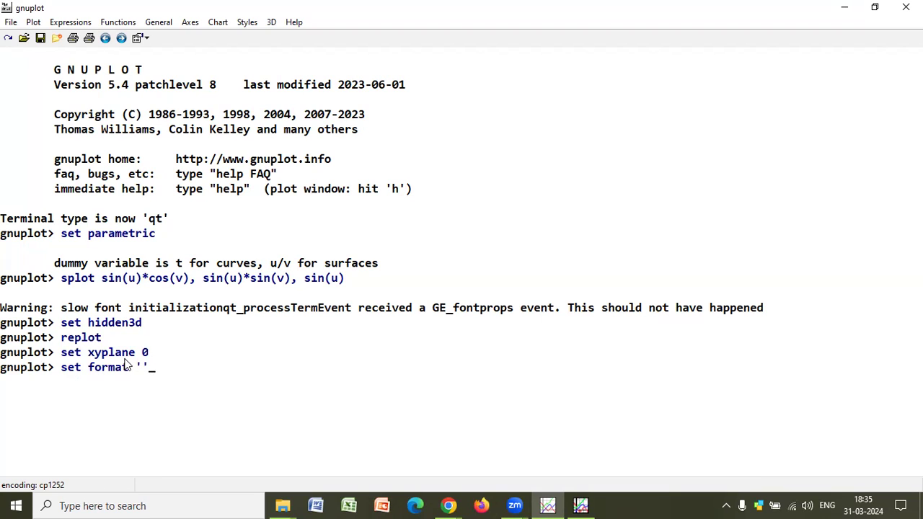
key(Return)
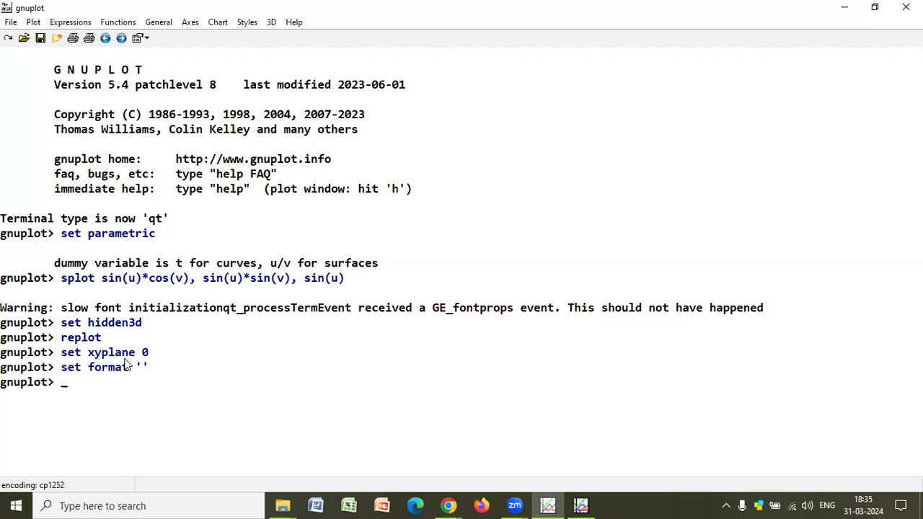
Step: Enter 'set isosamples 40' to raise the surface sampling density
text(set)
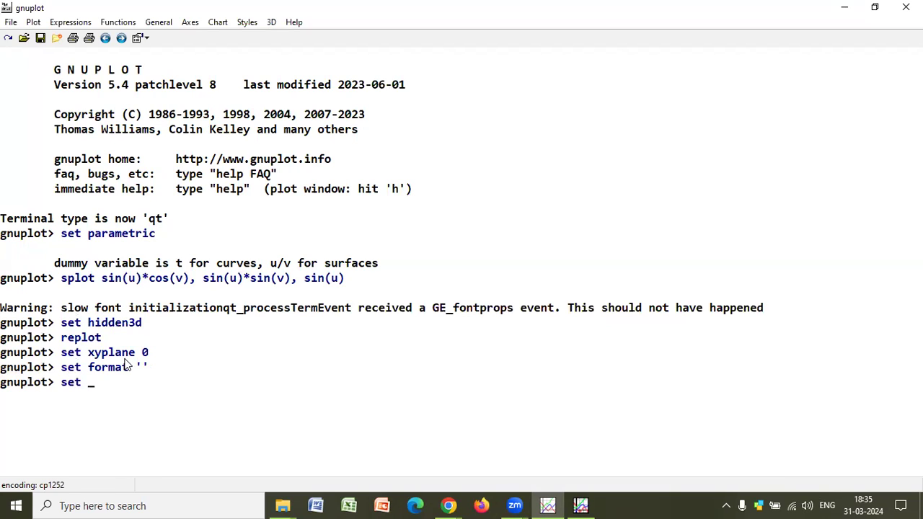
text(iso)
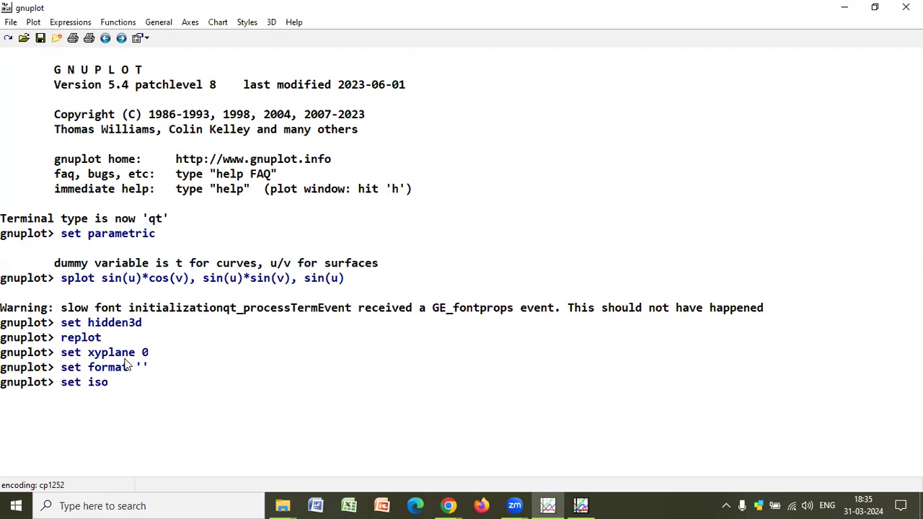
text(samples)
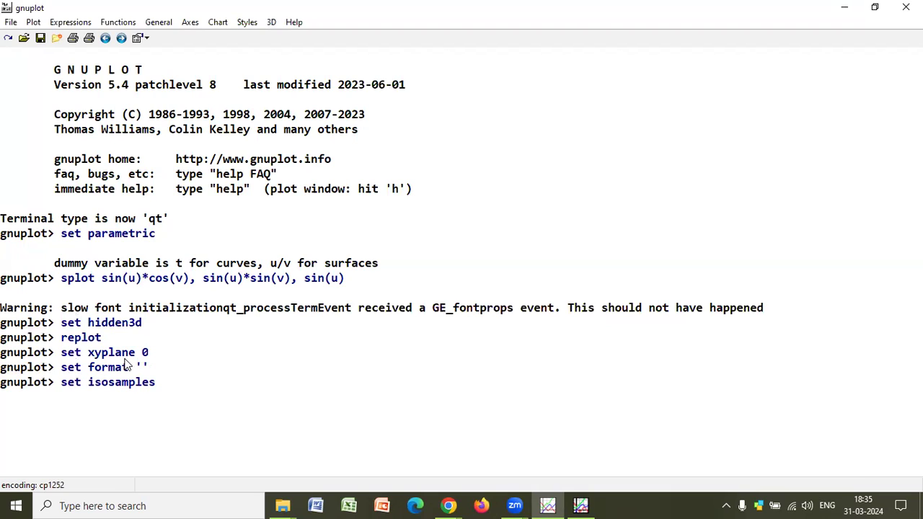
text(40)
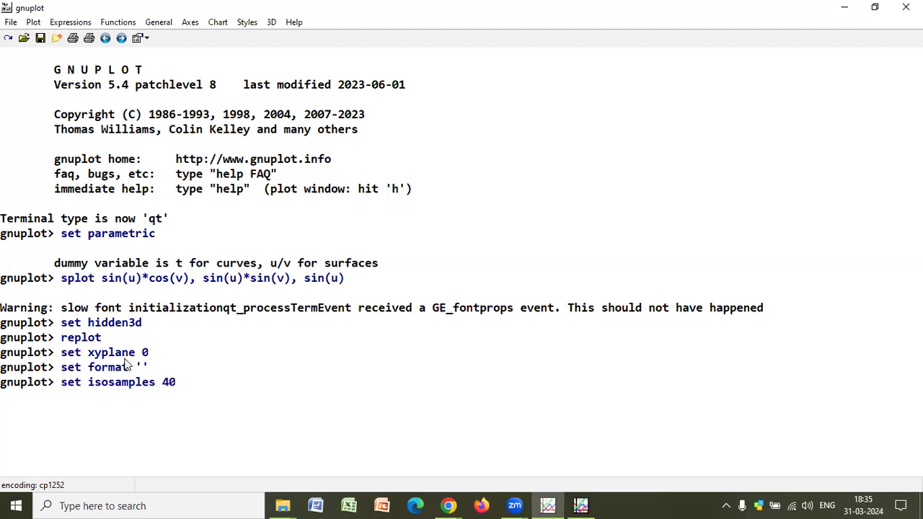
text(set isosamples 40)
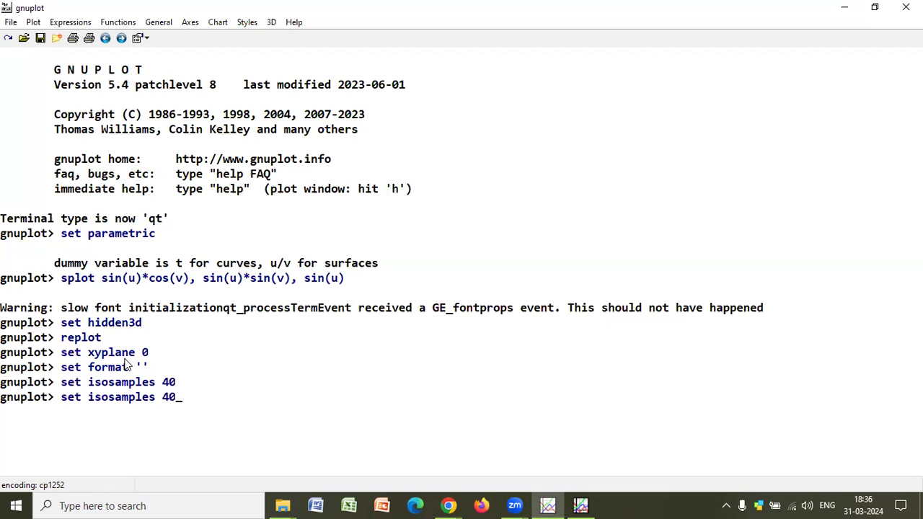
Step: Run the sphere splot with 'lt -1, lw 1', which fails with 'undefined variable: lw'
text(splot sin(u)*cos(v), sin(u)*sin(v), sin(u))
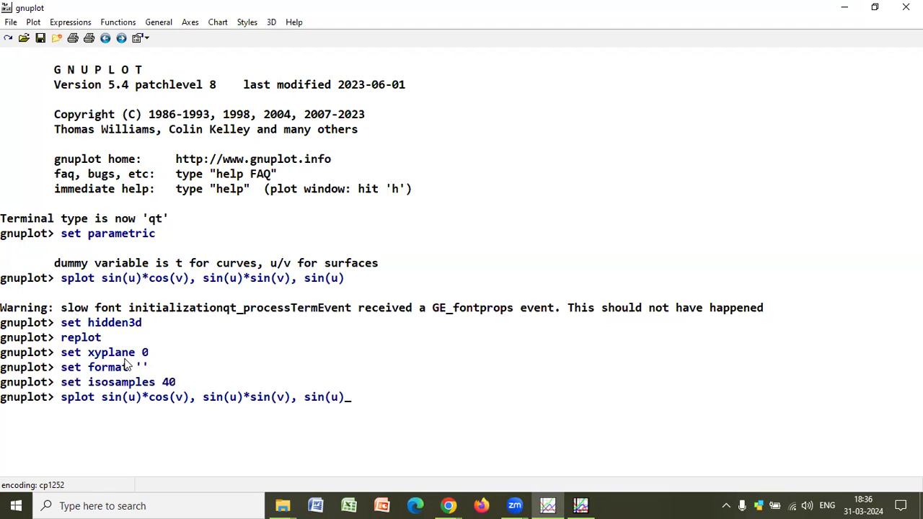
mouse_move(364, 398)
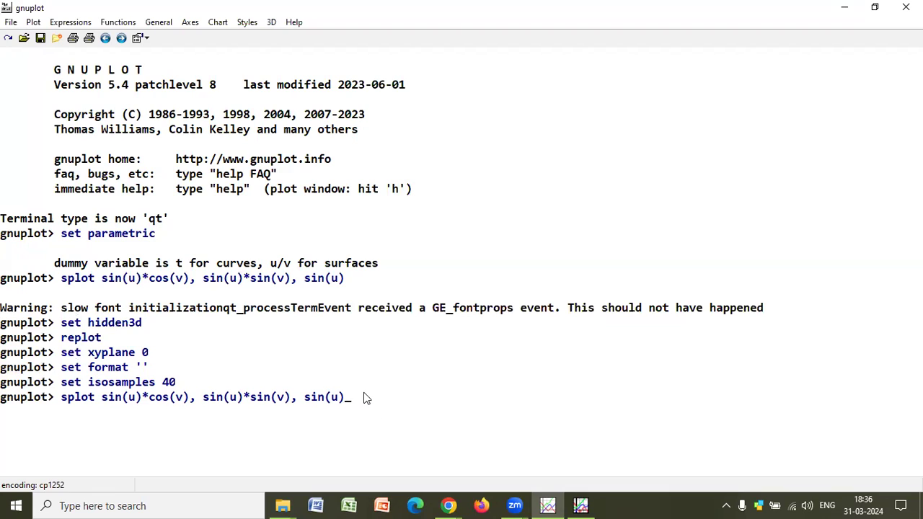
text(l)
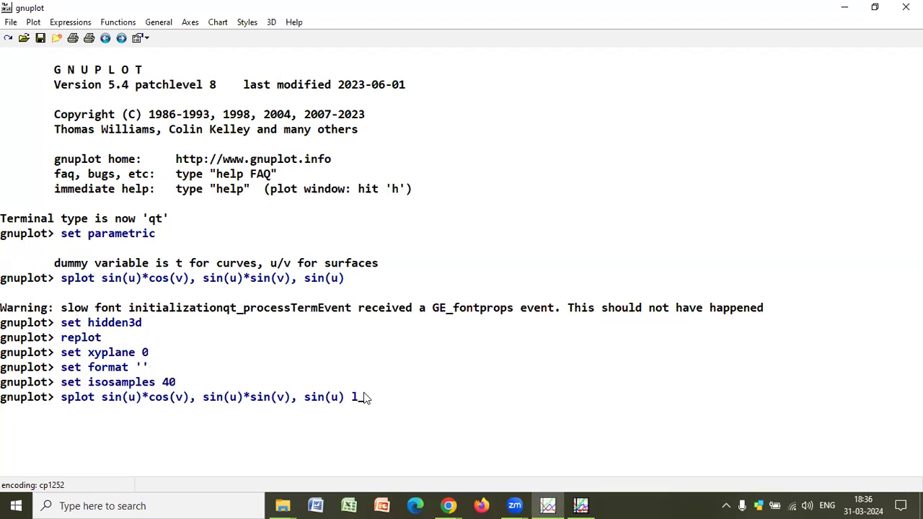
text(t)
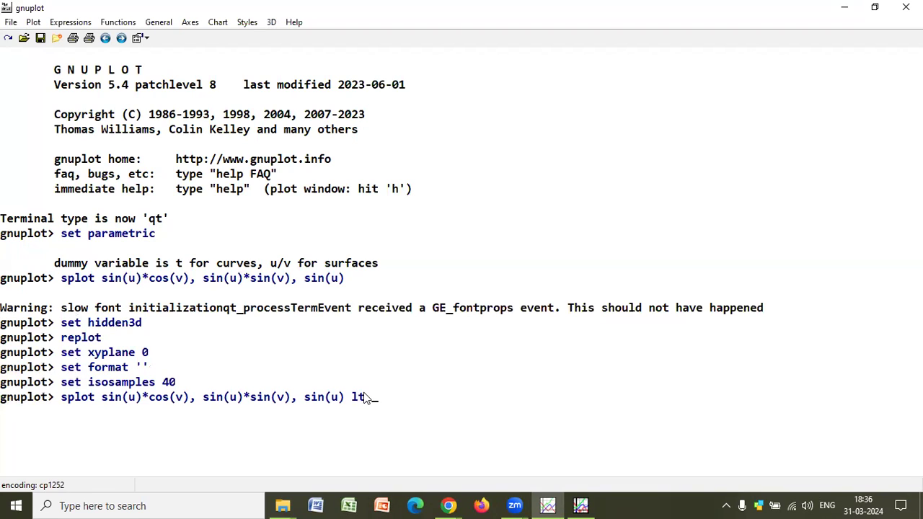
text(-1,)
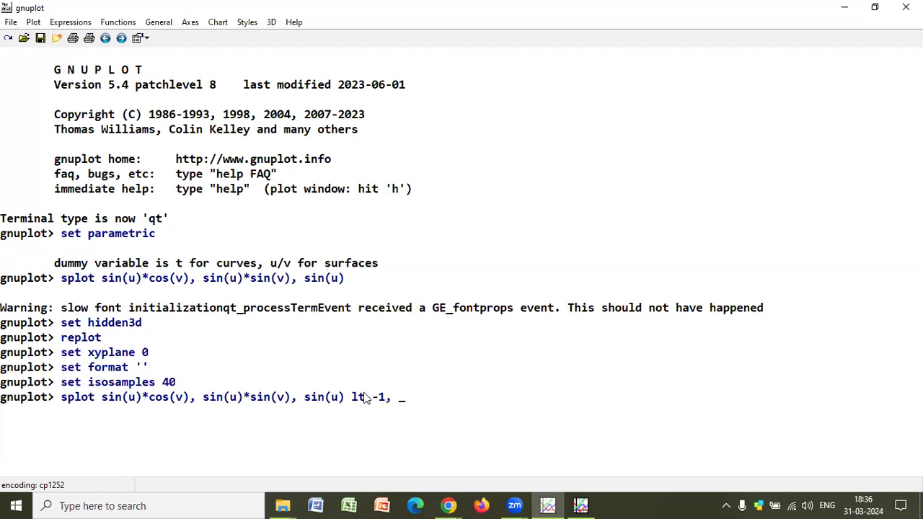
text(lw)
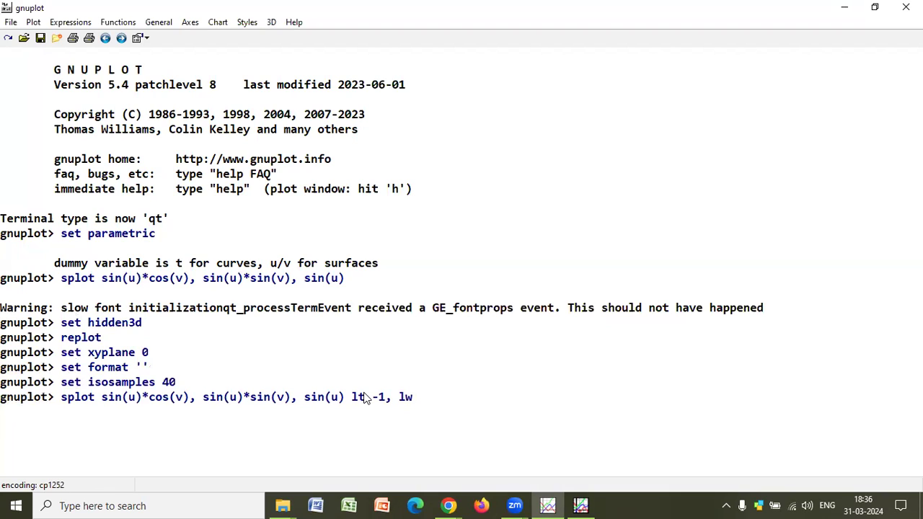
key(Return)
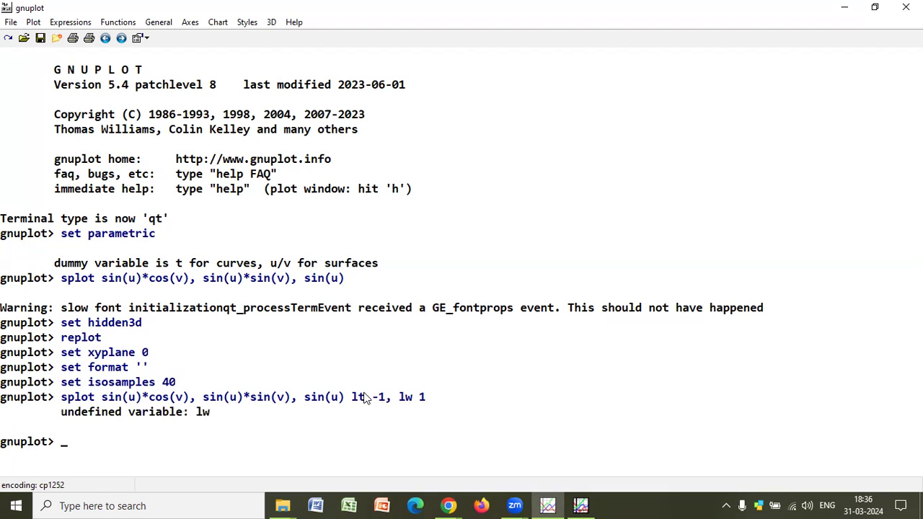
mouse_move(389, 444)
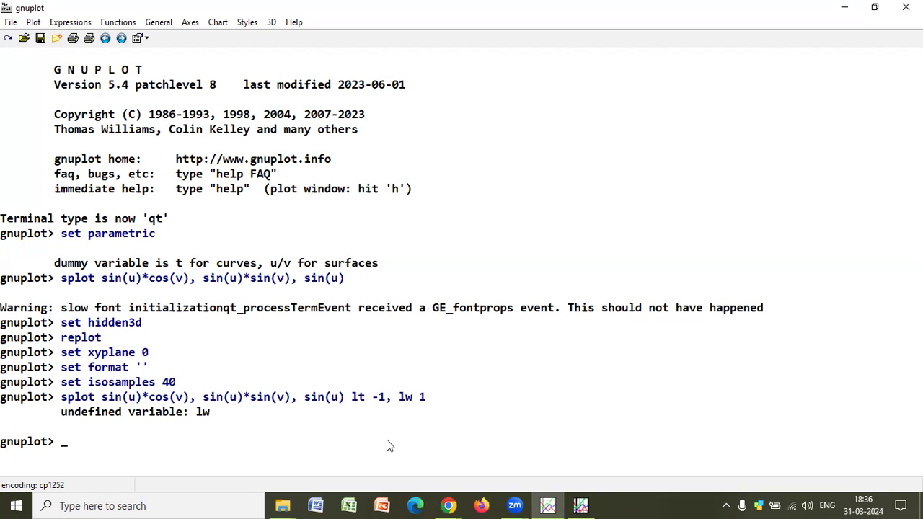
mouse_move(390, 420)
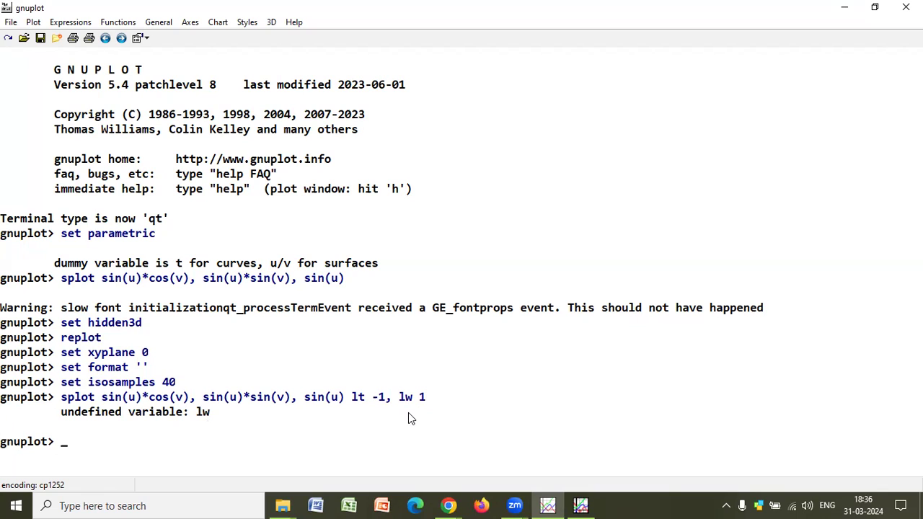
Step: Recall the splot command, delete the 'lt -1, lw 1' options and run it successfully
text(splot sin(u)*cos(v), sin(u)*sin(v), sin(u) lt -1, lw 1)
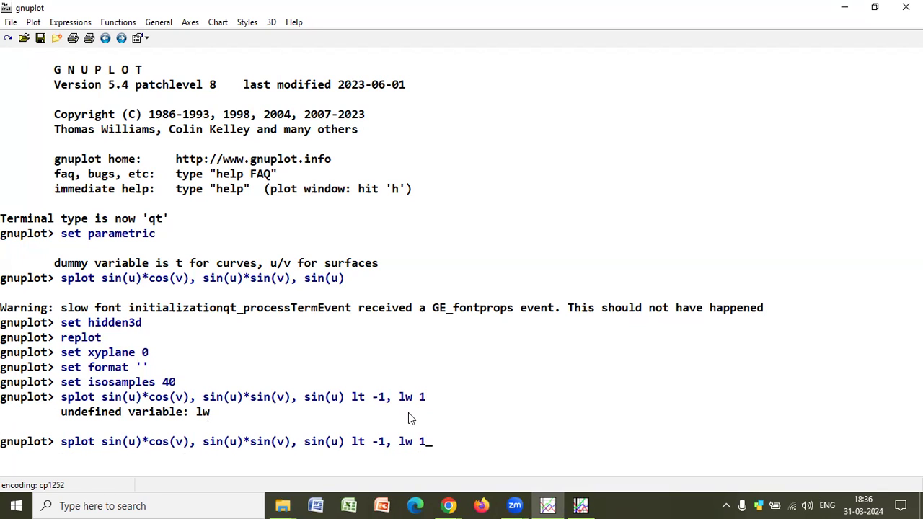
key(Backspace)
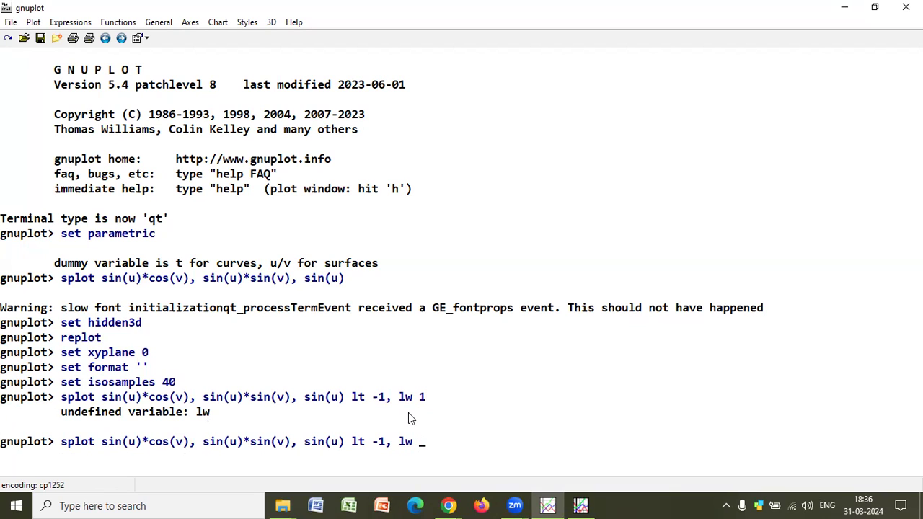
key(Backspace)
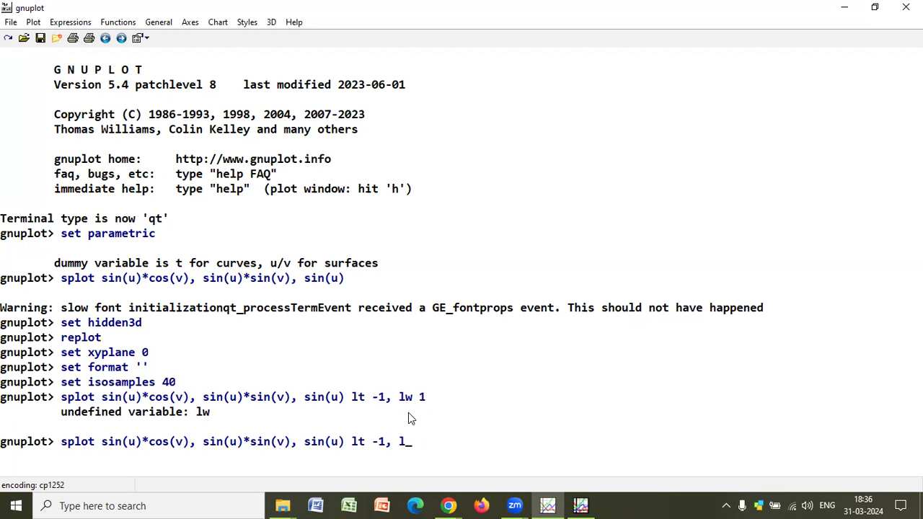
text(w)
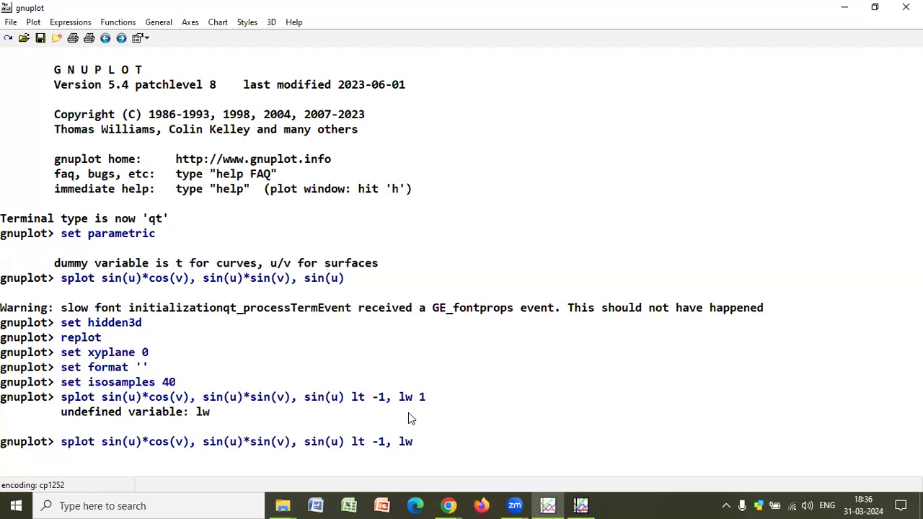
key(Backspace)
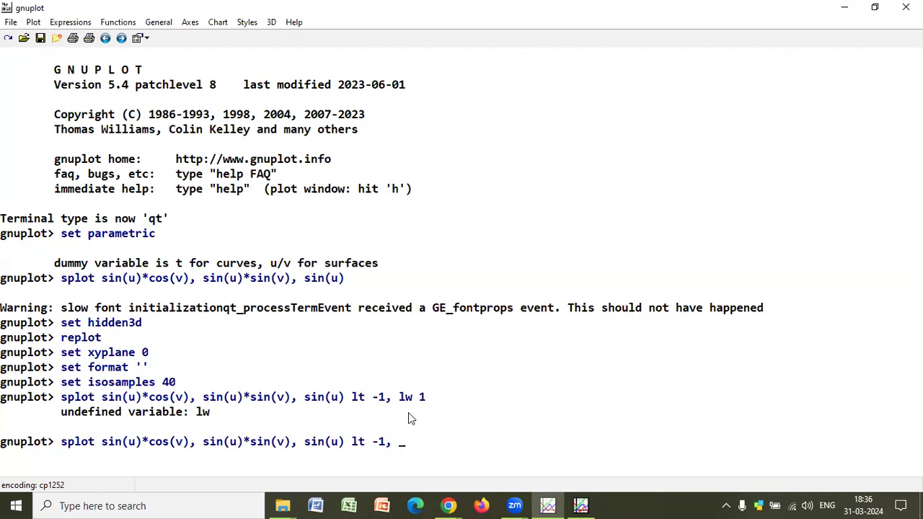
key(BackSpace)
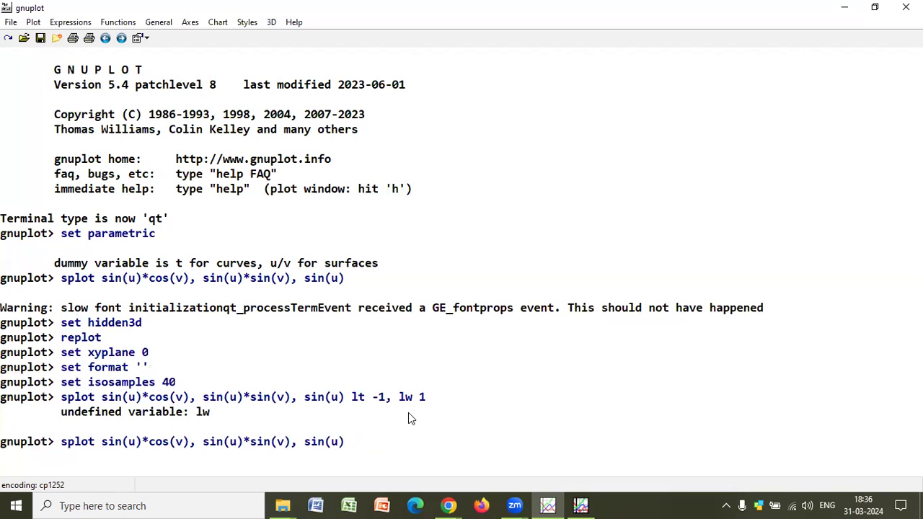
key(Return)
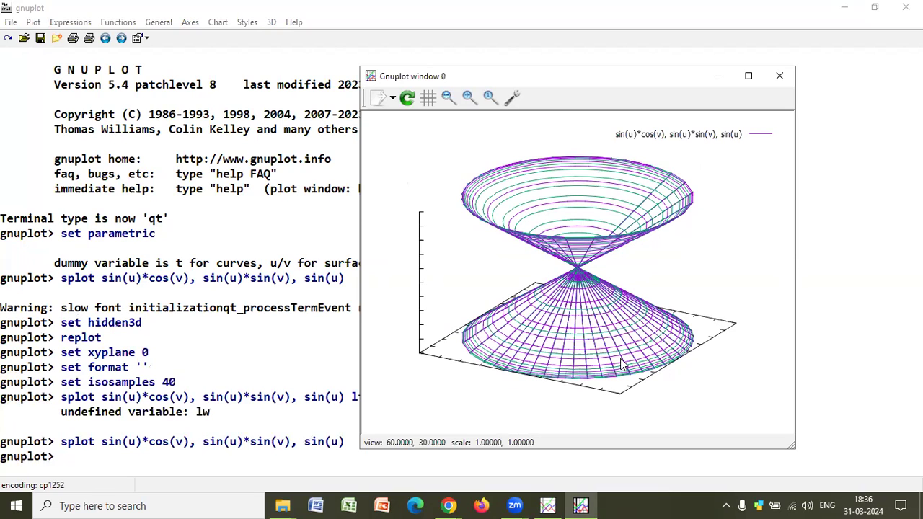
mouse_move(562, 242)
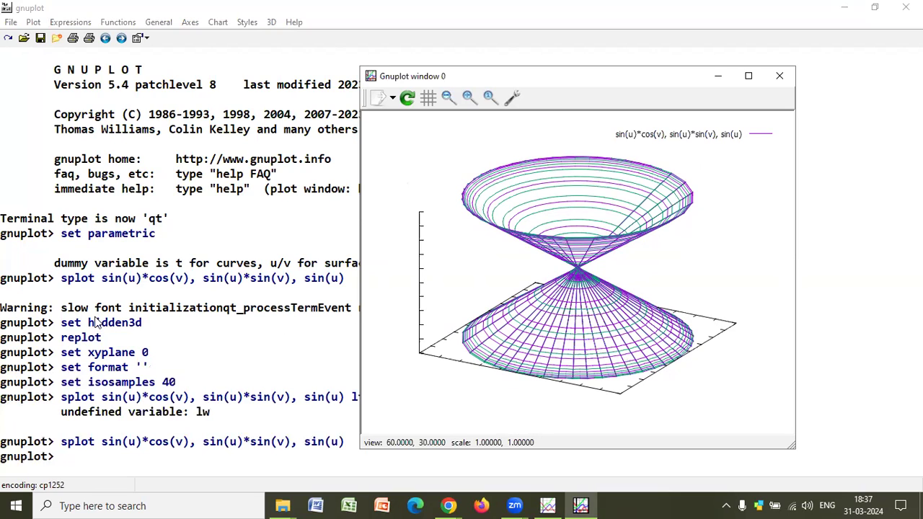
mouse_move(147, 362)
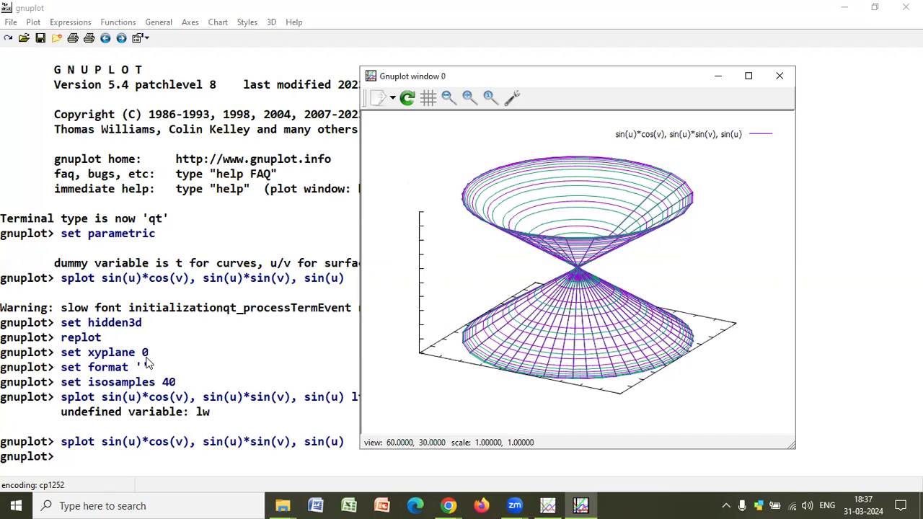
mouse_move(179, 395)
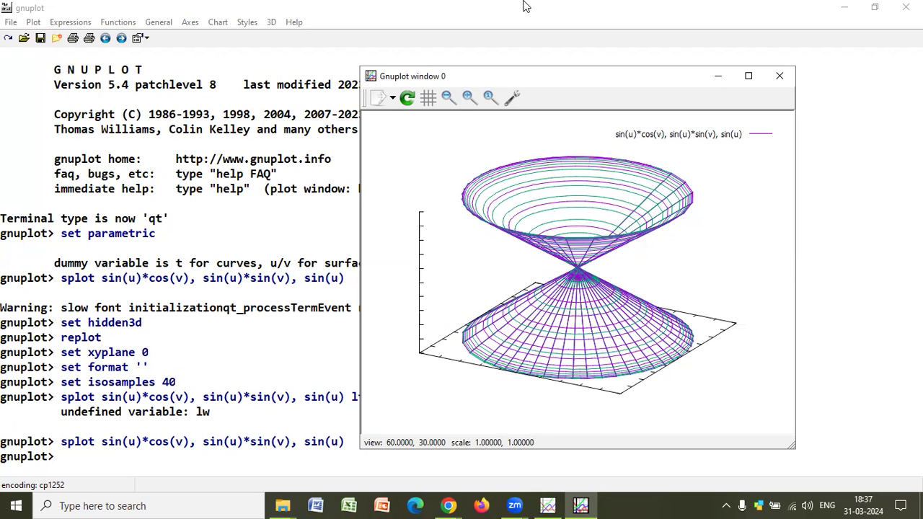
Step: Close the gnuplot plot window showing the meshed double-cone surface
click(778, 75)
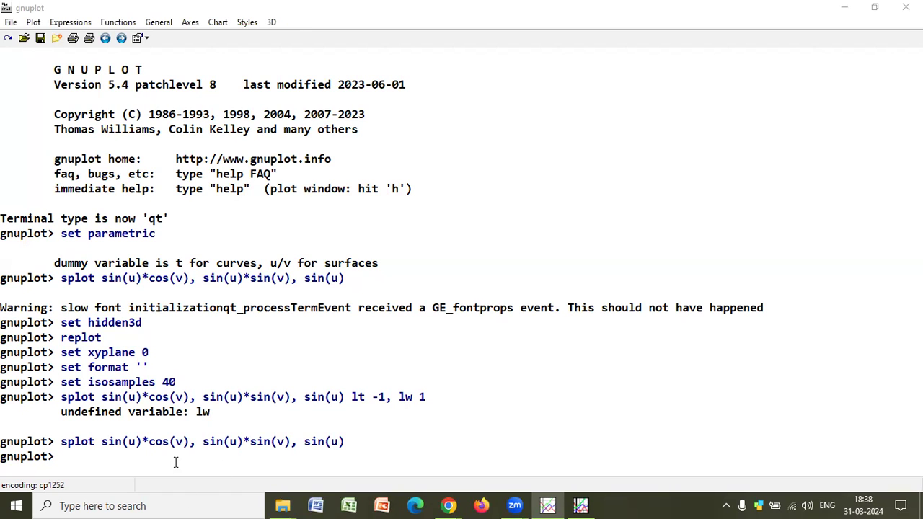
Step: Change the sample count from 40 to isosamples 50 and redraw the double-cone mesh
text(splot sin(u)*cos(v), sin(u)*sin(v), sin(u) lt -1, lw 1)
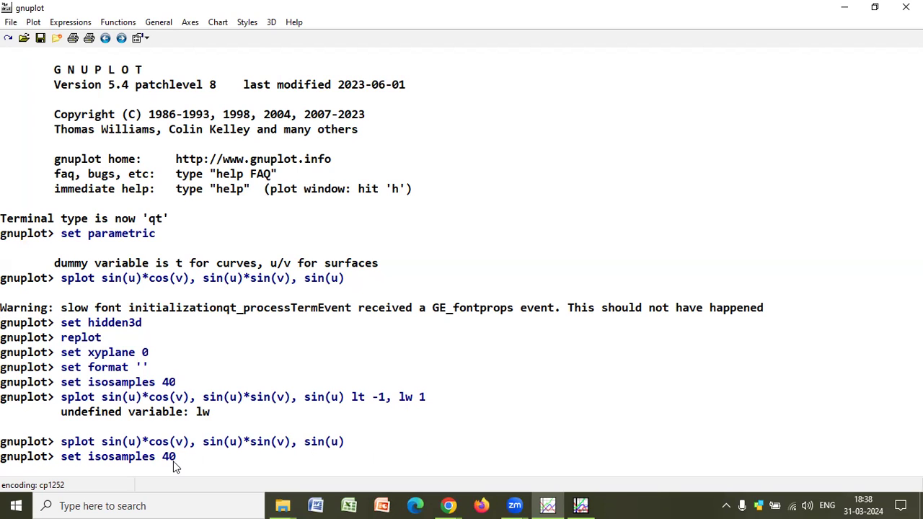
key(BackSpace)
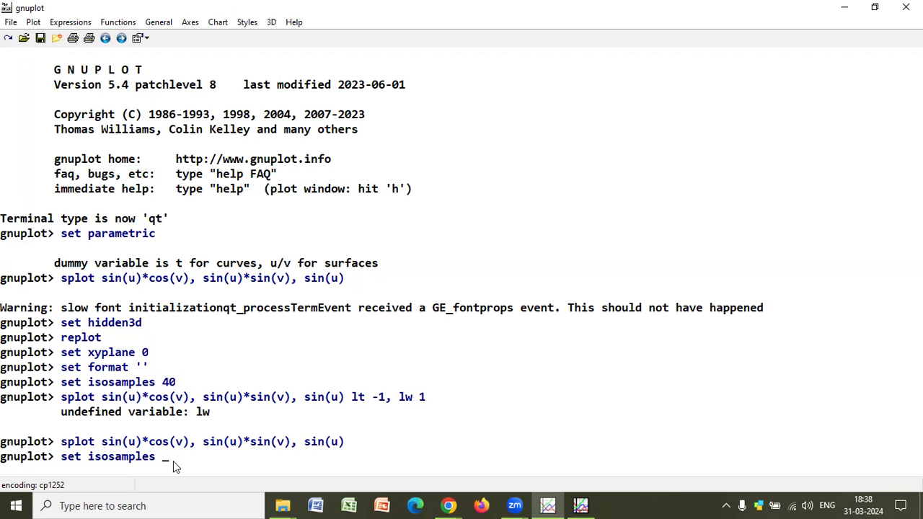
text(50)
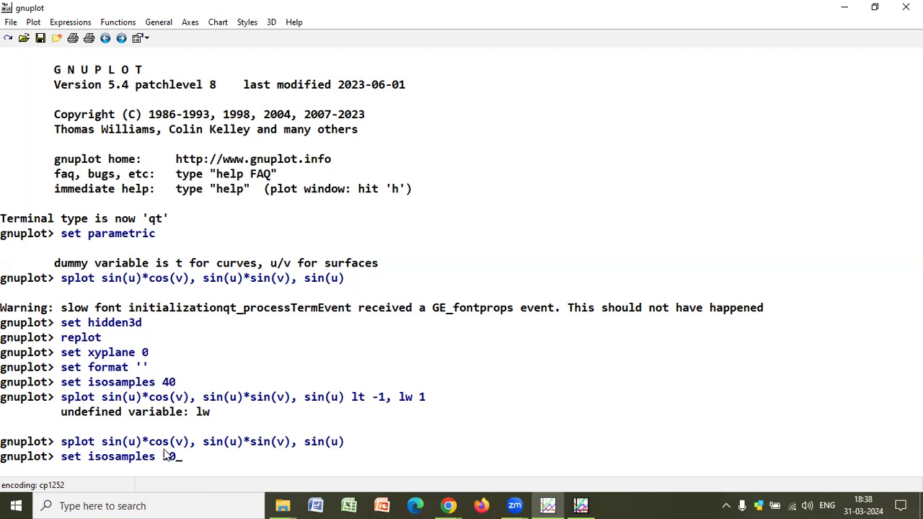
key(Return)
text(replot)
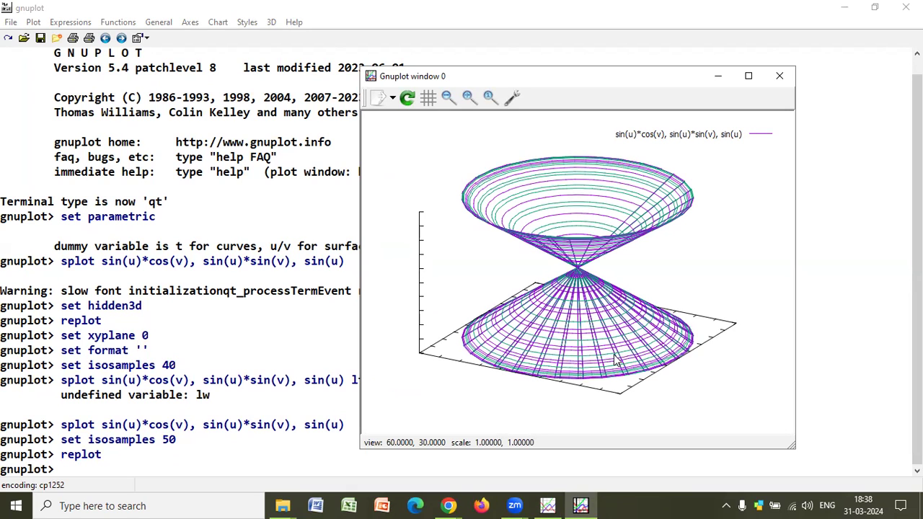
mouse_move(562, 341)
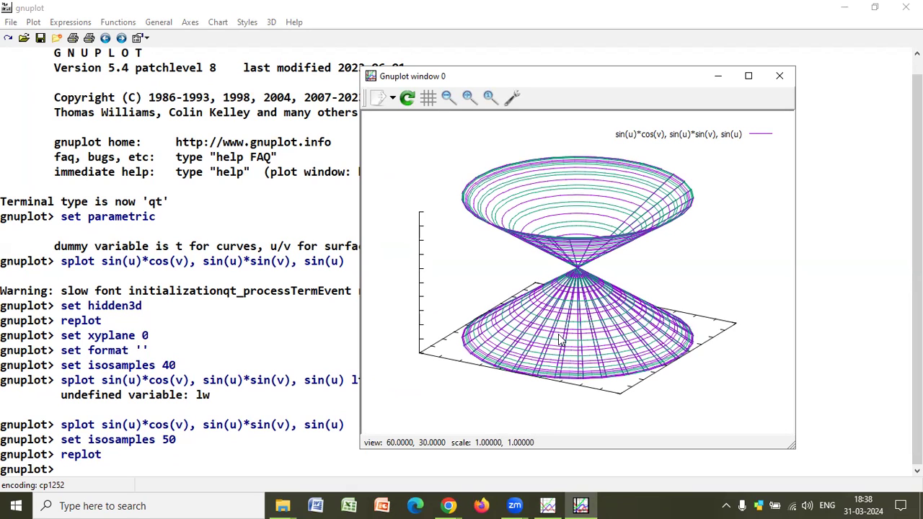
Step: Rotate the double-cone wireframe through top, side and into-the-cone viewpoints, resting at a moderate tilt
drag(562, 338, 652, 251)
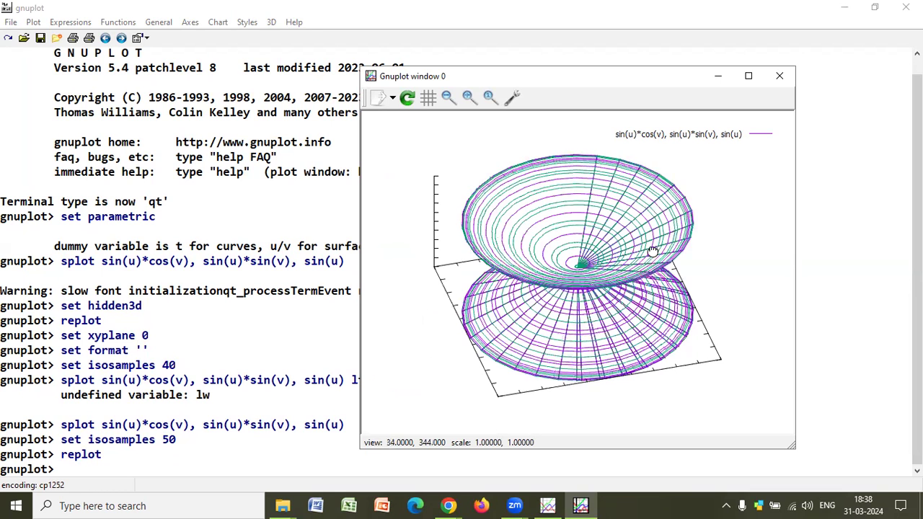
drag(652, 250, 631, 281)
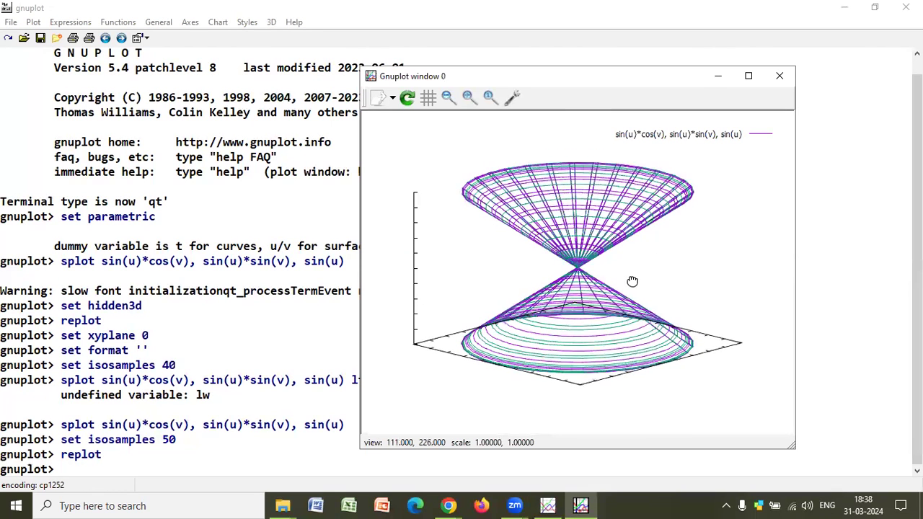
drag(631, 281, 561, 340)
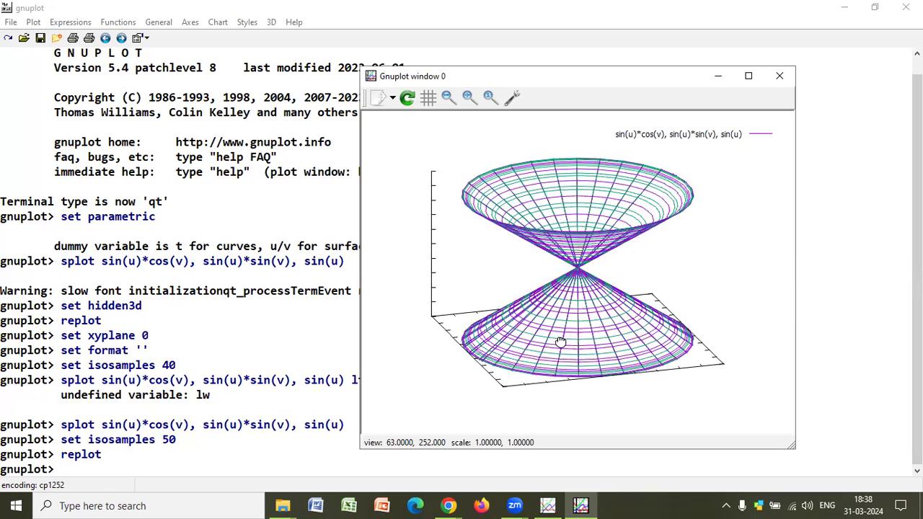
drag(561, 340, 623, 326)
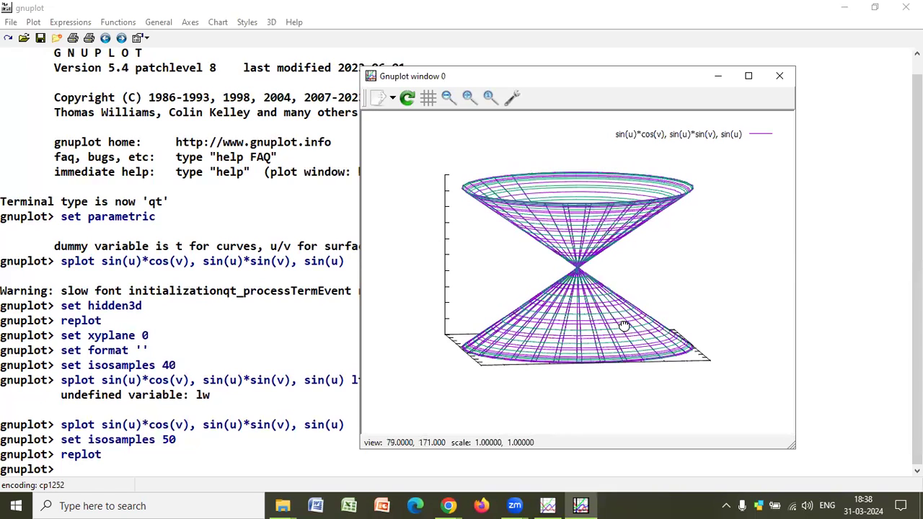
drag(623, 324, 663, 318)
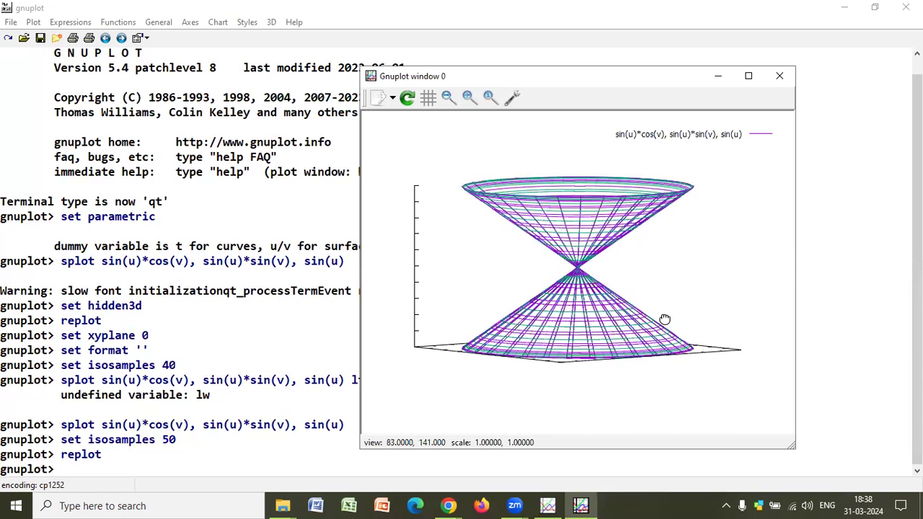
drag(663, 319, 568, 329)
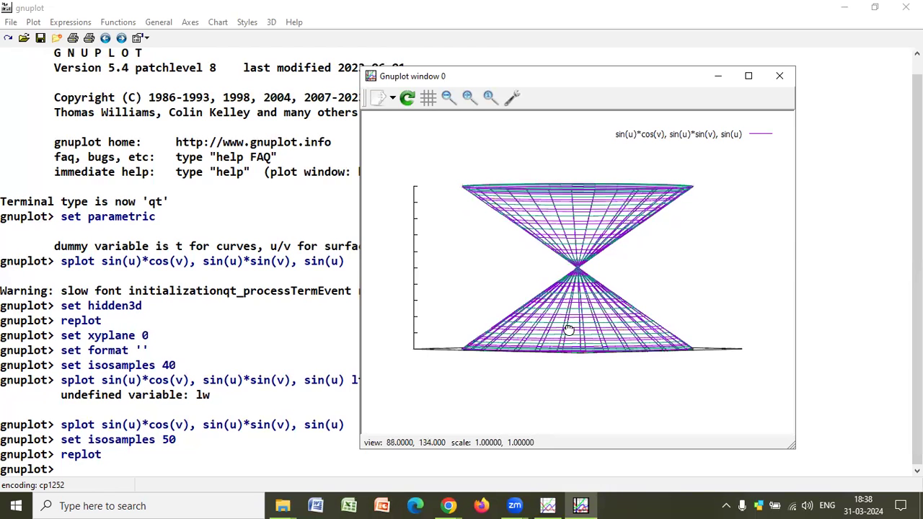
drag(568, 329, 588, 389)
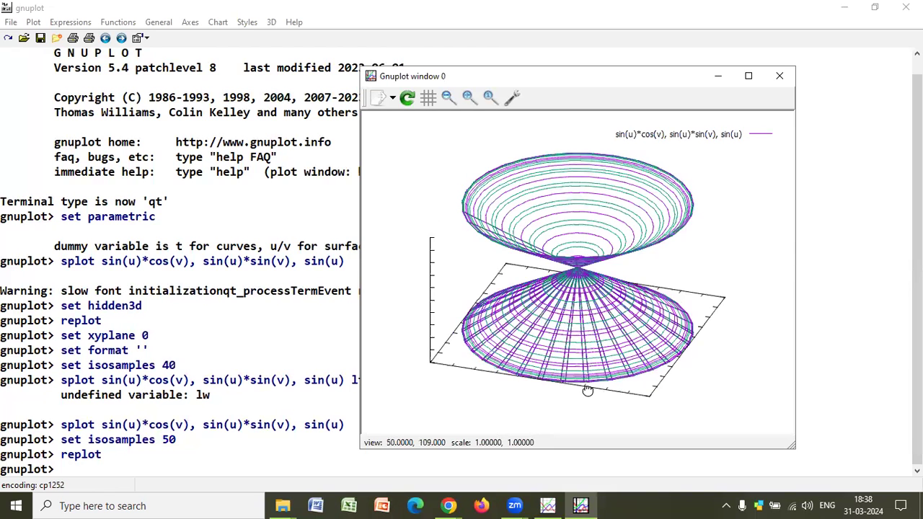
drag(588, 389, 562, 360)
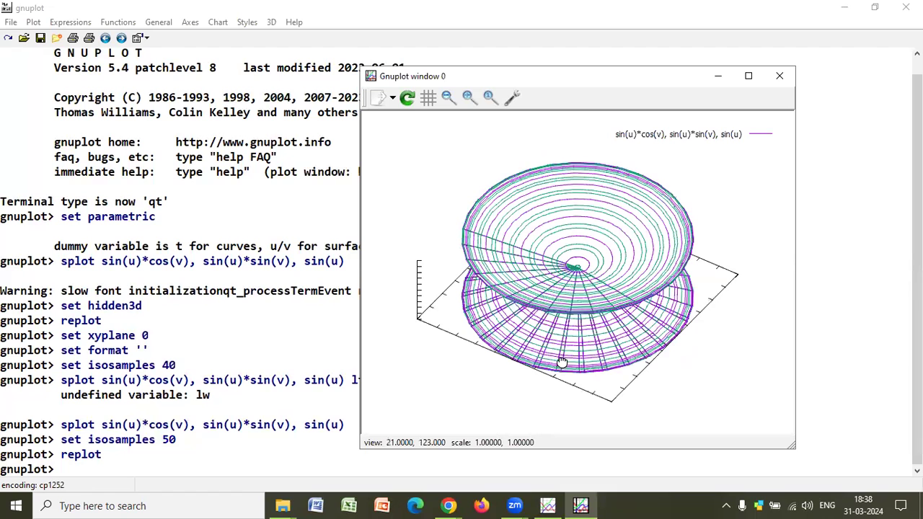
drag(563, 360, 576, 320)
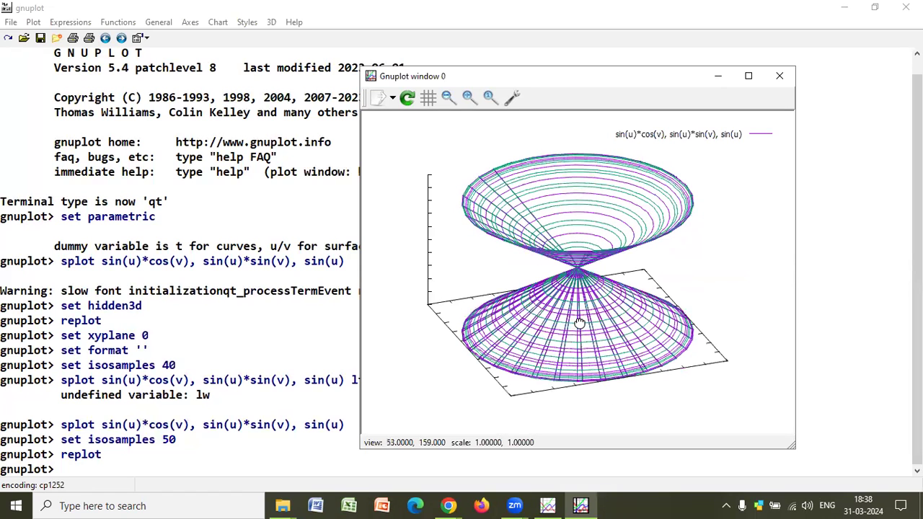
drag(577, 323, 525, 329)
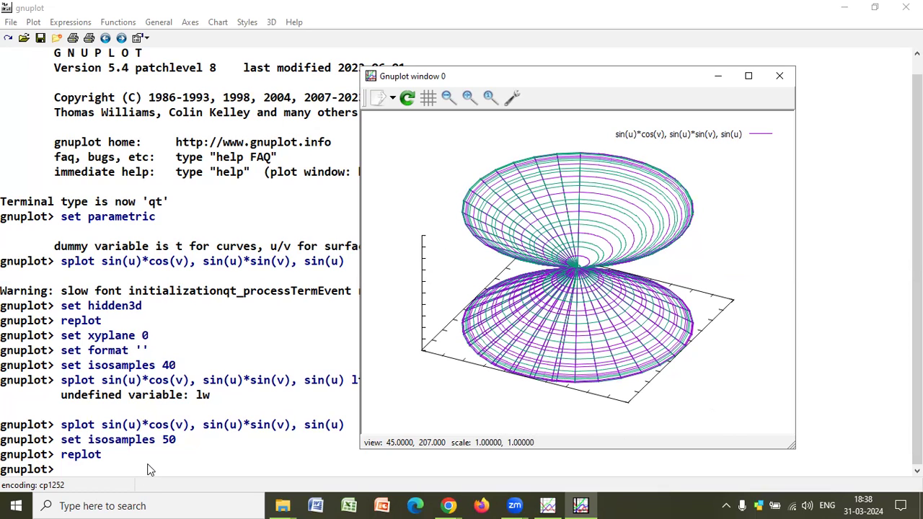
mouse_move(525, 110)
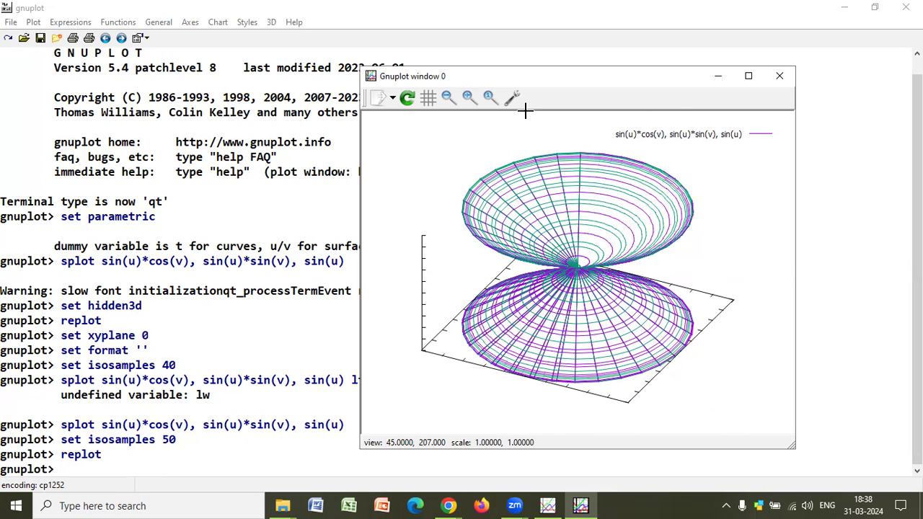
mouse_move(784, 6)
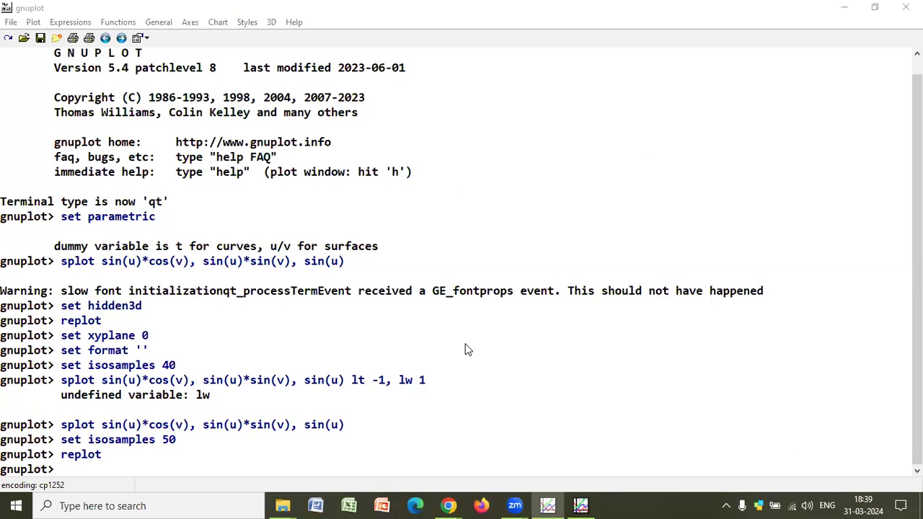
mouse_move(436, 387)
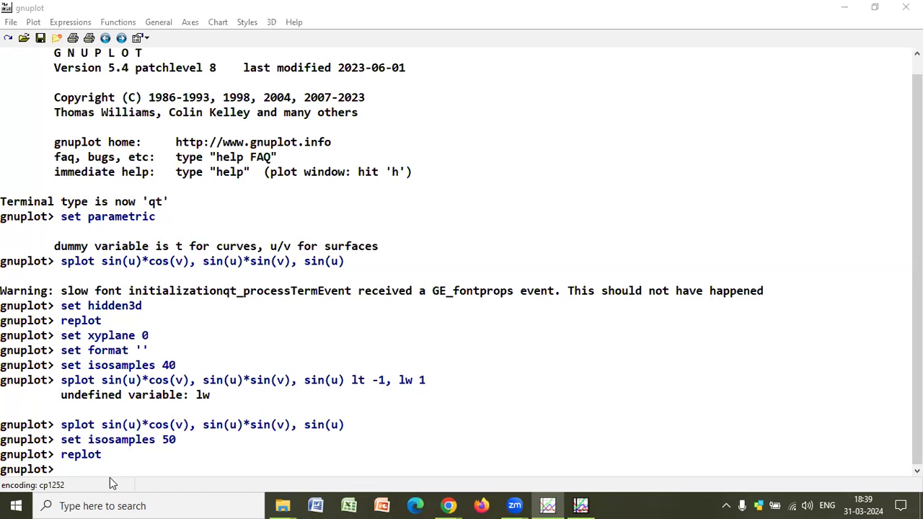
Step: Close the cone plot and restart gnuplot with a fresh console
double_click(106, 216)
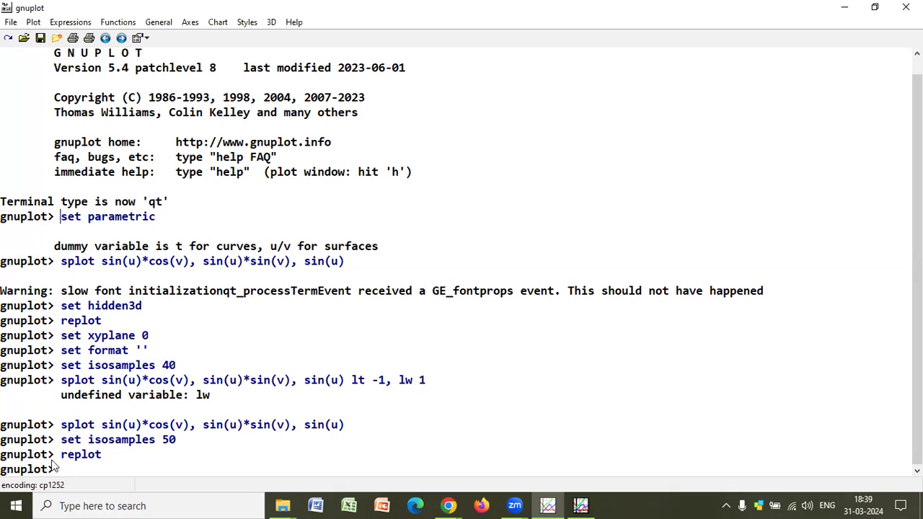
text(se)
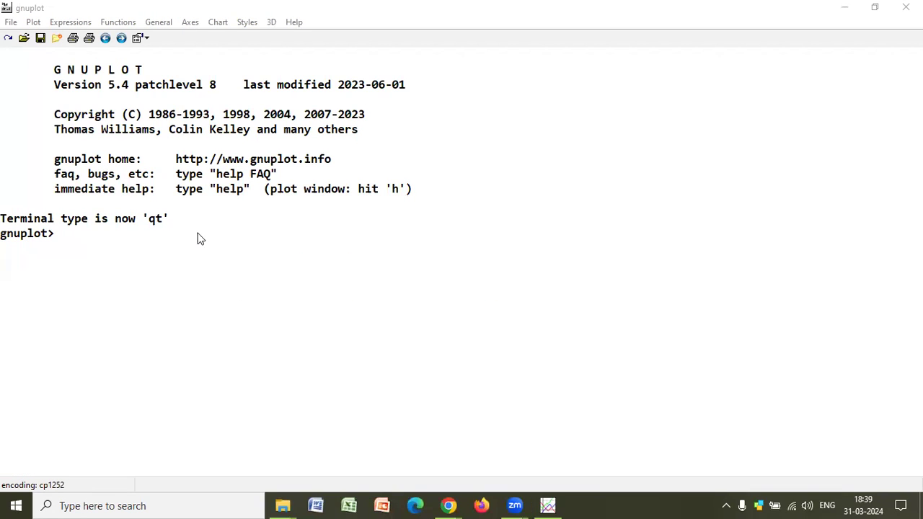
mouse_move(85, 242)
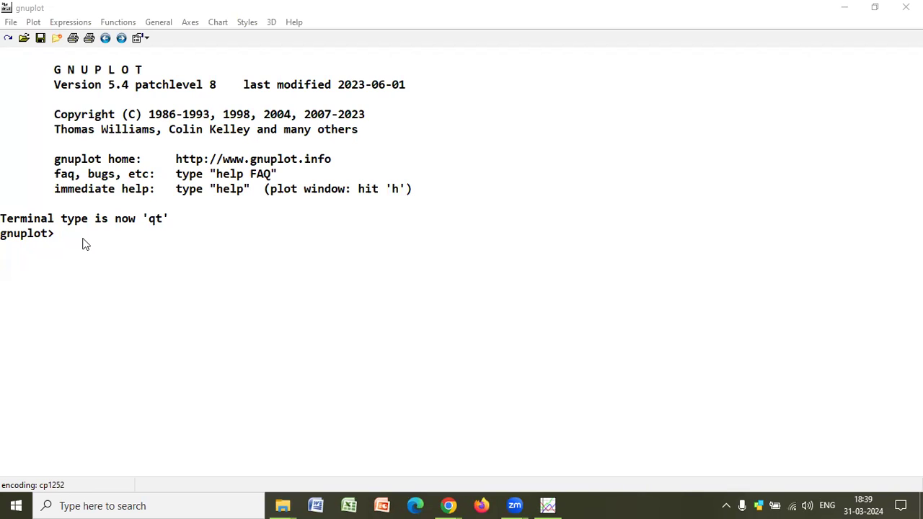
Step: Enable parametric mode and put the base plane at zero with set xyplane 0
text(s)
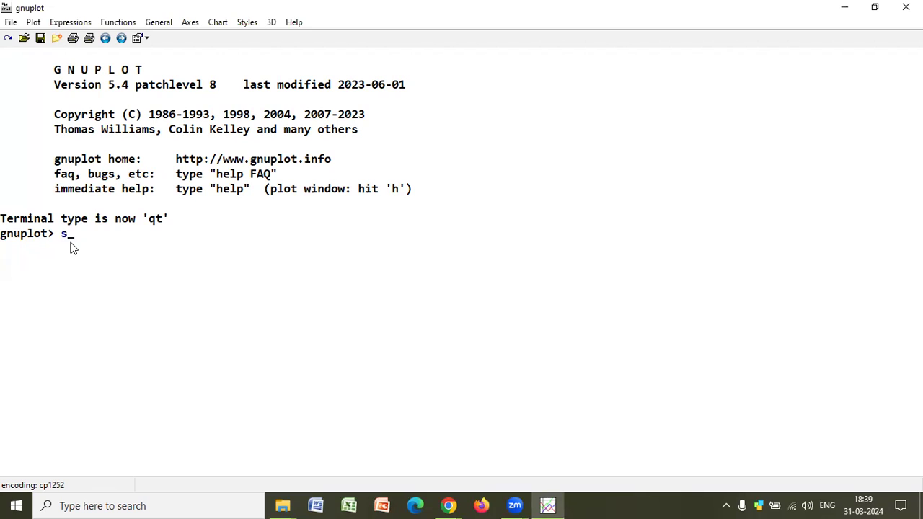
text(et p)
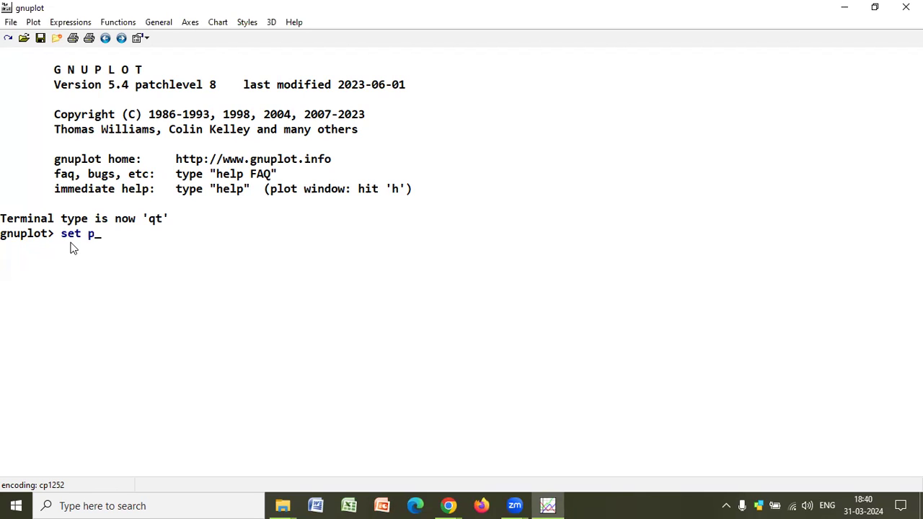
text(arame)
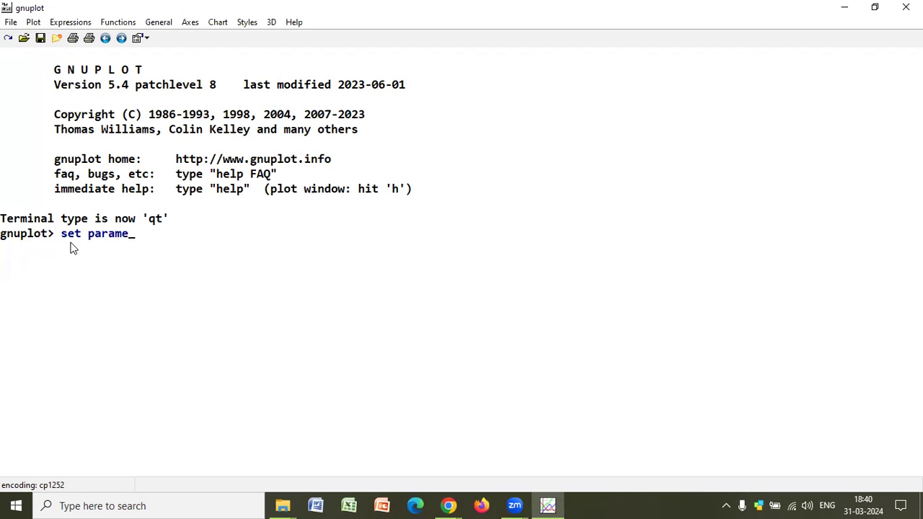
text(tric)
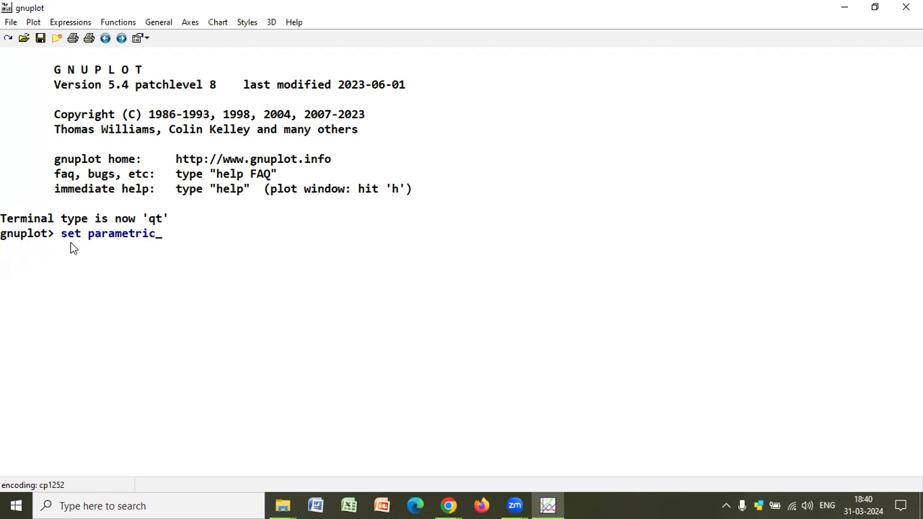
key(Return)
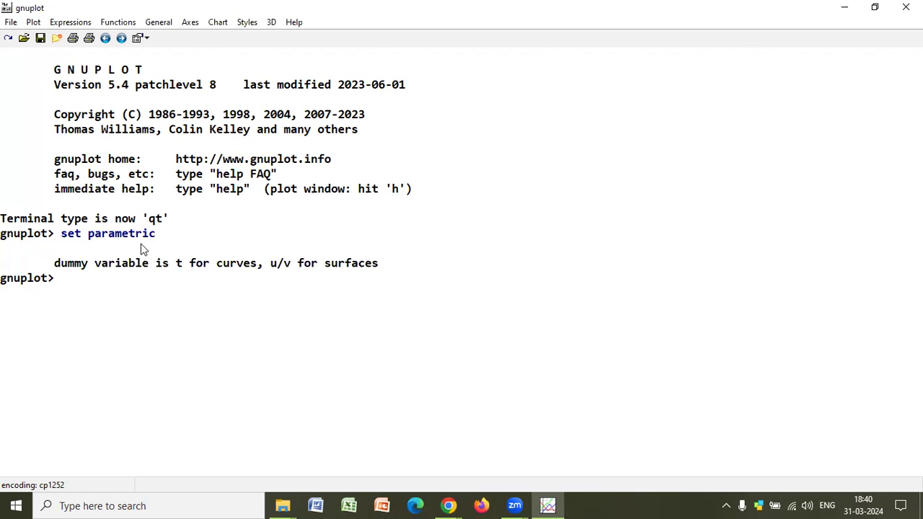
text(set)
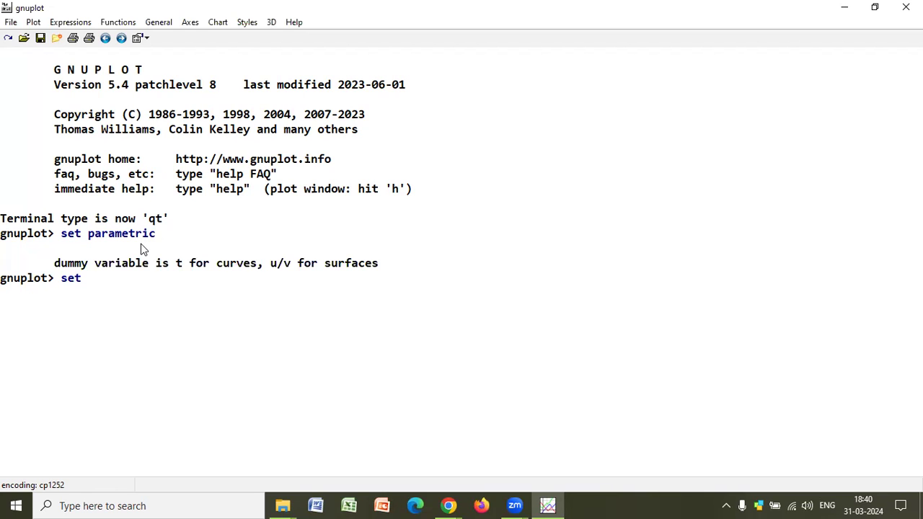
text(xyplane 0)
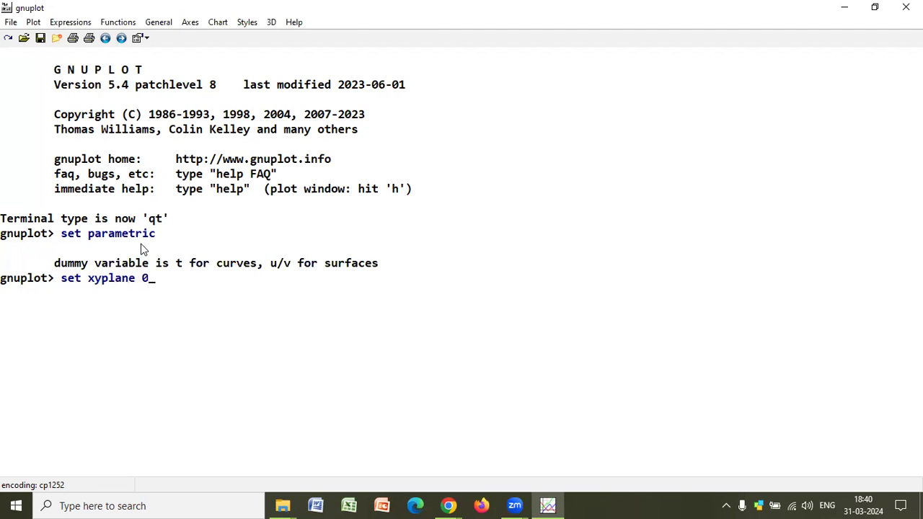
key(Return)
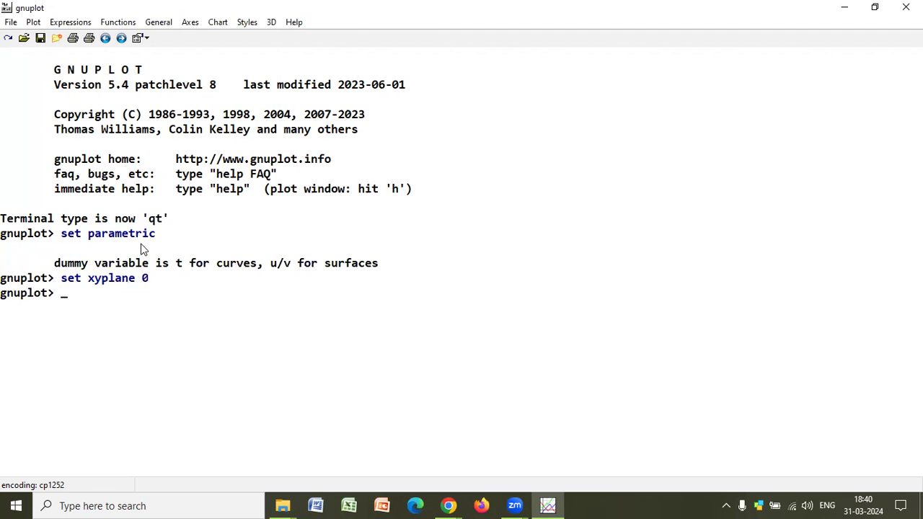
Step: Enable hidden3d hidden-line removal and blank the tick labels with set format ''
text(set hid)
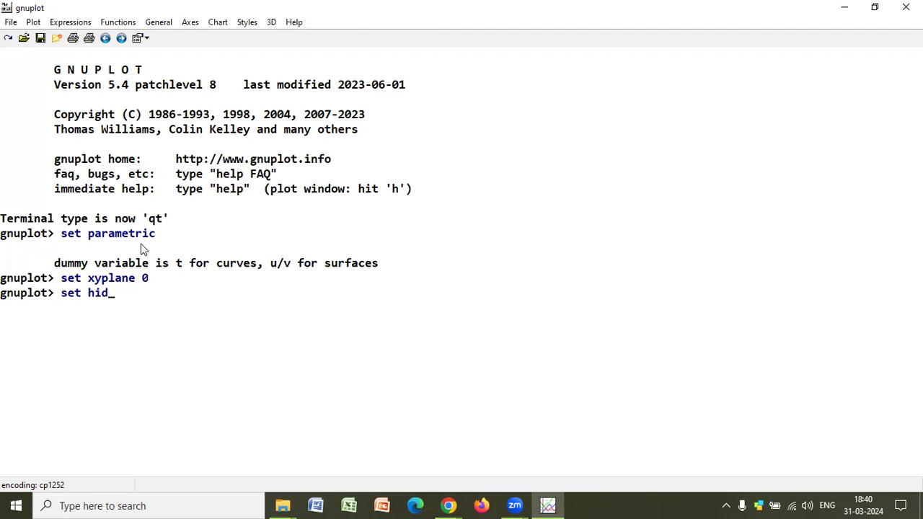
text(den3)
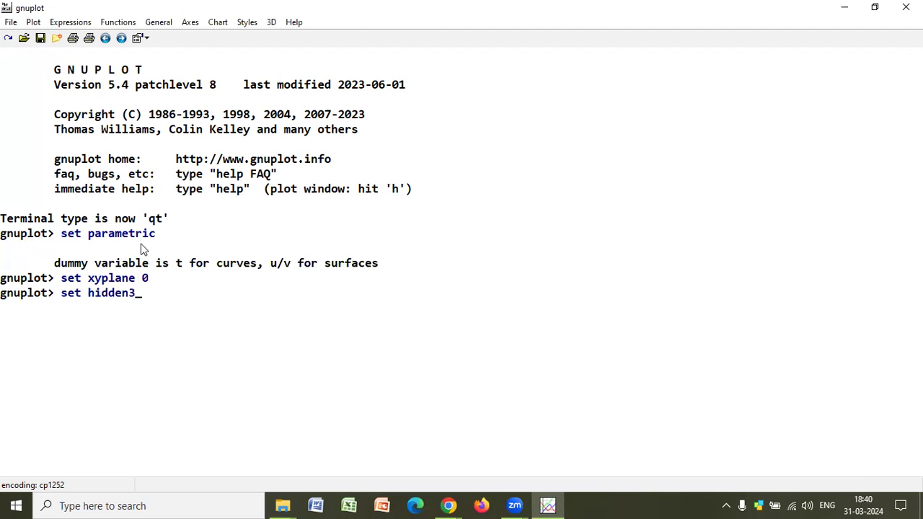
key(Return)
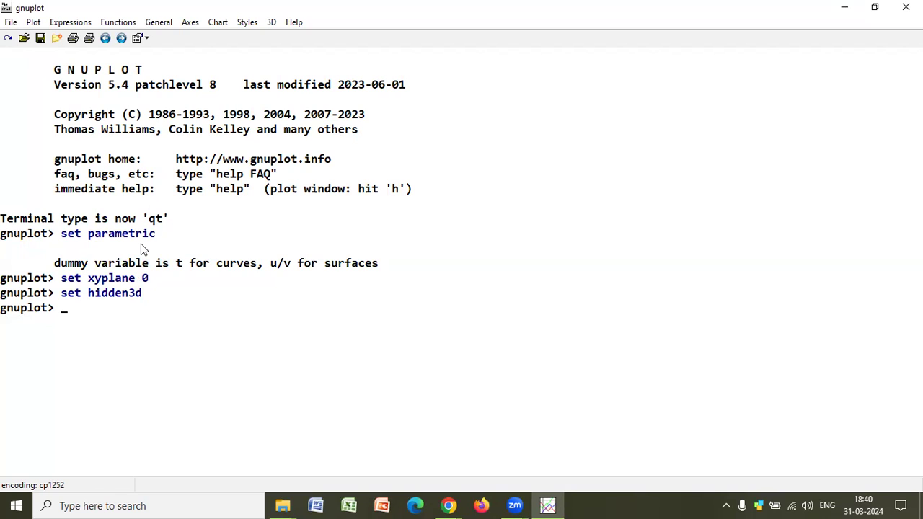
text(set)
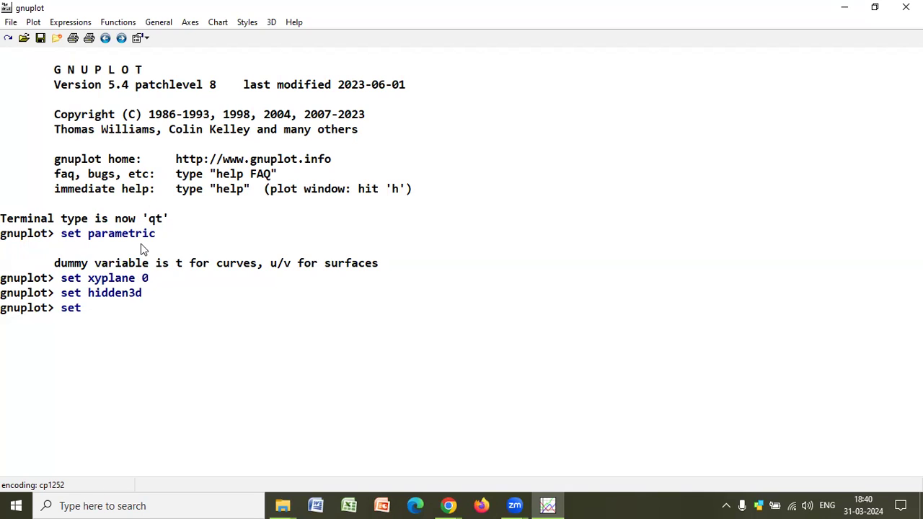
text(format)
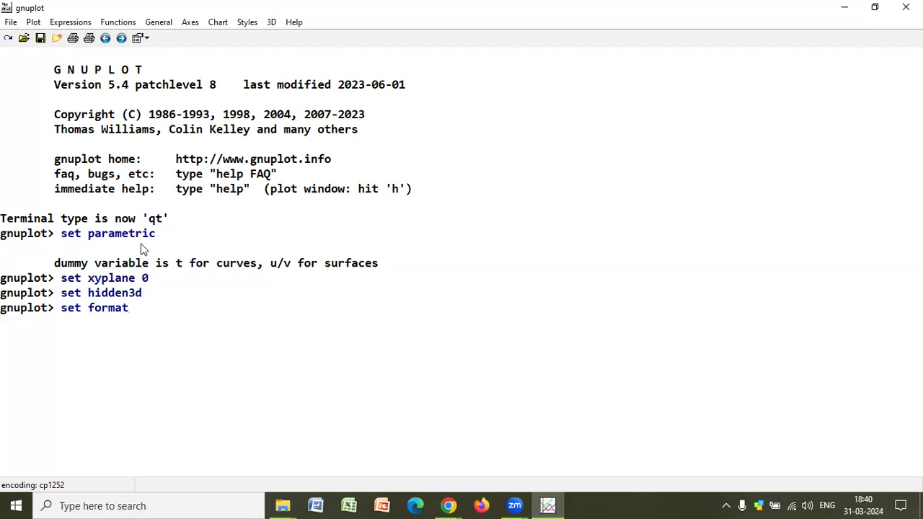
text('')
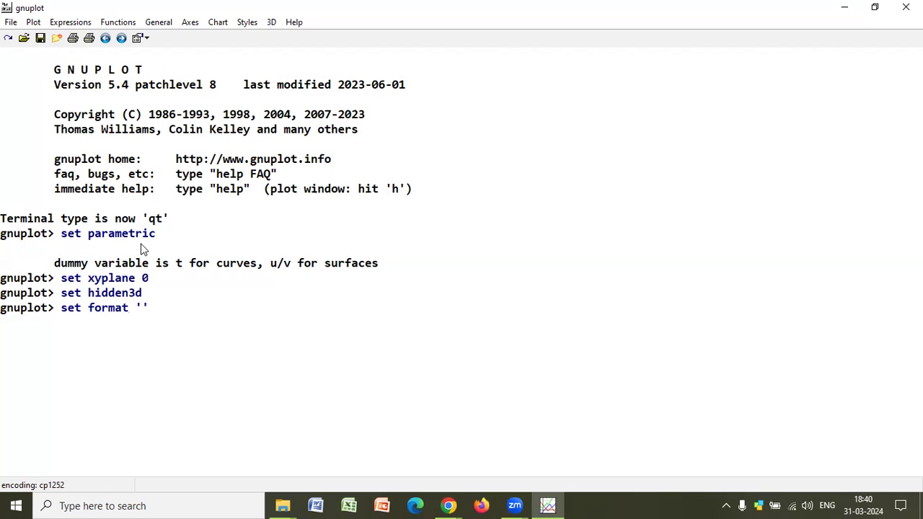
key(Return)
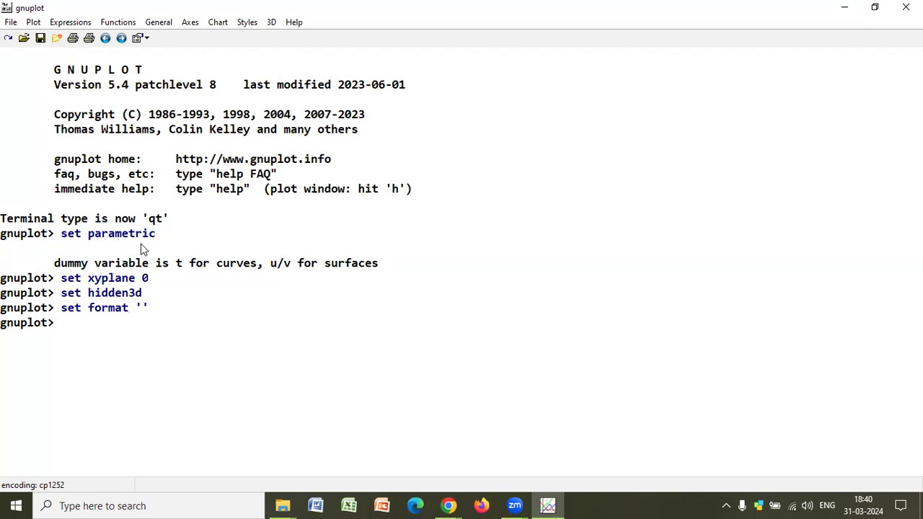
Step: Set isosamples 50 and begin the splot command with the cos(v)*cos(u) x term
text(set iso)
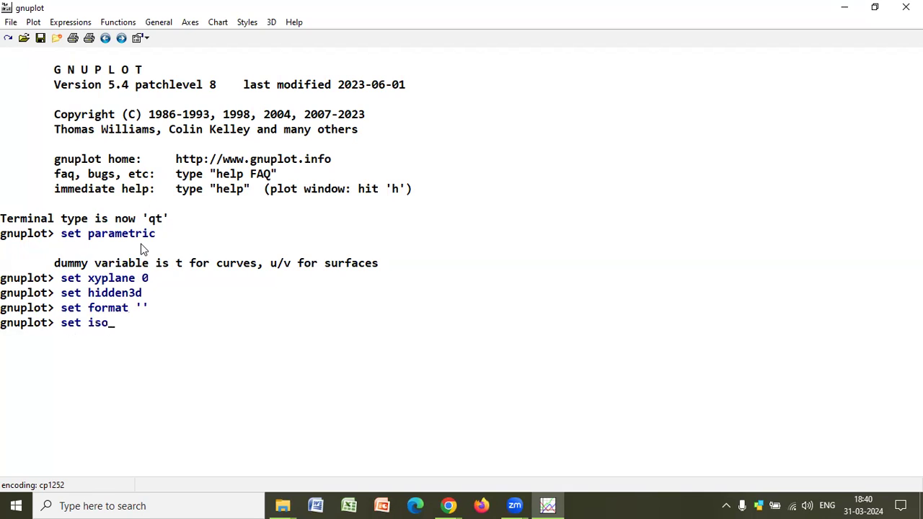
text(samples)
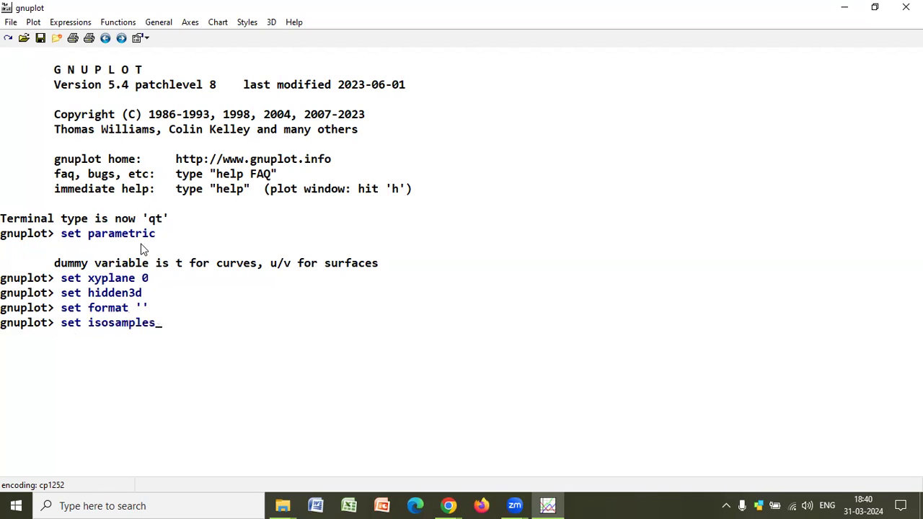
text(50)
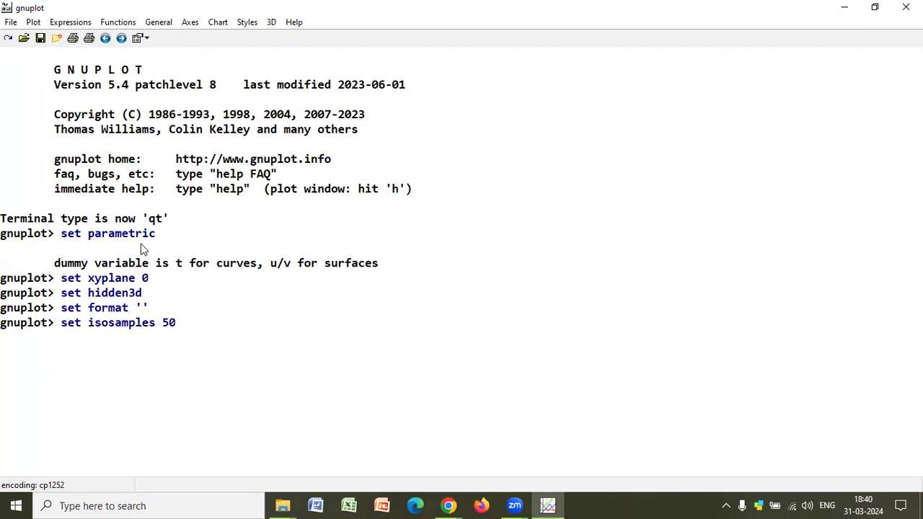
text(s)
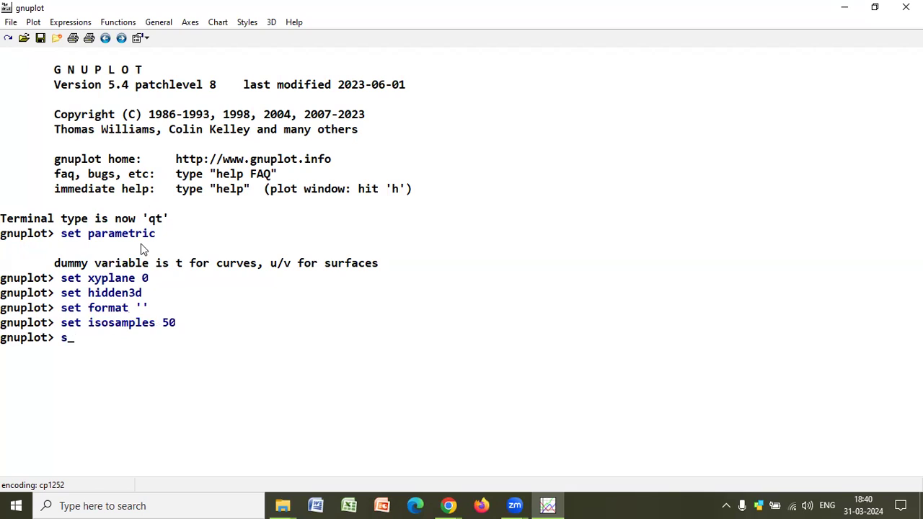
text(plot)
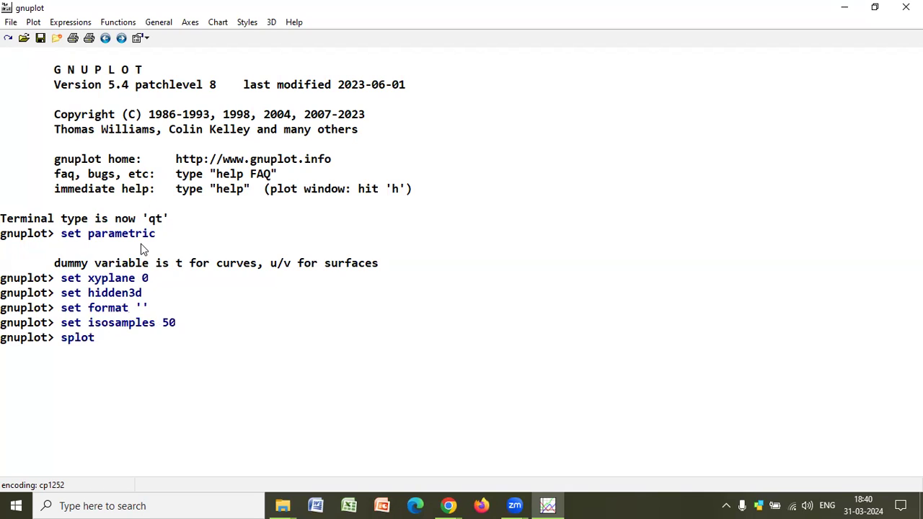
text(cos()
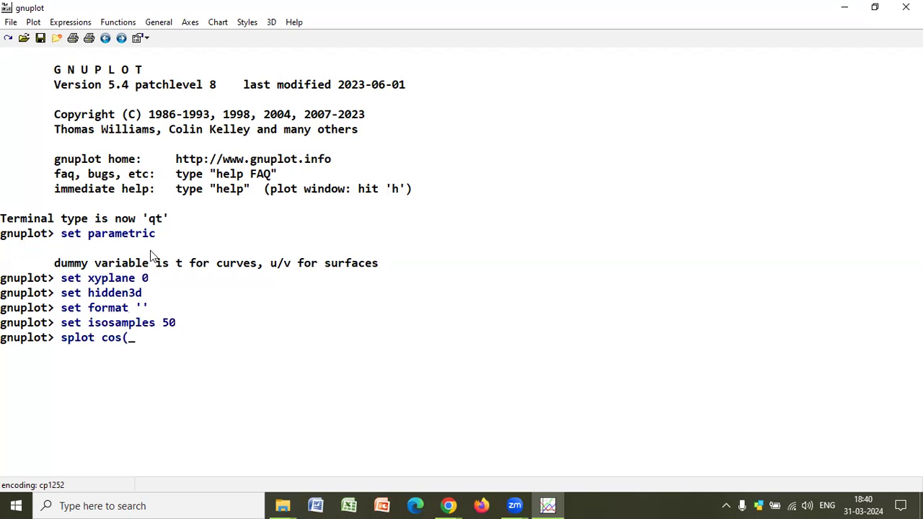
text(v))
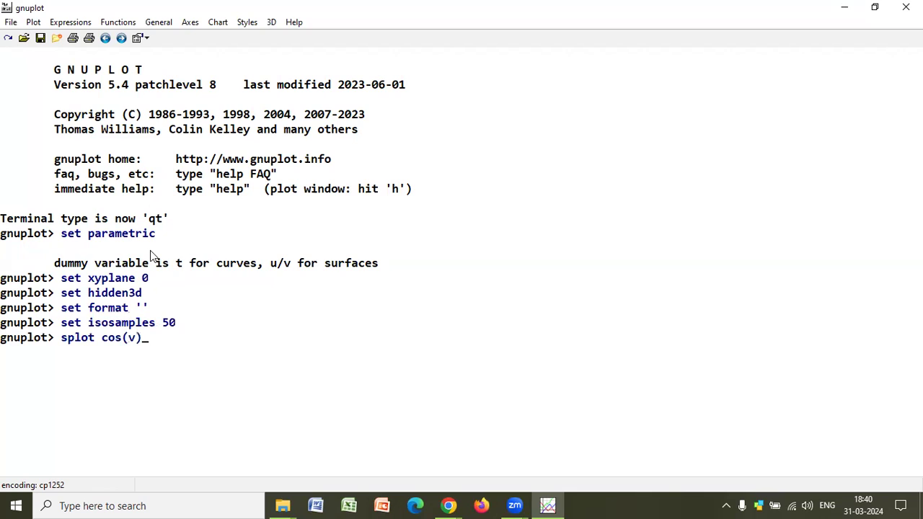
text(*)
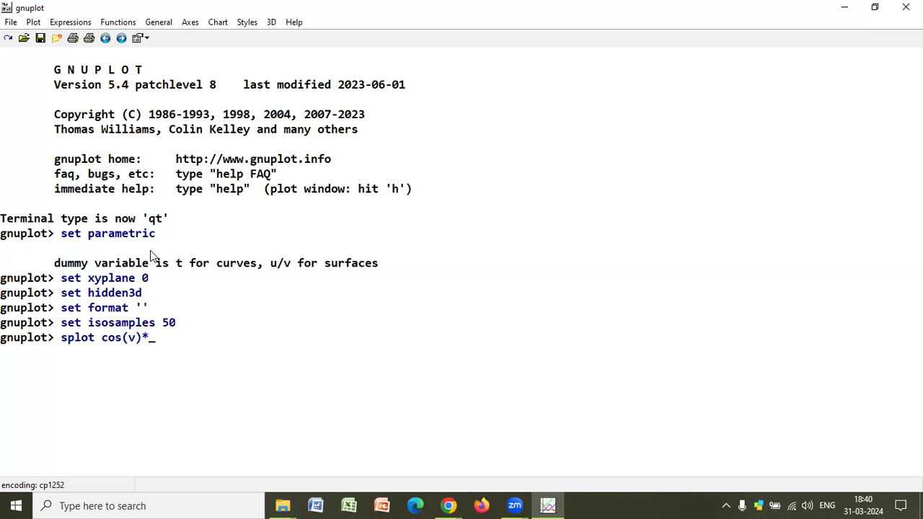
text(c0)
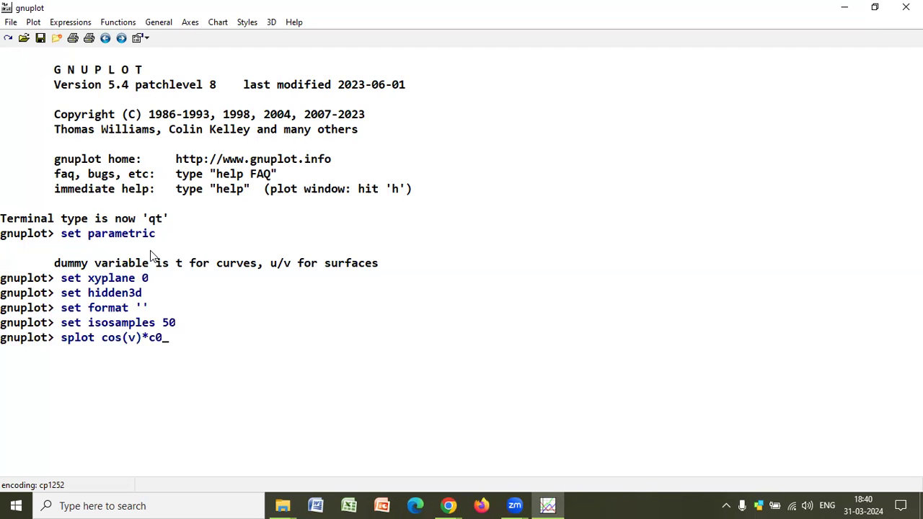
text(os()
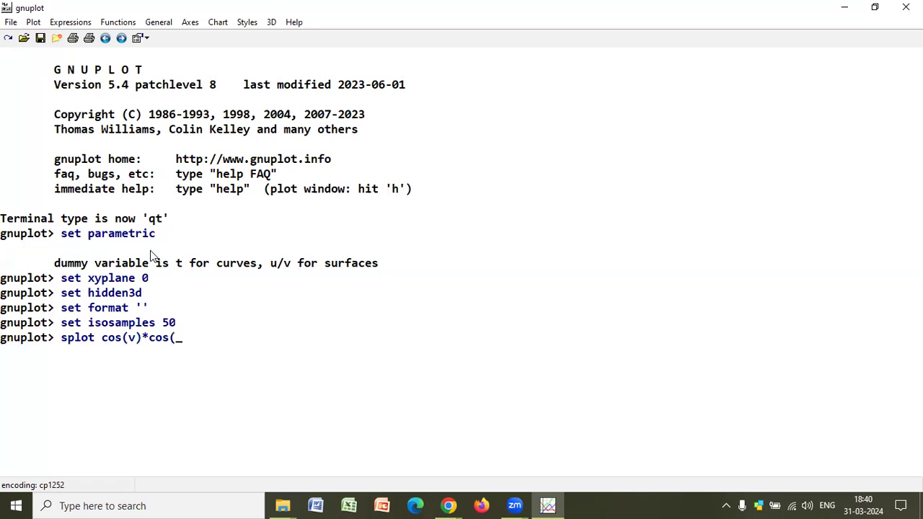
text(u))
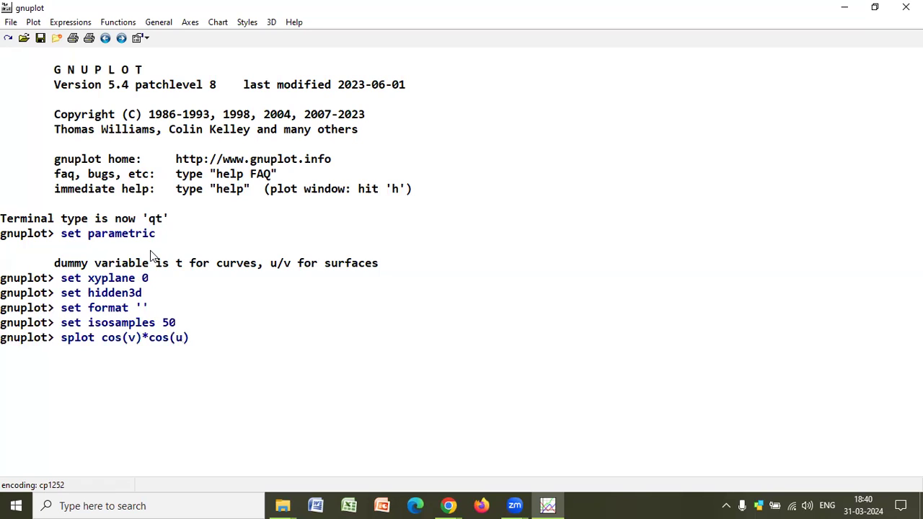
text(,)
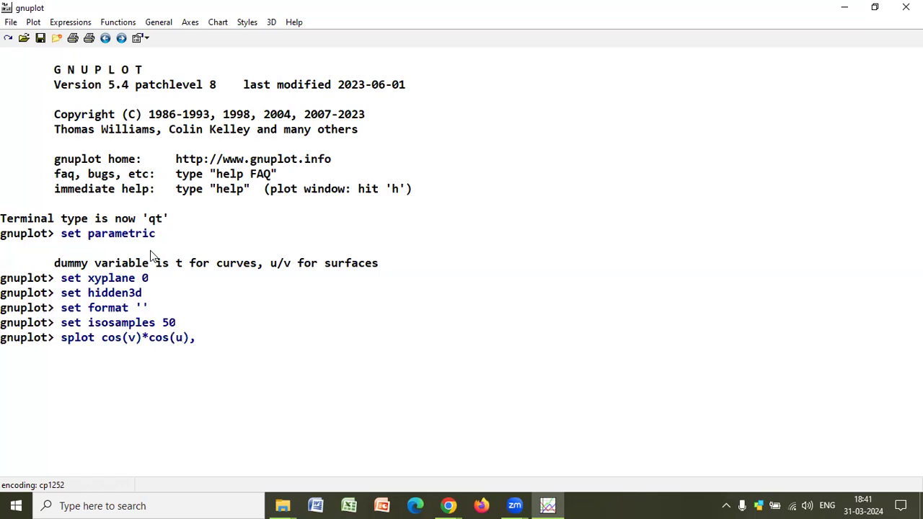
Step: Complete splot with cos(v)*sin(u), sin(v), draw the sphere and move the plot window aside
text(cos(v)
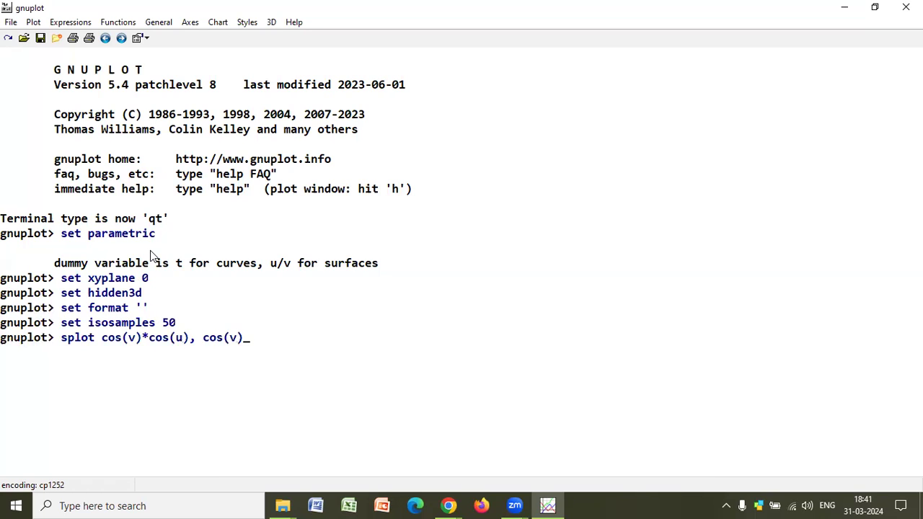
text(*si)
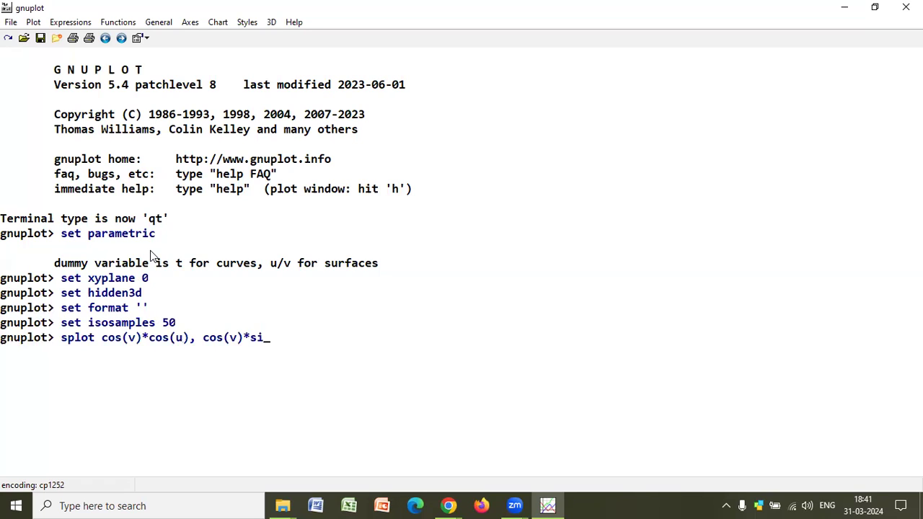
text(n()
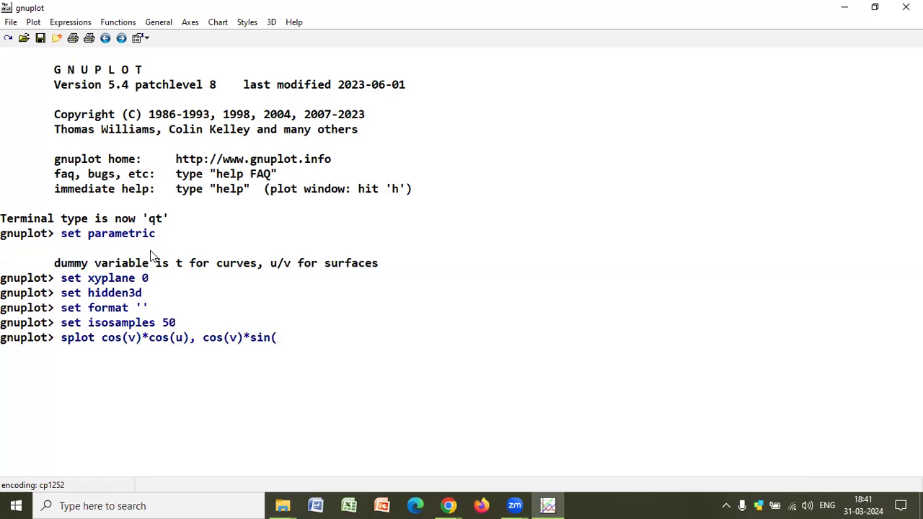
text(u))
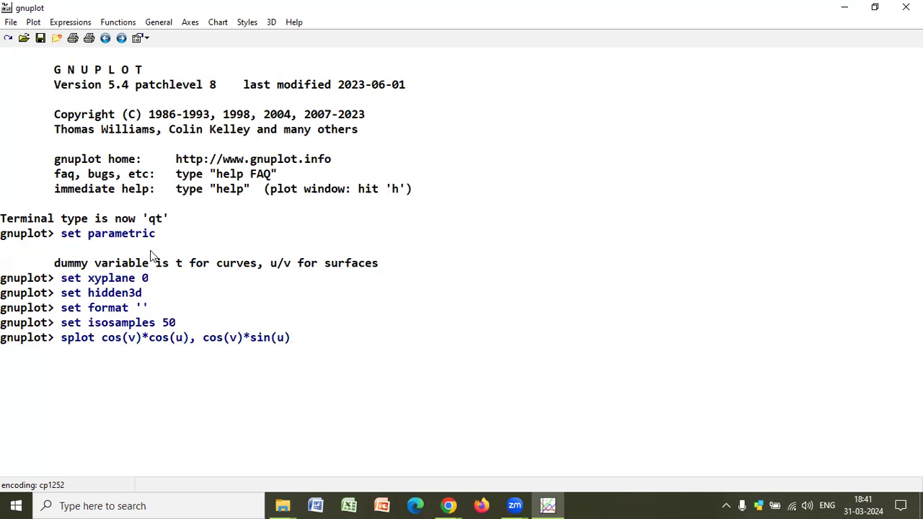
click(291, 338)
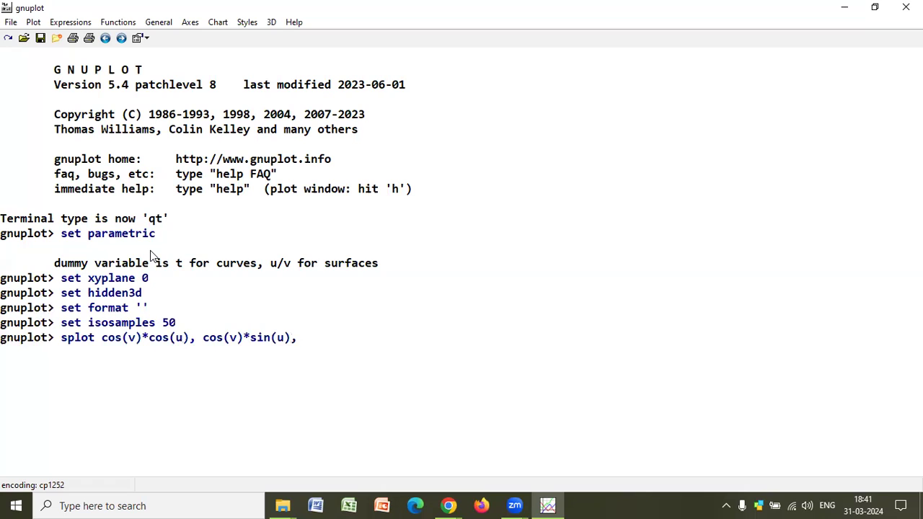
text(sin)
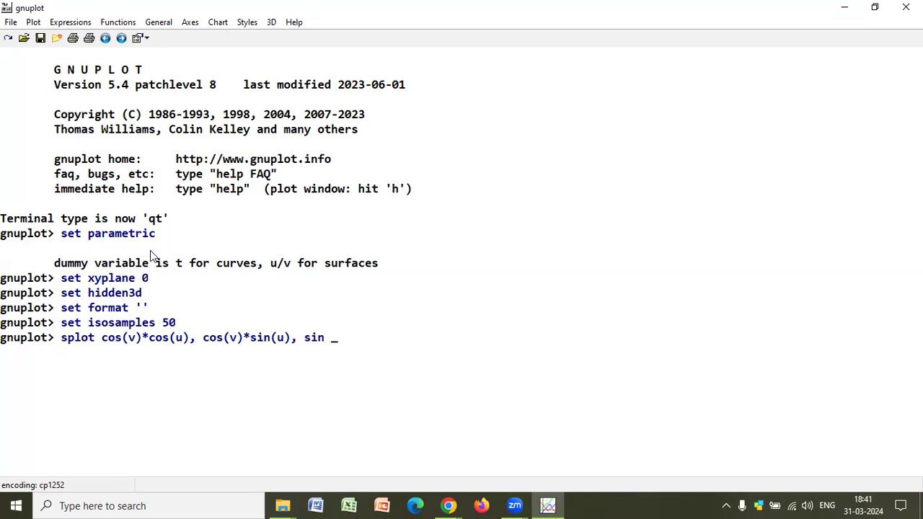
text(()
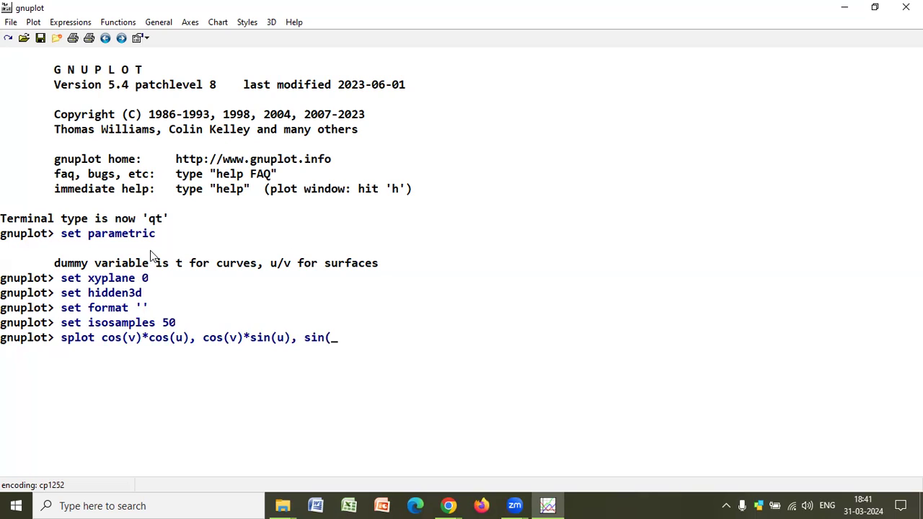
text(v))
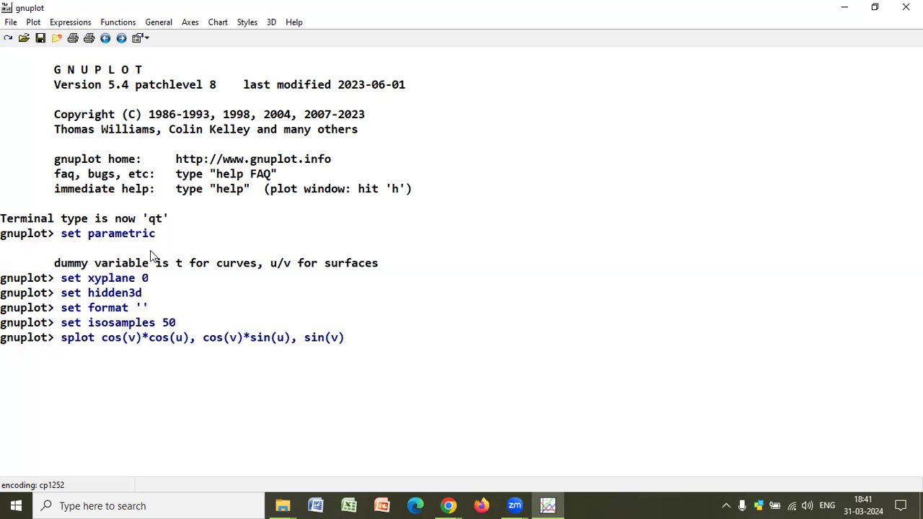
mouse_move(32, 179)
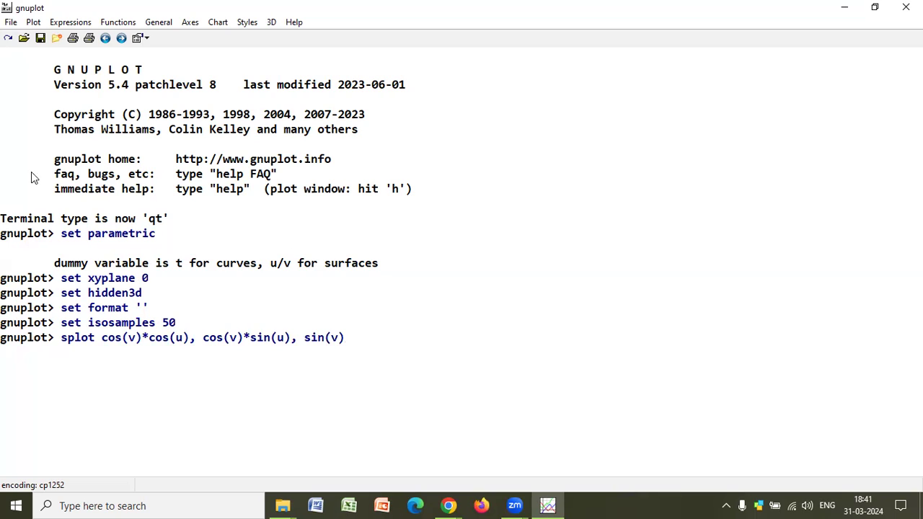
mouse_move(173, 350)
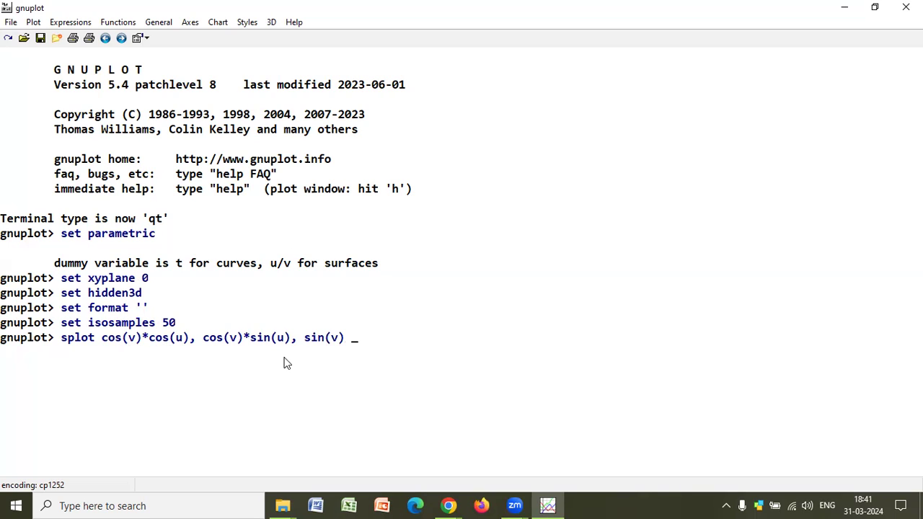
mouse_move(368, 353)
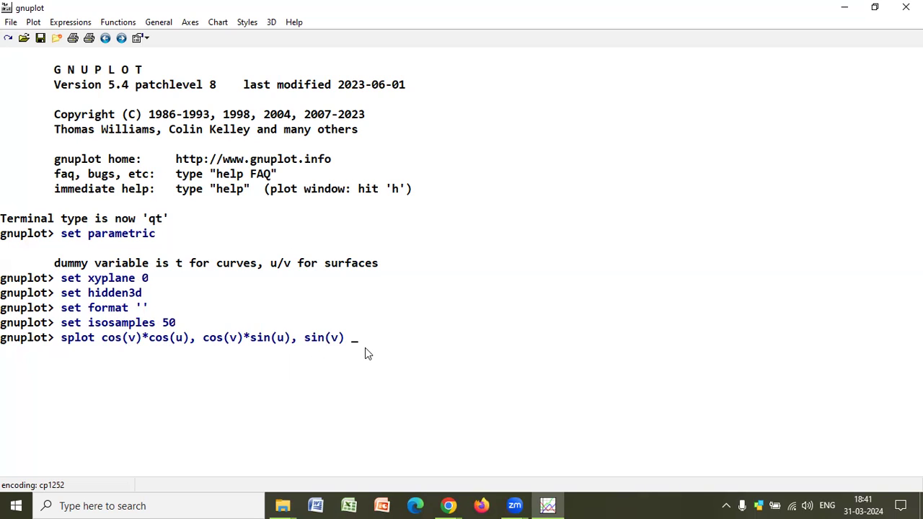
key(Return)
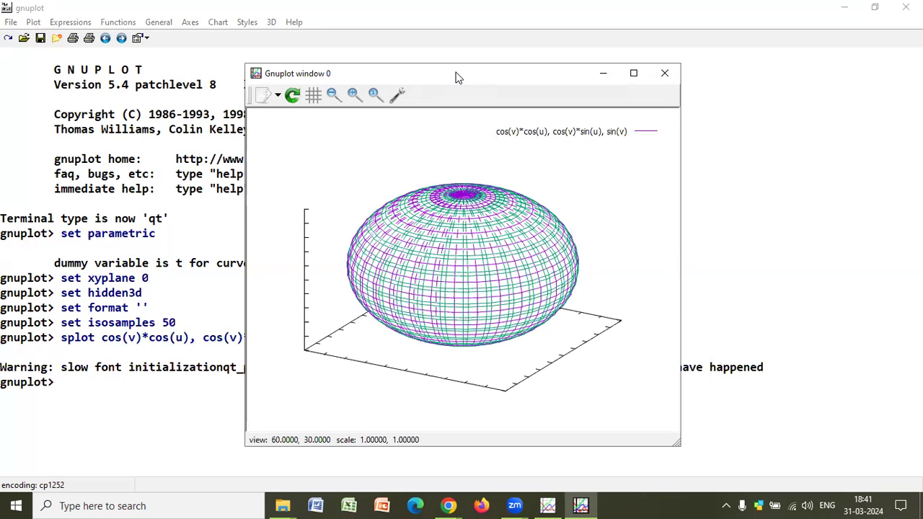
drag(459, 72, 580, 80)
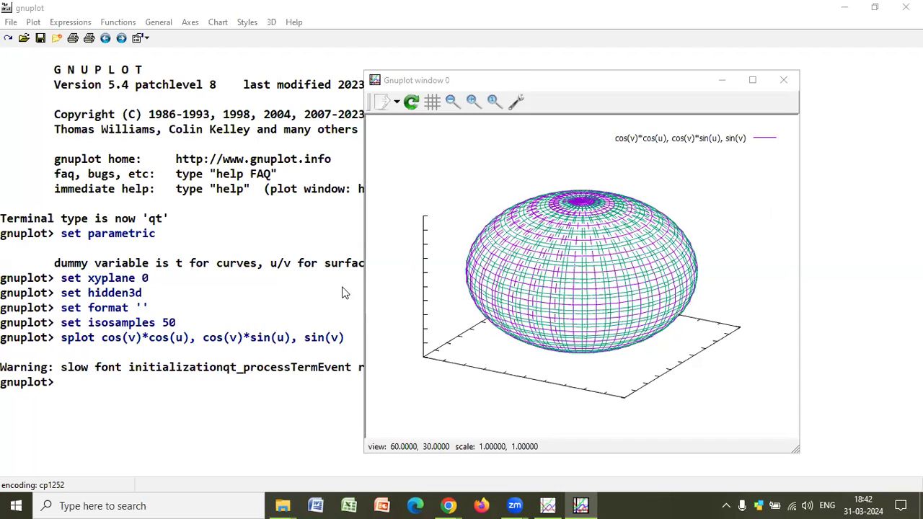
mouse_move(267, 331)
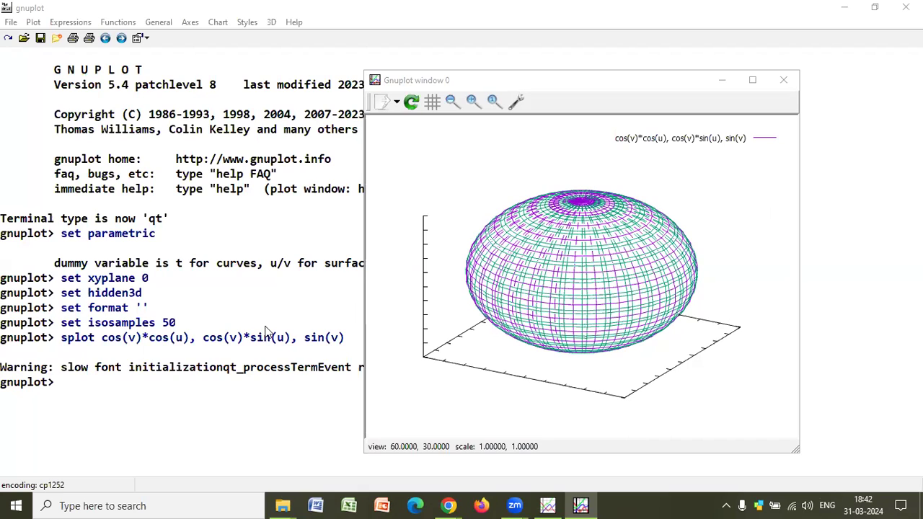
mouse_move(239, 284)
text(s)
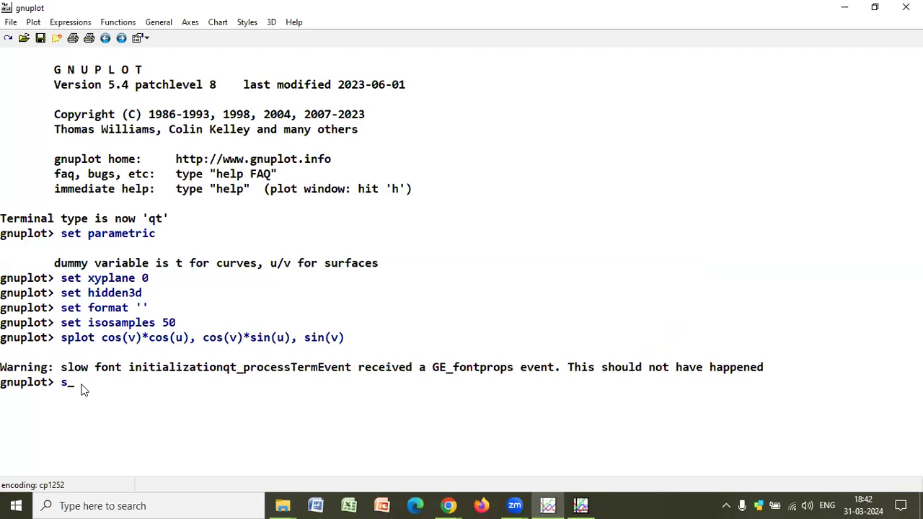
text(et pm)
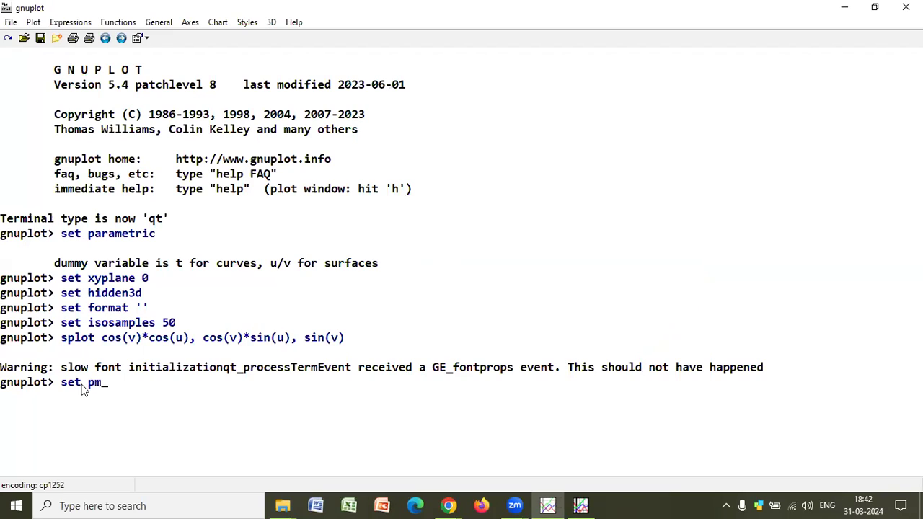
key(Return)
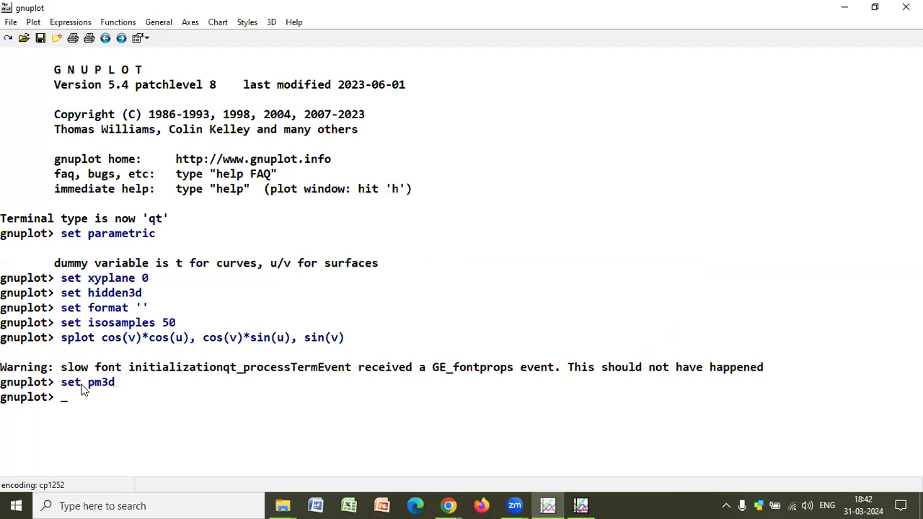
text(replot)
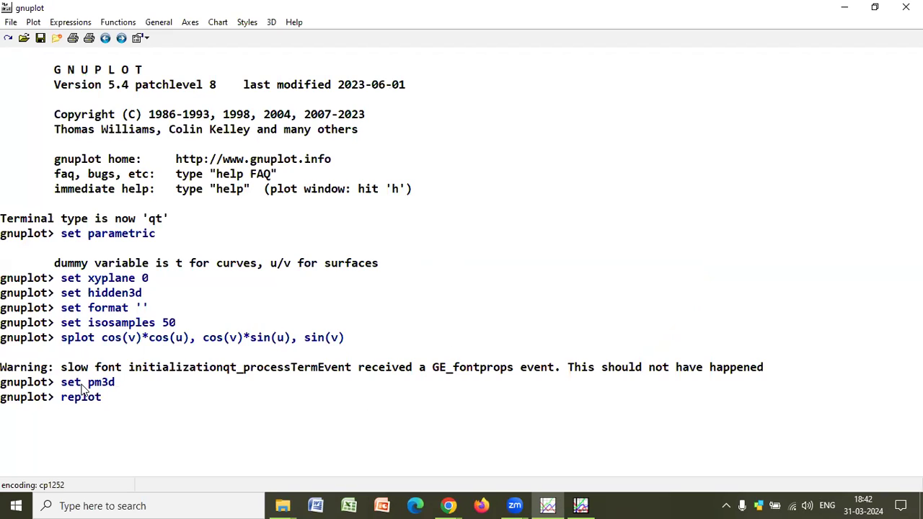
key(Return)
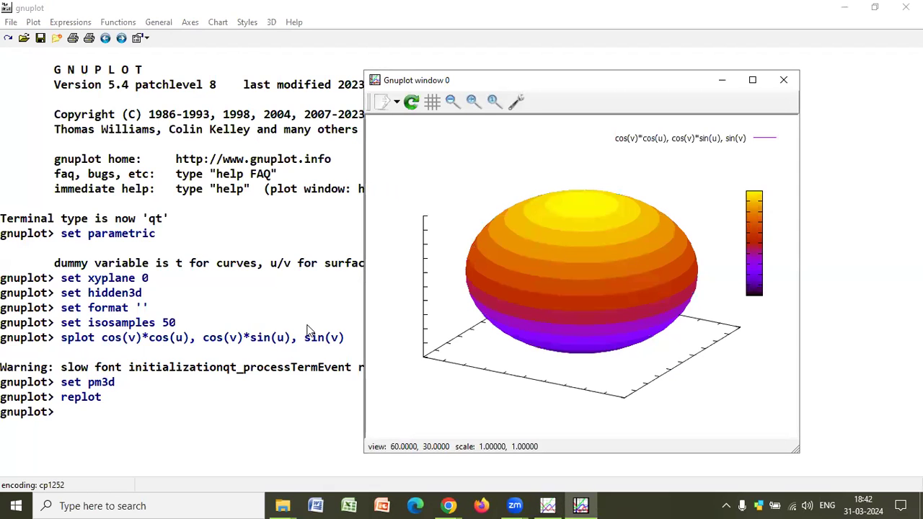
mouse_move(272, 315)
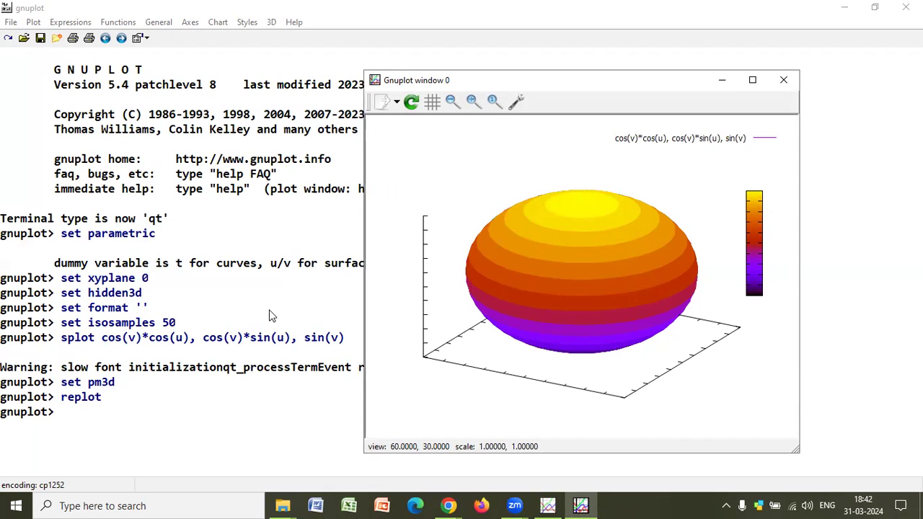
mouse_move(81, 424)
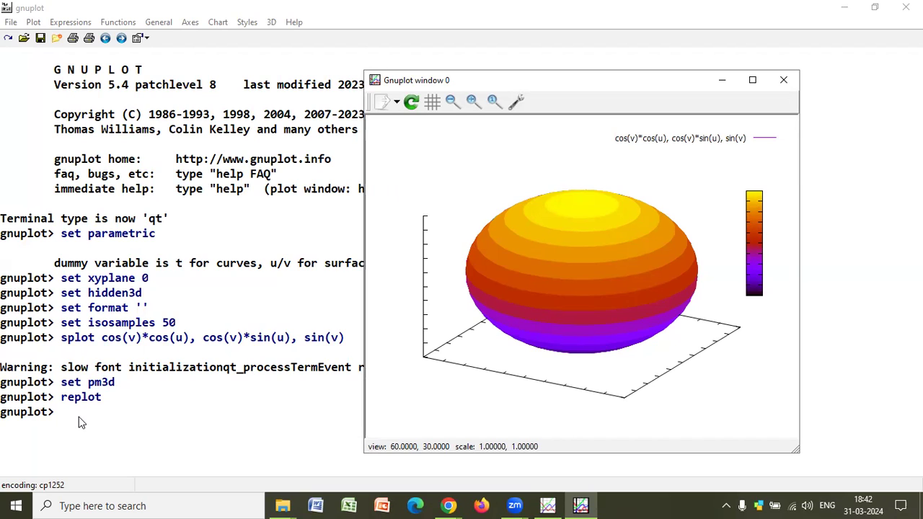
mouse_move(240, 240)
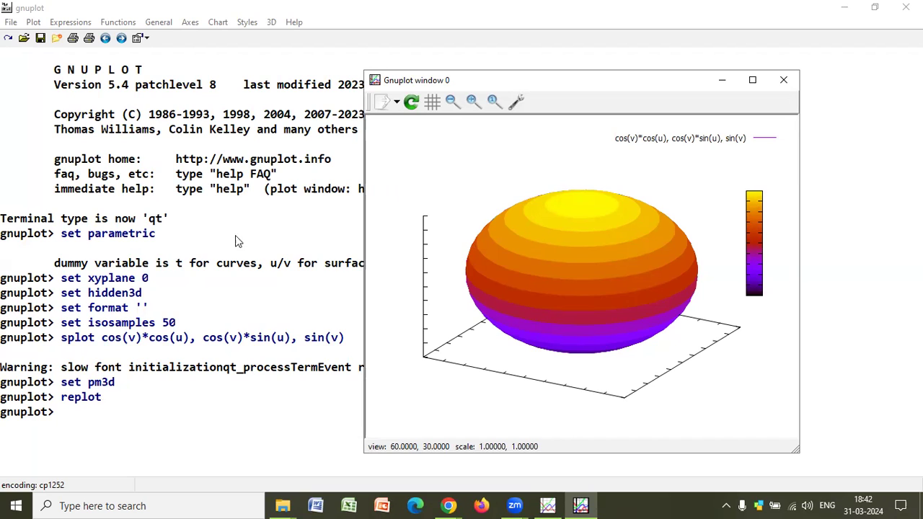
mouse_move(681, 69)
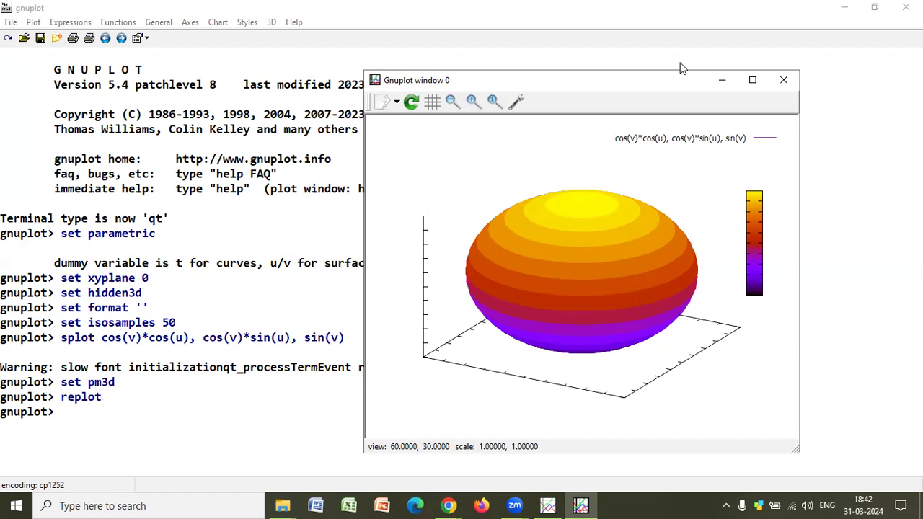
mouse_move(464, 270)
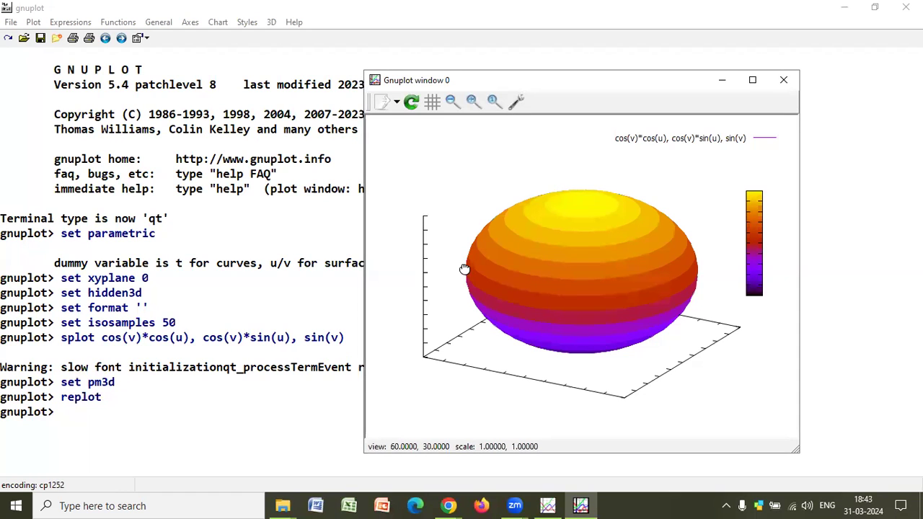
Step: Orbit the shaded sphere through top, oblique and side-on views, then close the plot window
drag(464, 270, 504, 320)
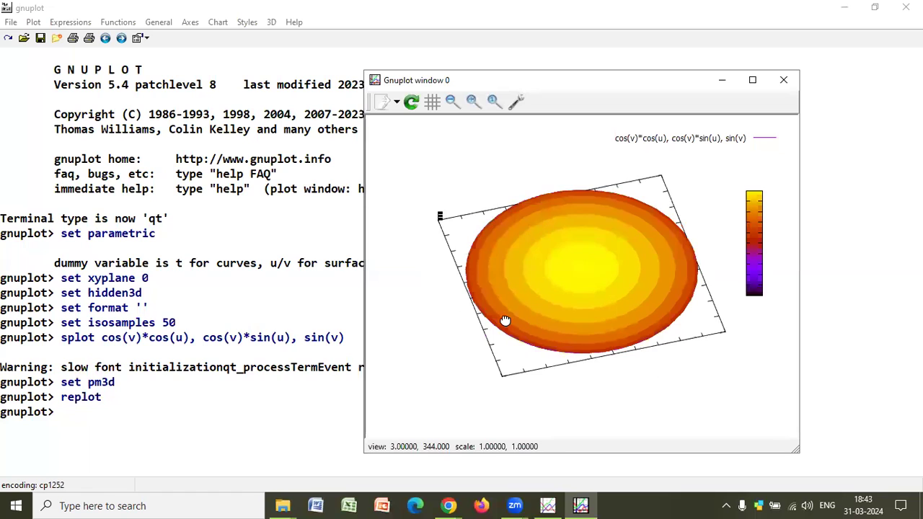
drag(505, 320, 572, 269)
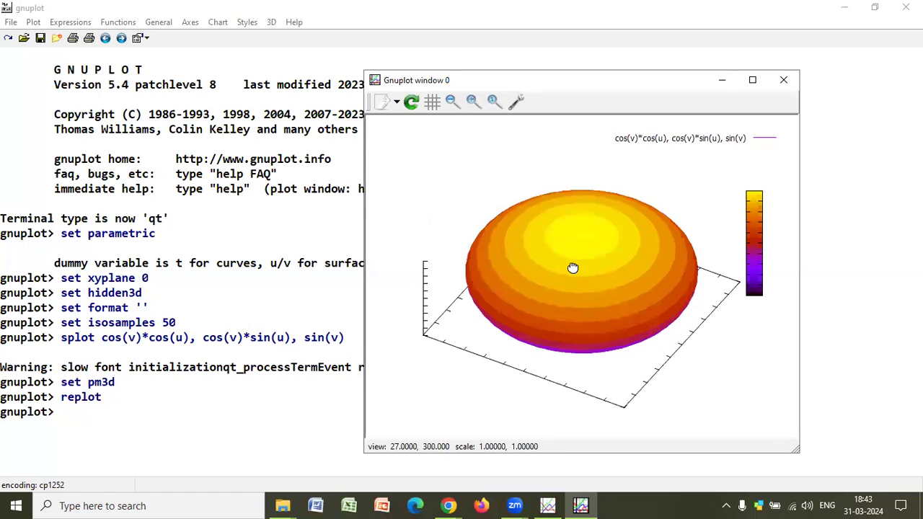
drag(572, 268, 556, 251)
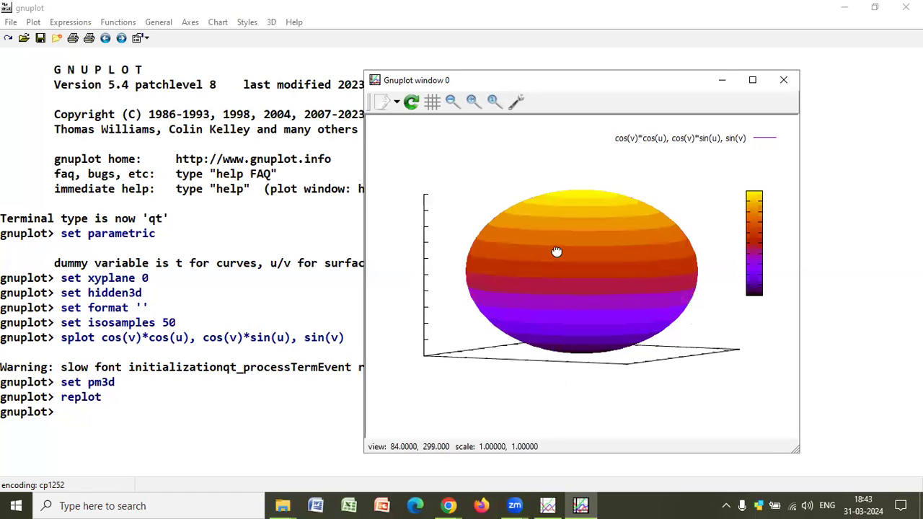
drag(557, 251, 623, 288)
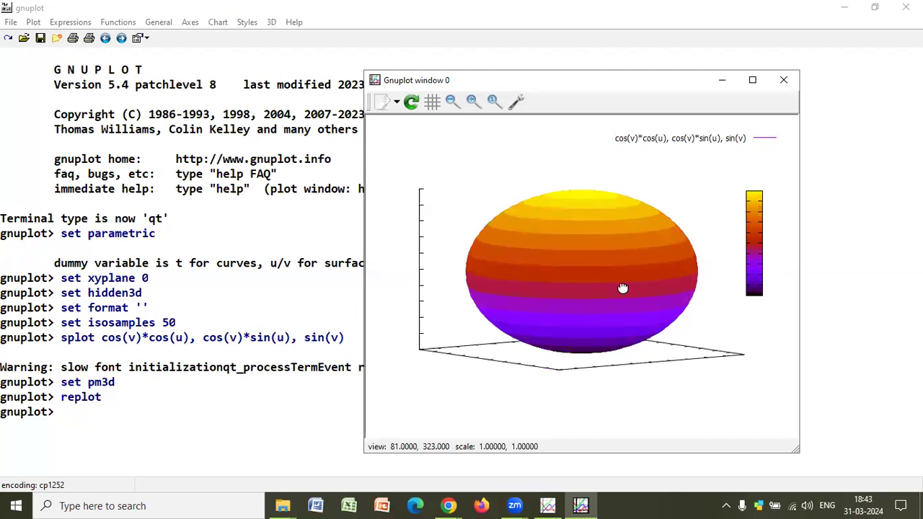
drag(623, 289, 602, 281)
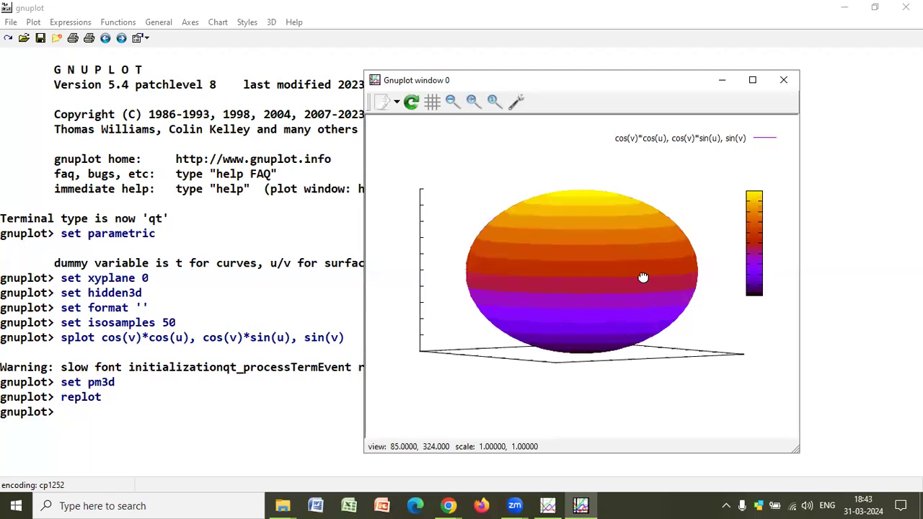
drag(643, 277, 756, 147)
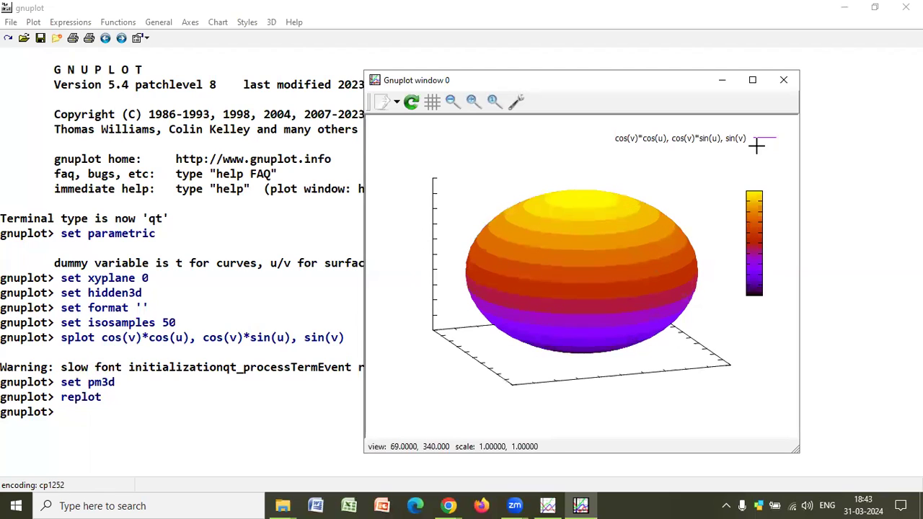
mouse_move(784, 79)
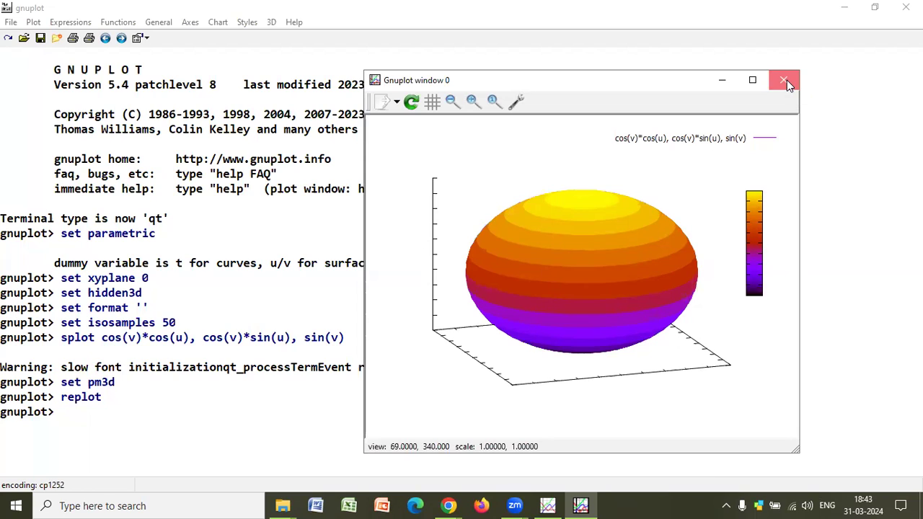
click(784, 80)
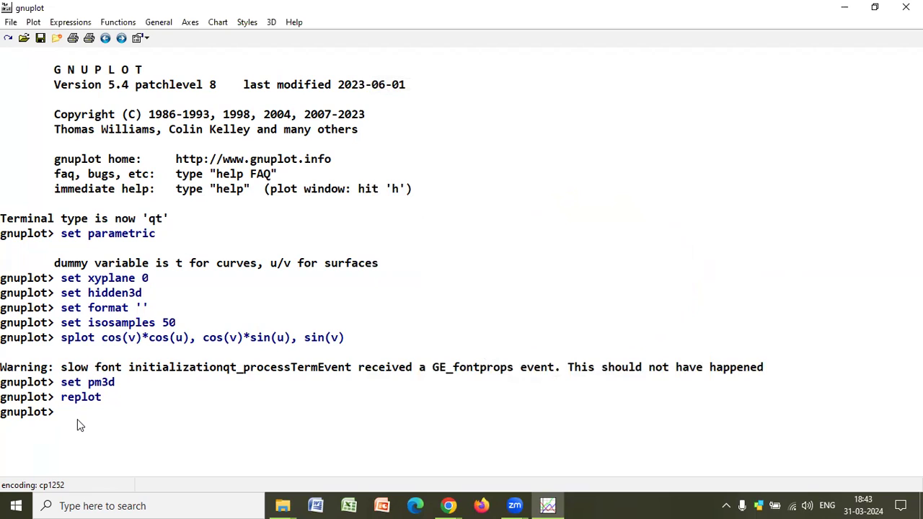
Step: Enter set palette rgbformulae 10,20,15 to recolour the sphere in green-magenta bands
text(et)
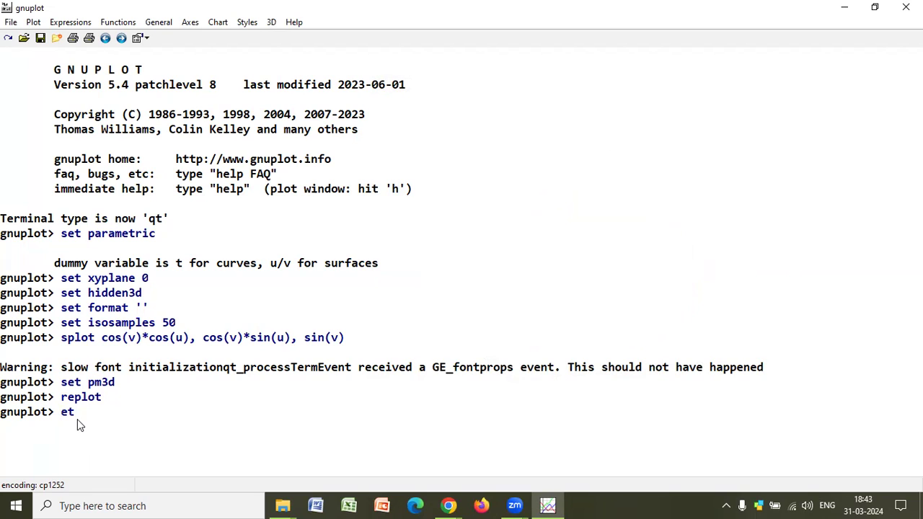
text(pale)
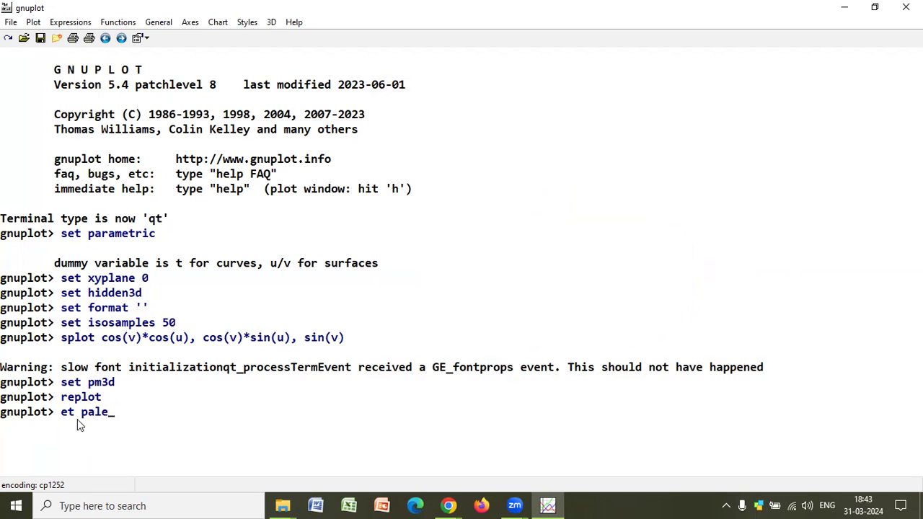
text(tte)
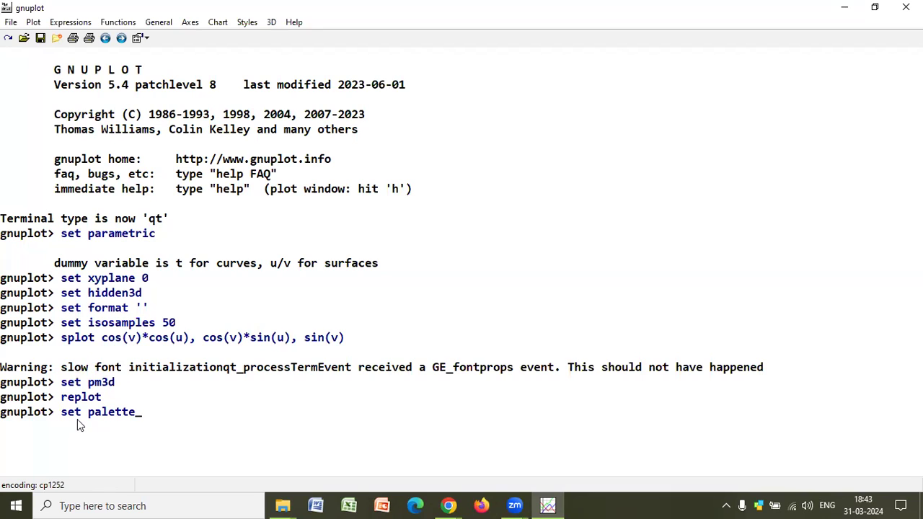
text(r)
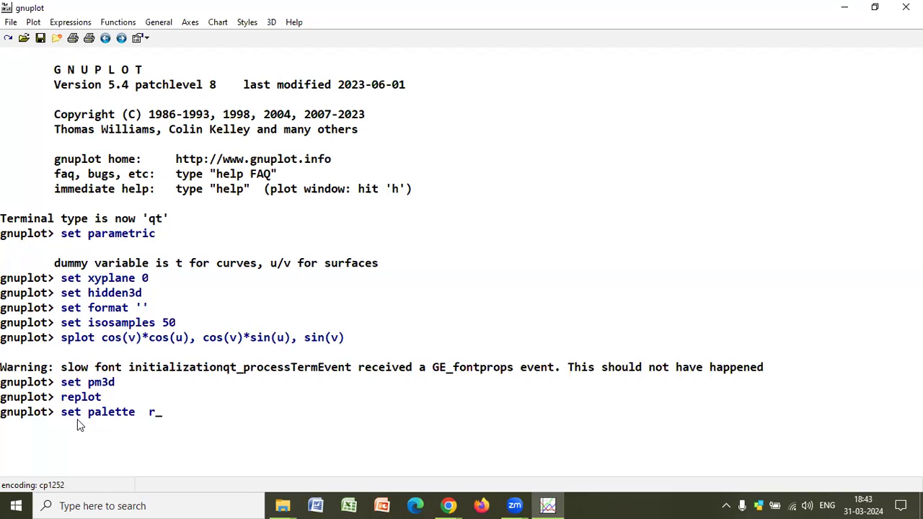
text(gbformul)
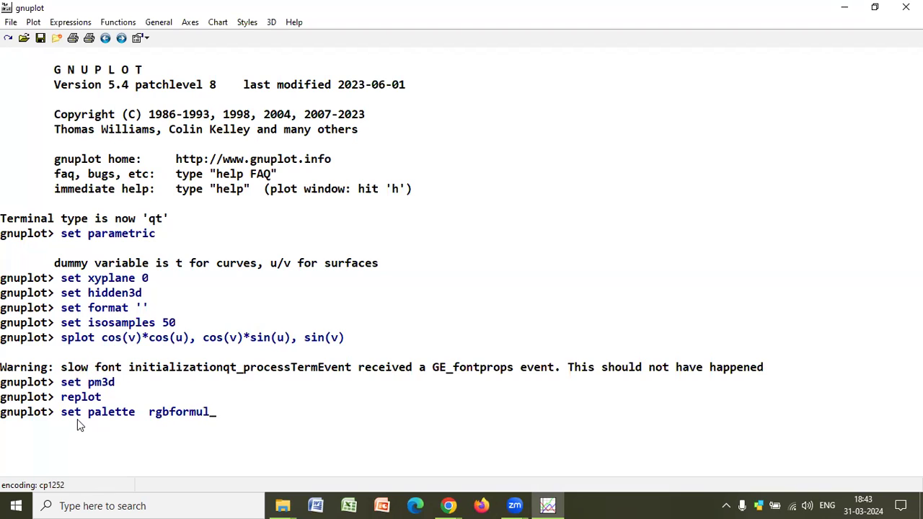
text(a)
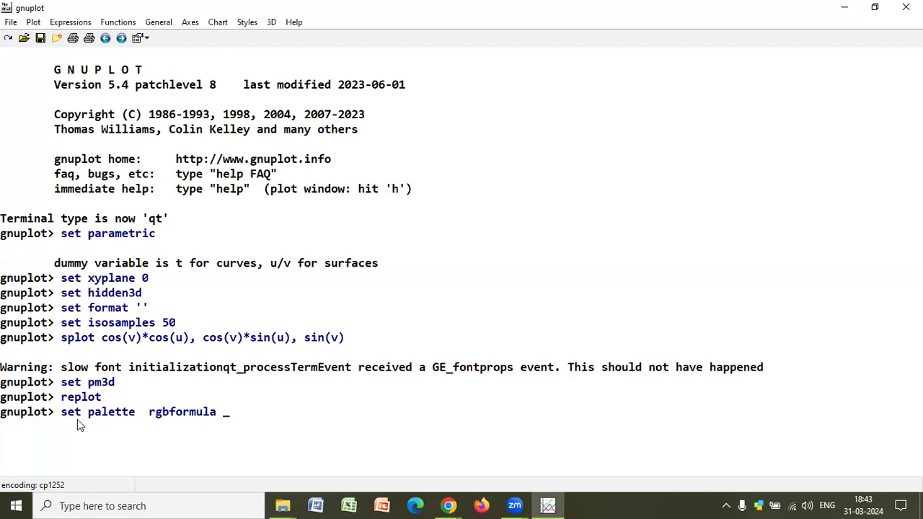
text(10)
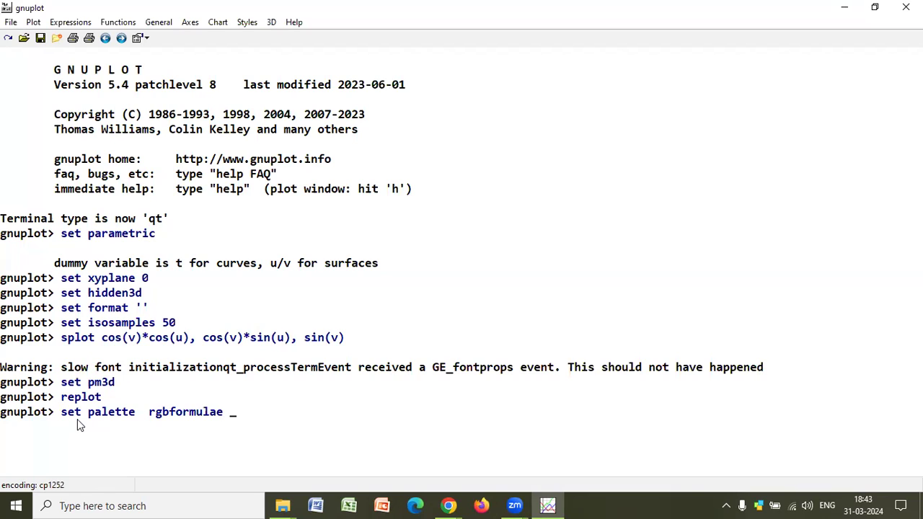
text(10,2)
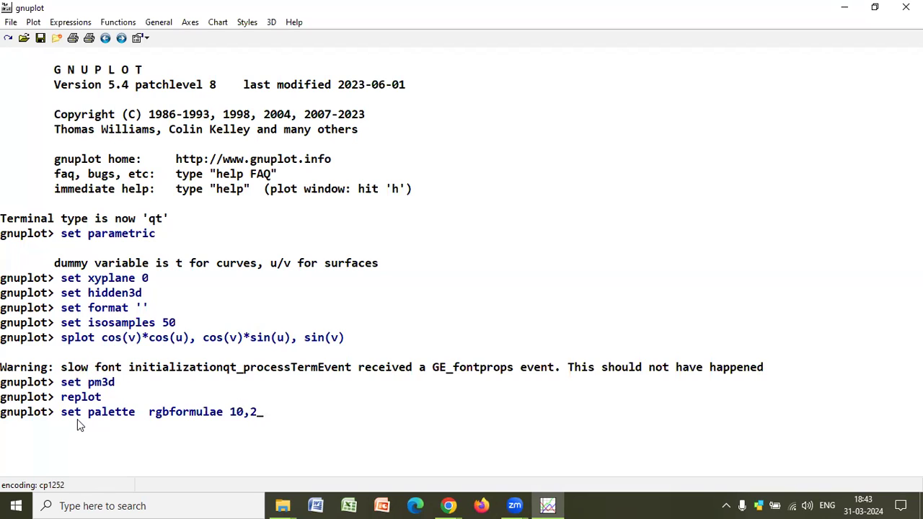
text(0,15)
text(replot)
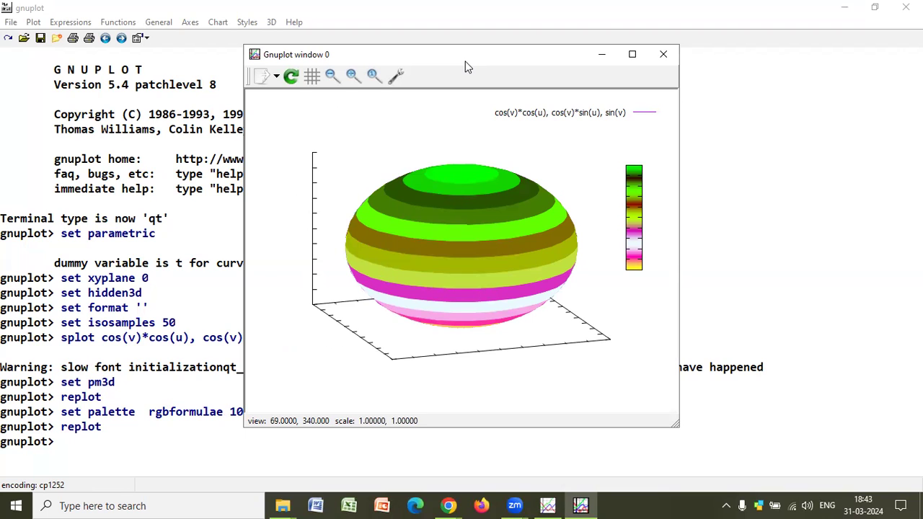
drag(462, 55, 536, 109)
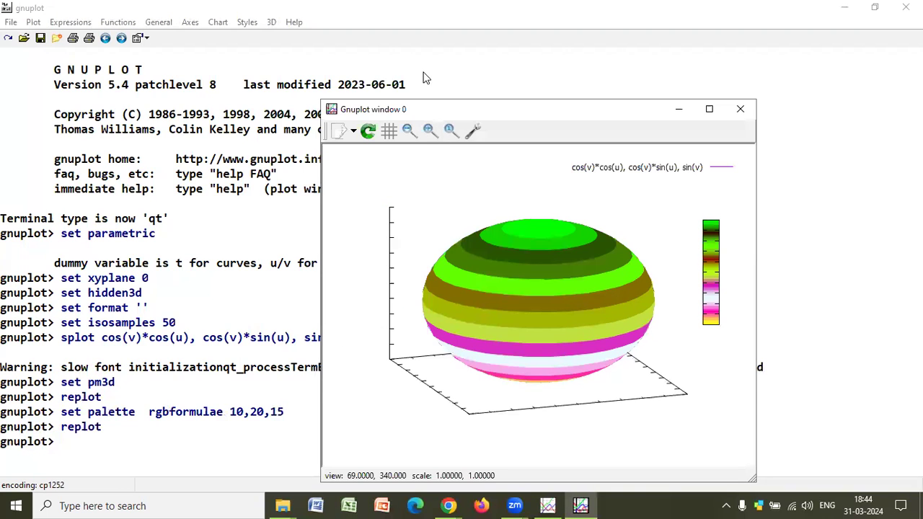
mouse_move(657, 211)
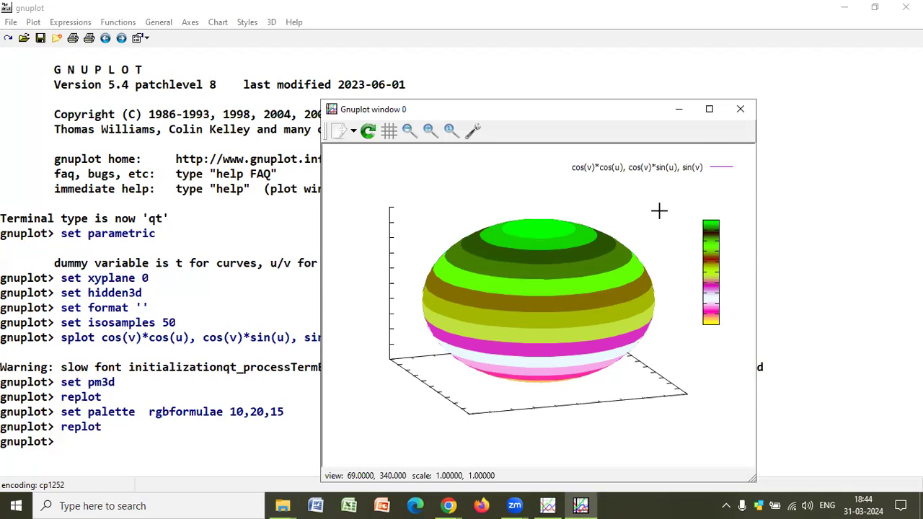
mouse_move(436, 256)
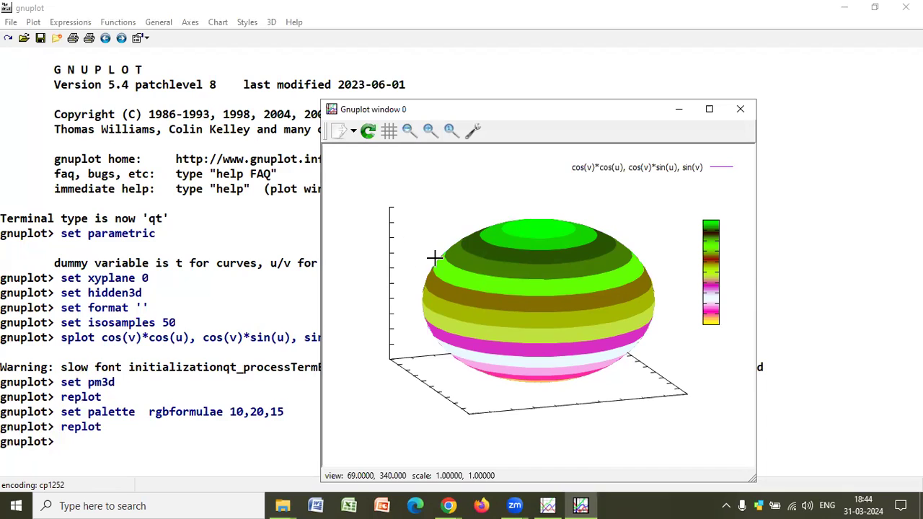
mouse_move(441, 254)
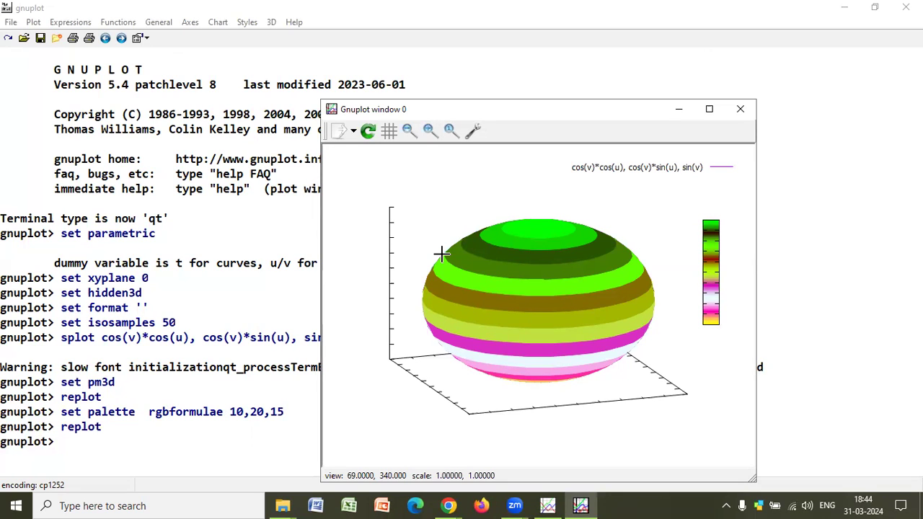
mouse_move(444, 277)
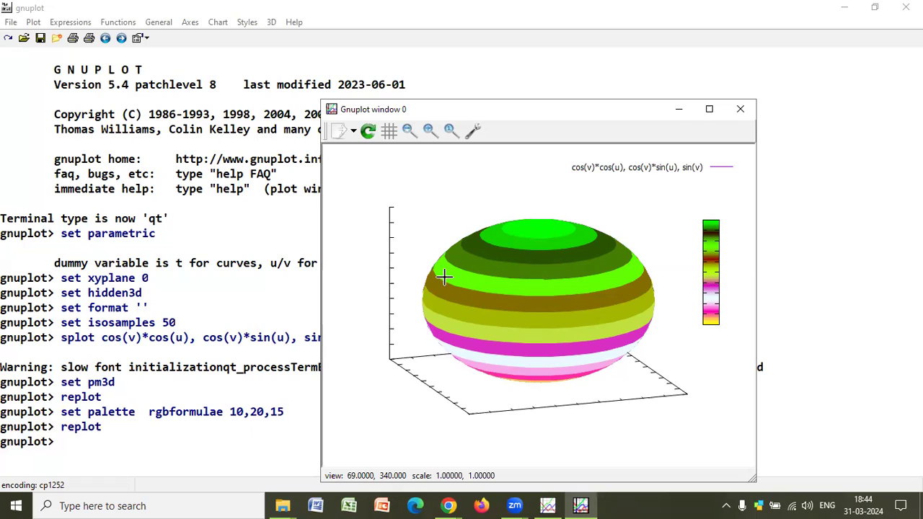
mouse_move(317, 85)
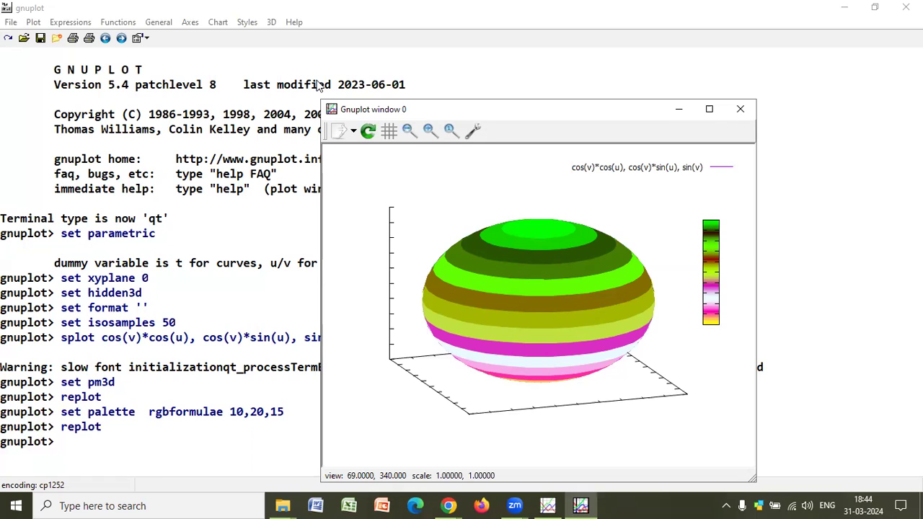
mouse_move(819, 5)
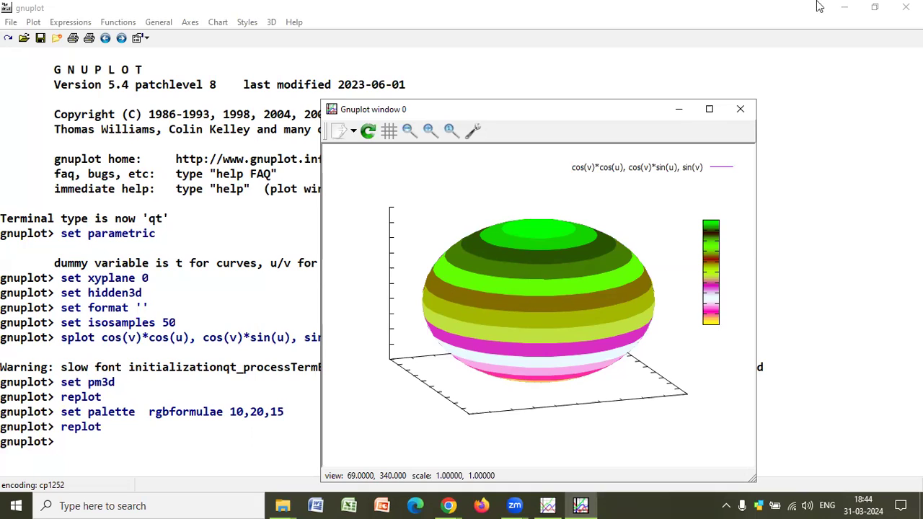